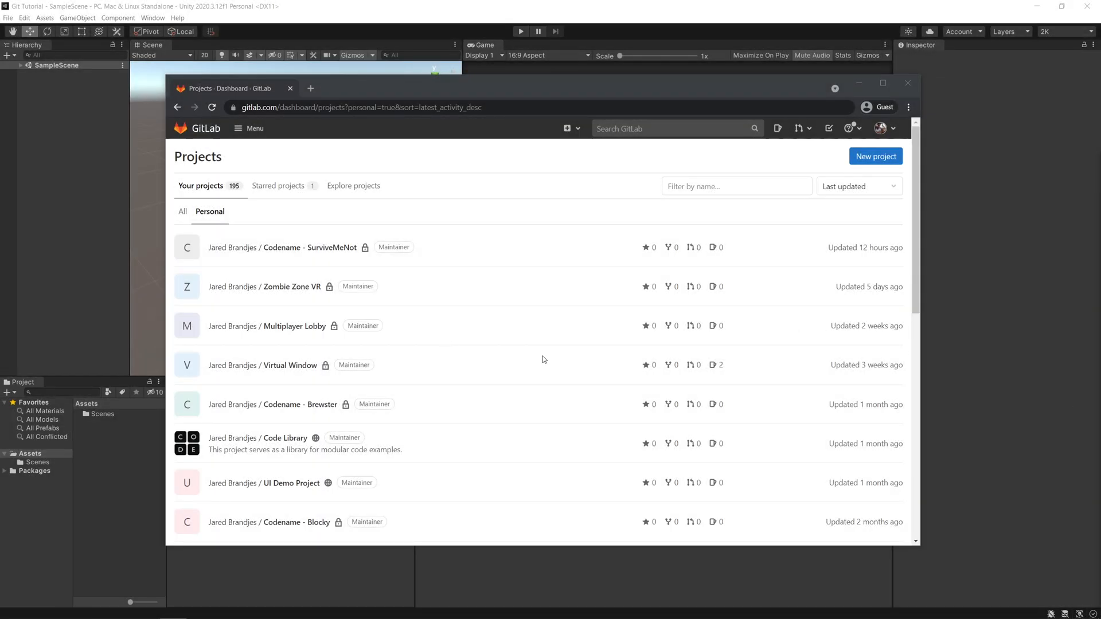
mouse_move(486, 208)
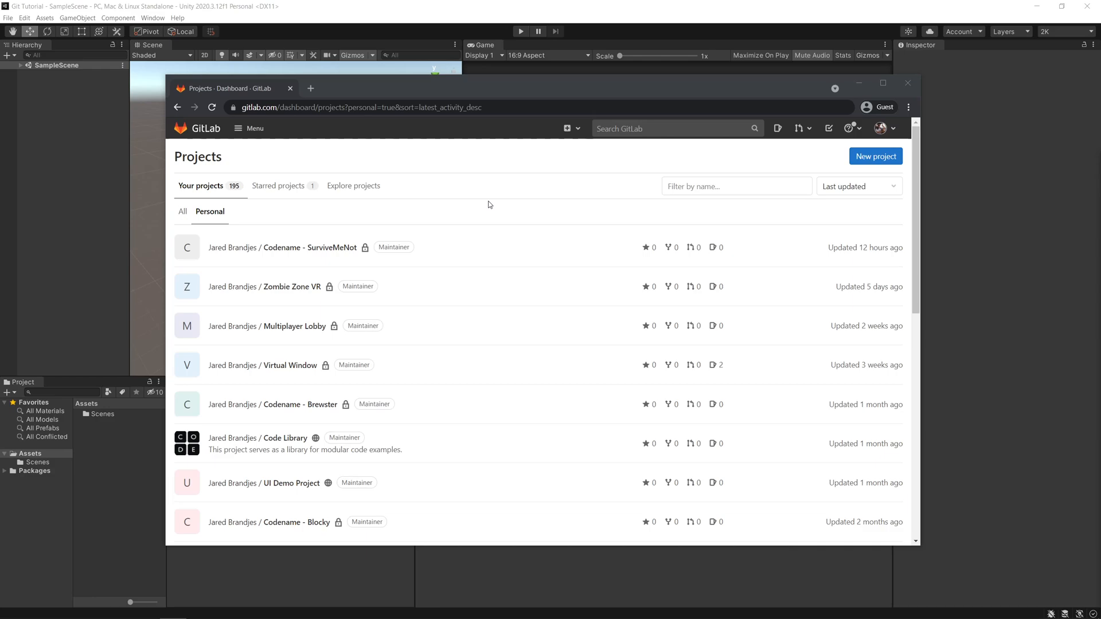
mouse_move(581, 314)
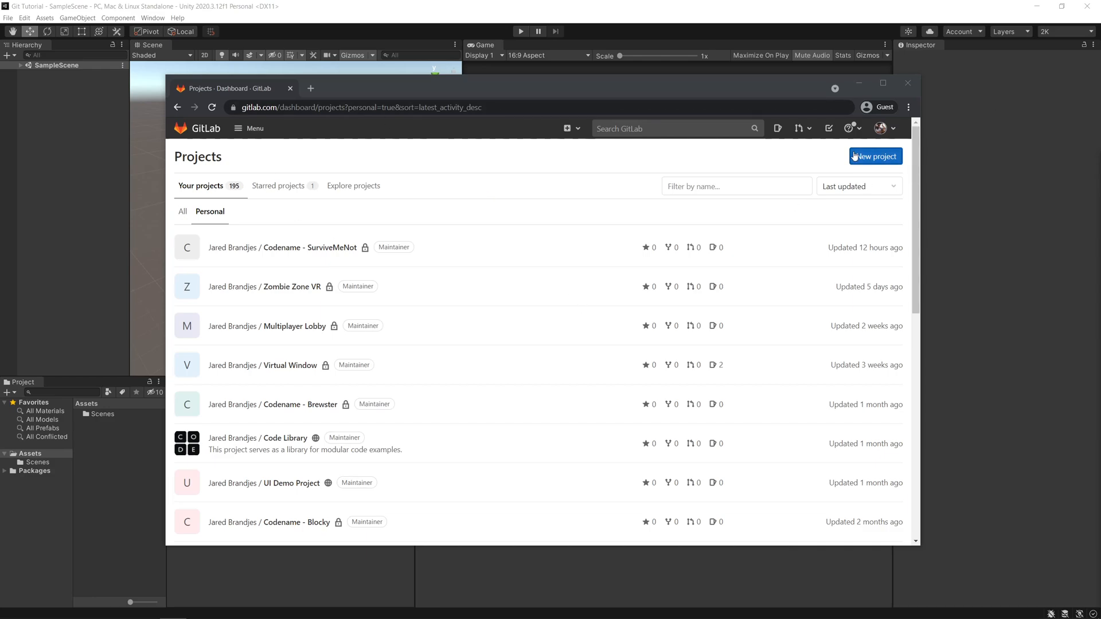
mouse_move(813, 158)
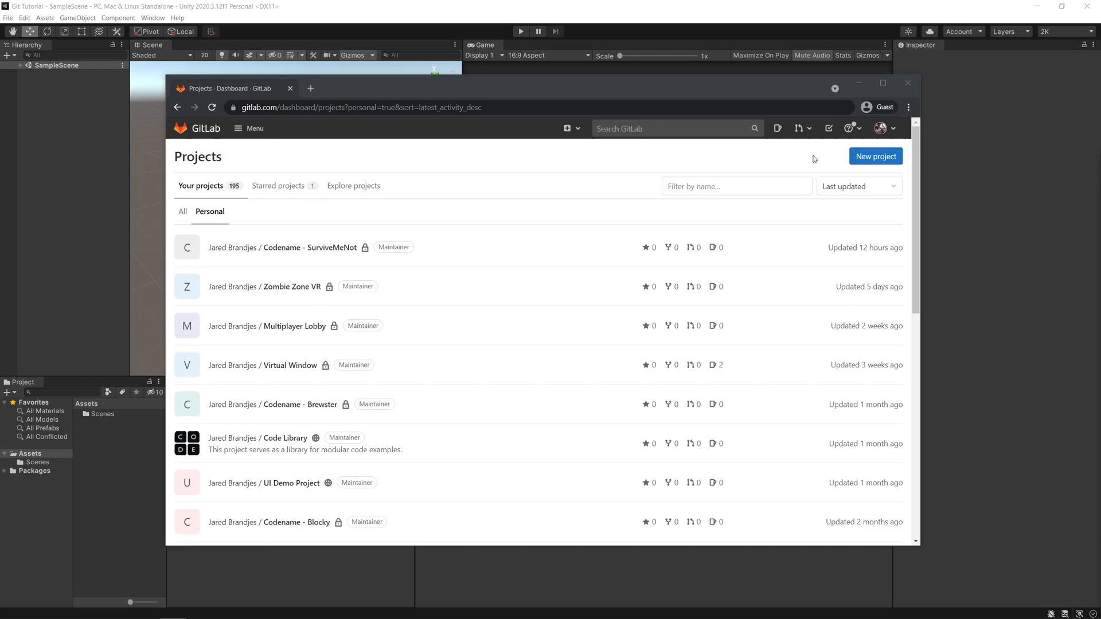
mouse_move(628, 85)
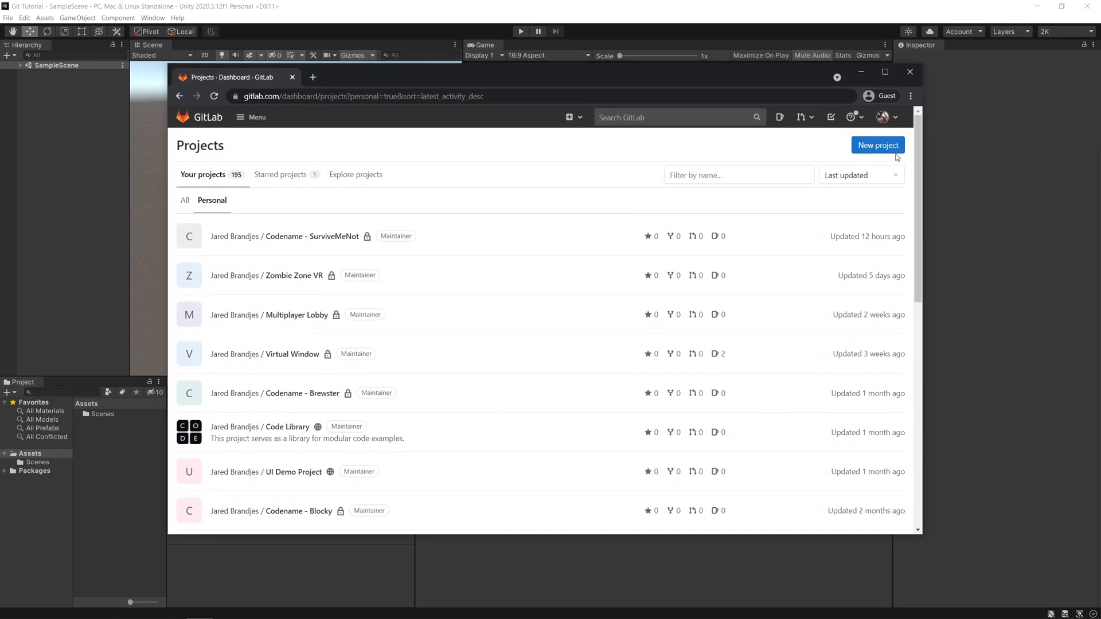
mouse_move(877, 145)
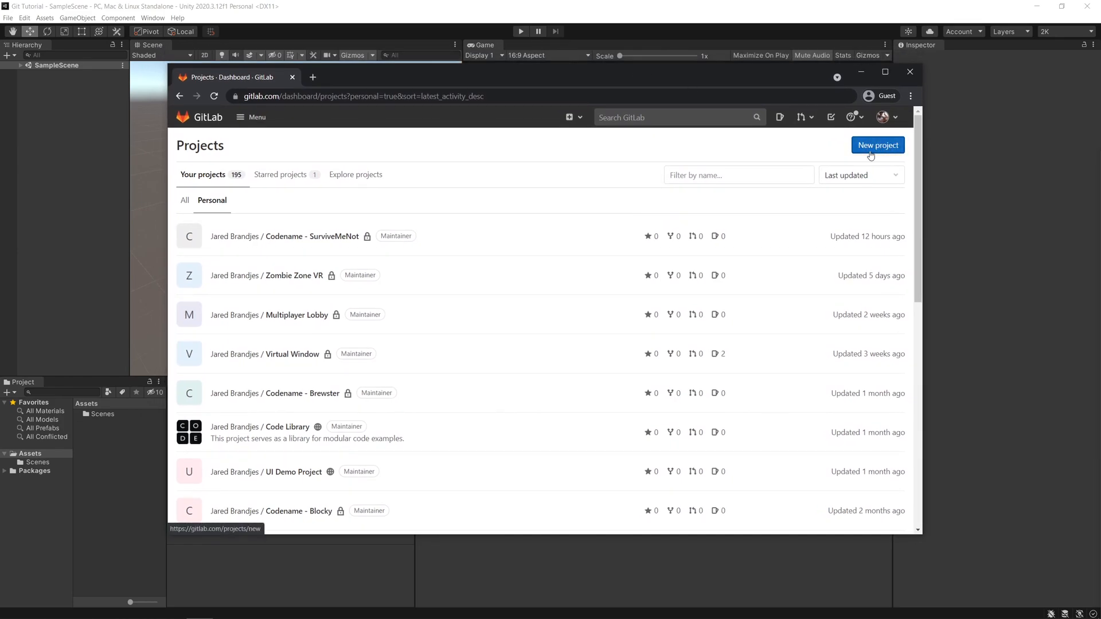
mouse_move(362, 156)
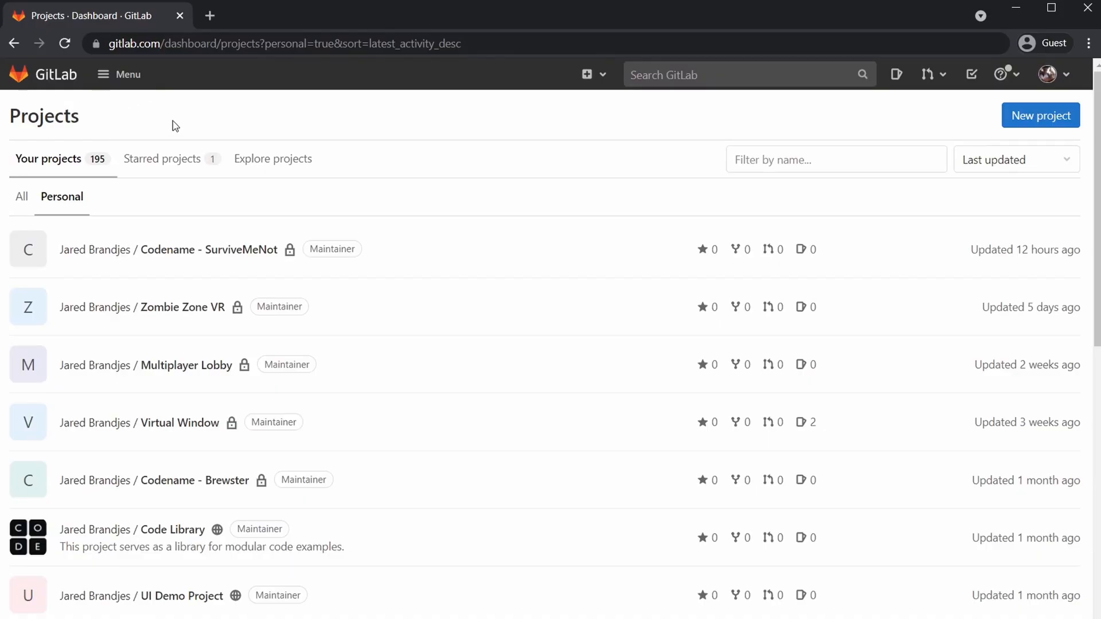
mouse_move(148, 121)
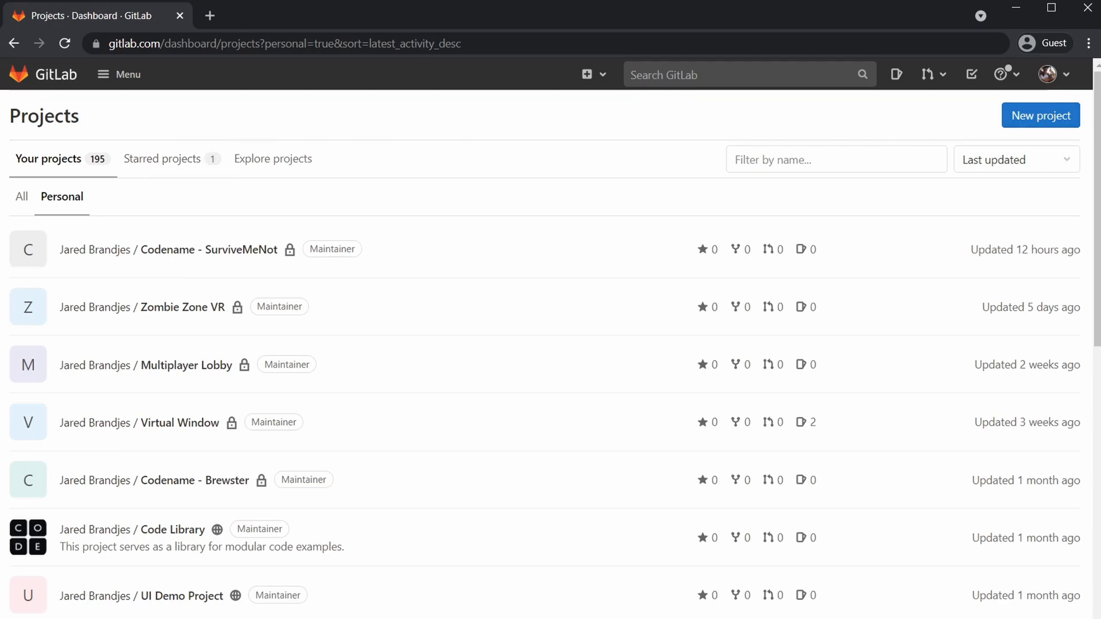
mouse_move(1051, 124)
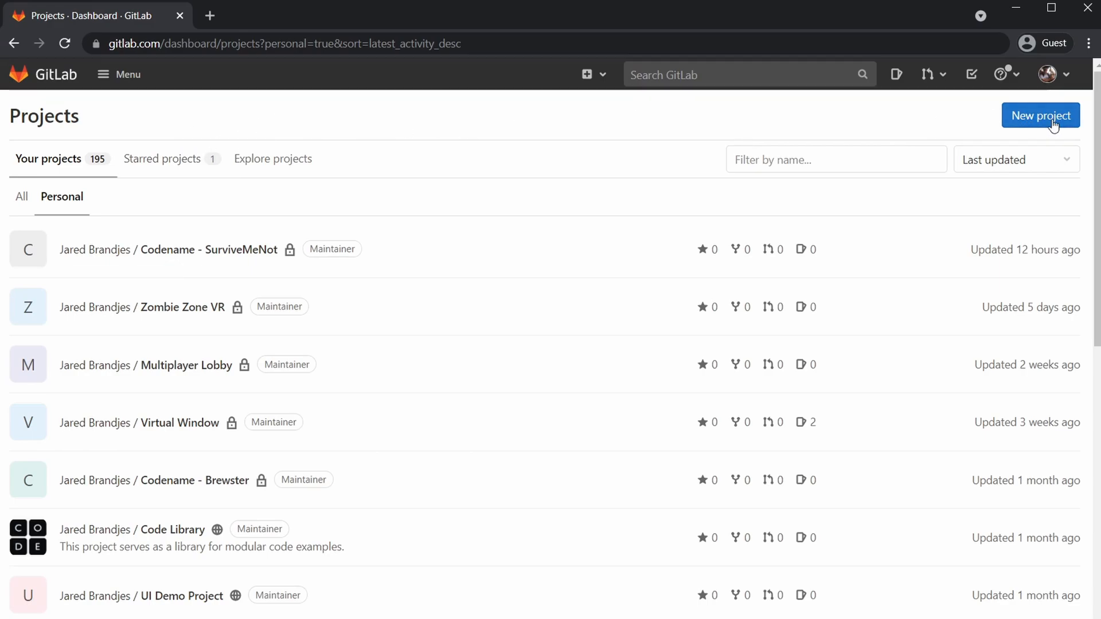
Start a new project from the GitLab Projects dashboard
click(1040, 115)
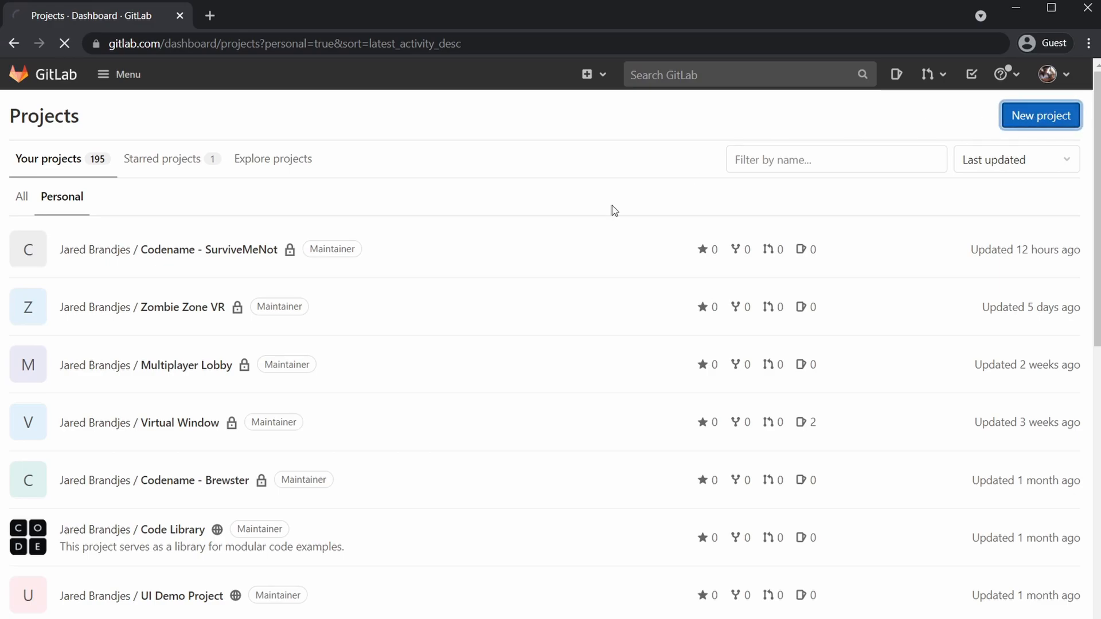
Create a private blank project named 'Codename Gitlab Test' and reach its empty repository
click(1040, 115)
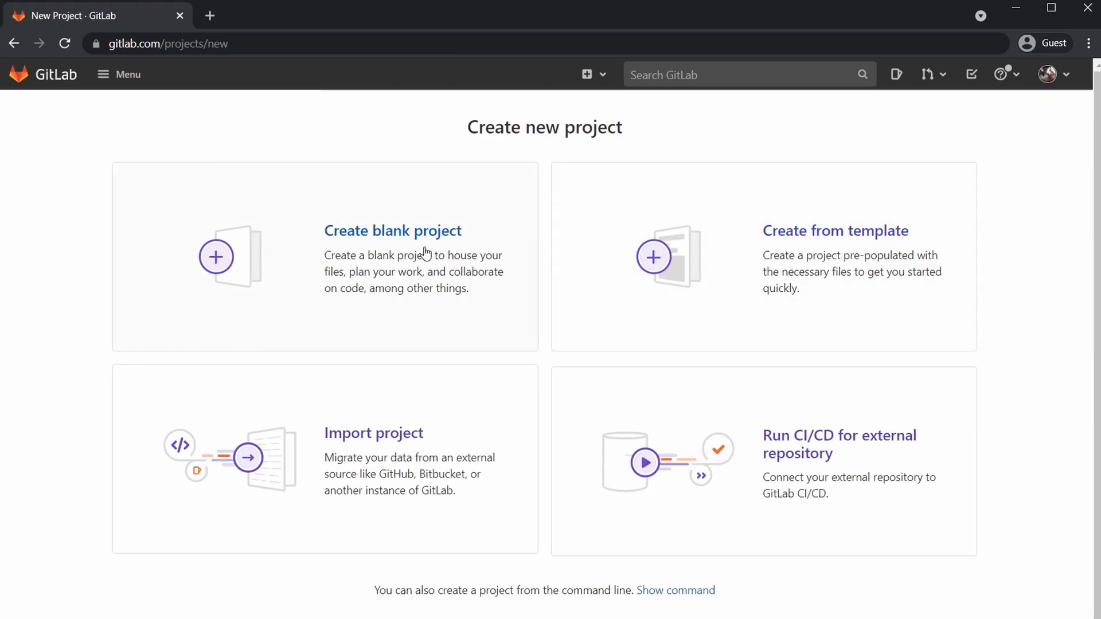
click(392, 230)
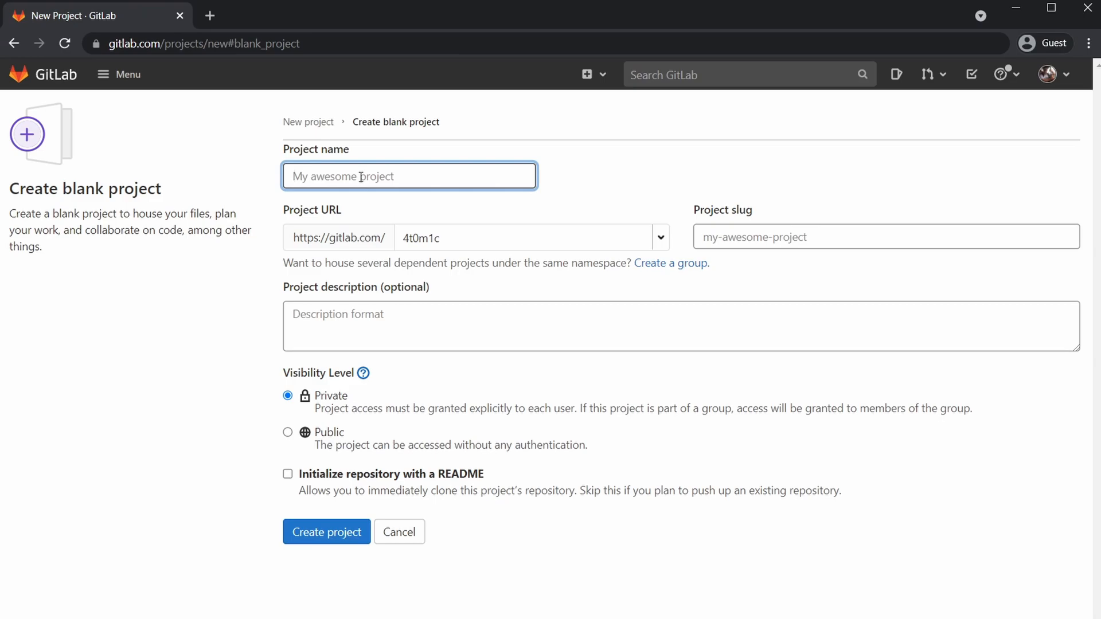
text(Codename Gitlab)
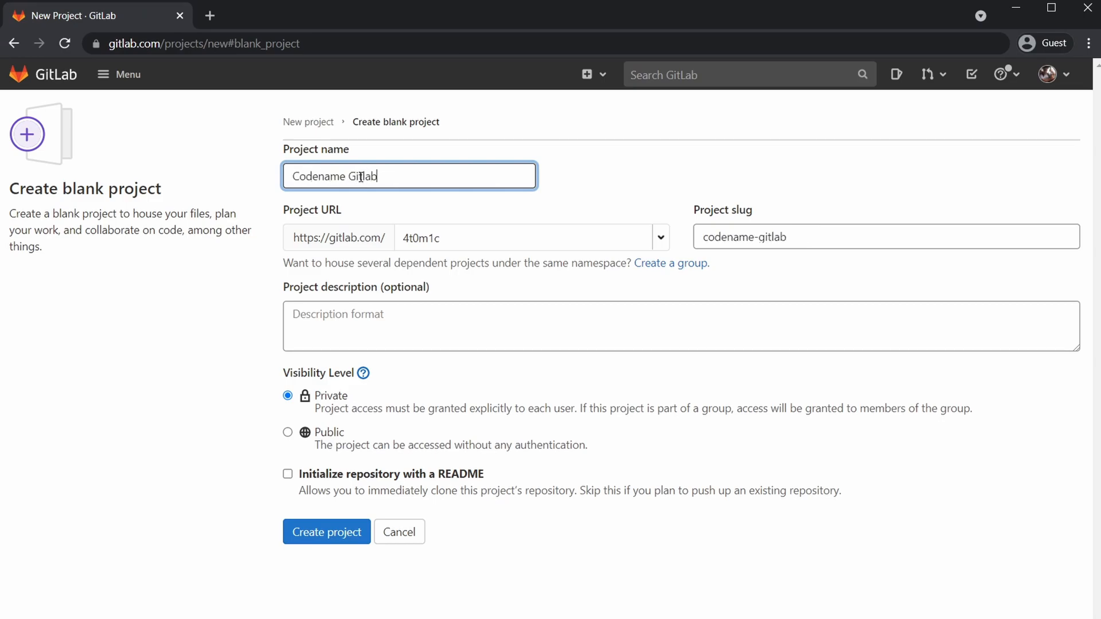
text(Test)
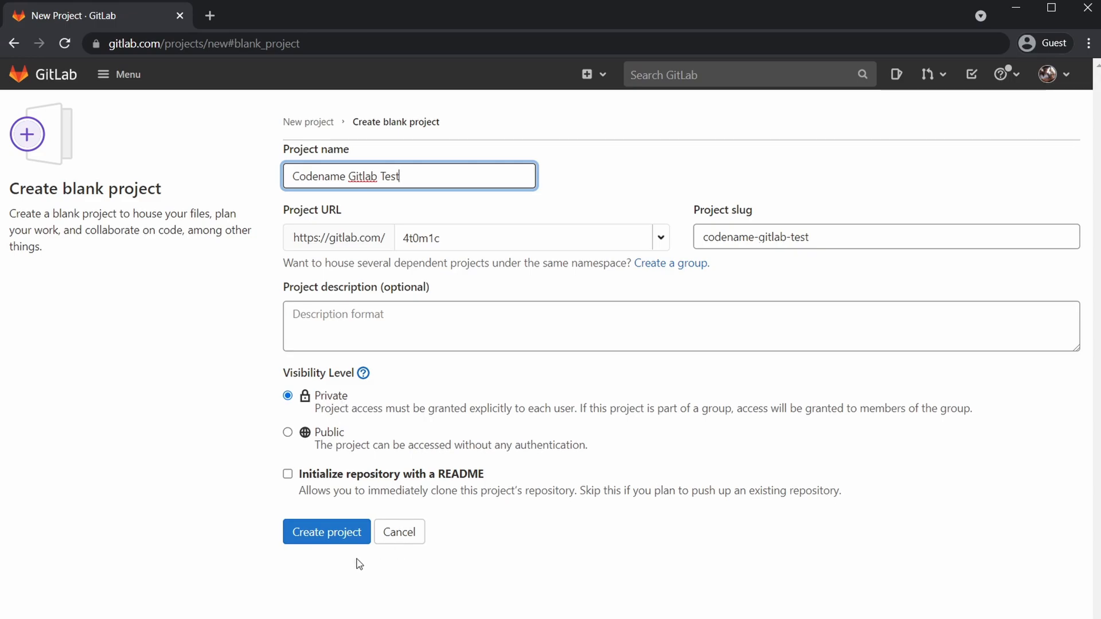
click(326, 531)
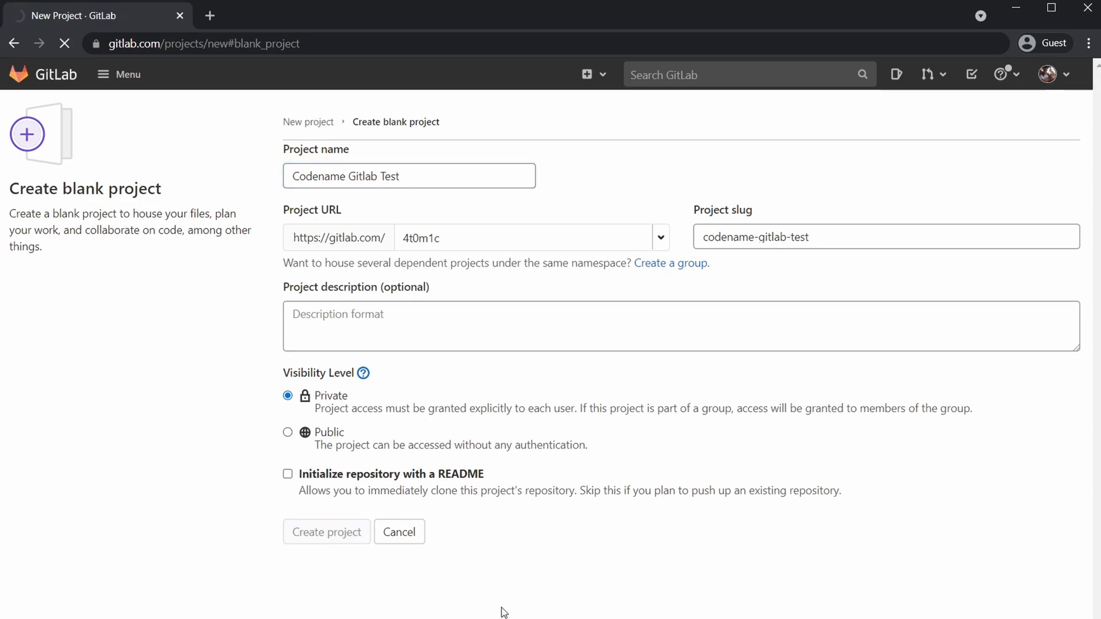
click(326, 531)
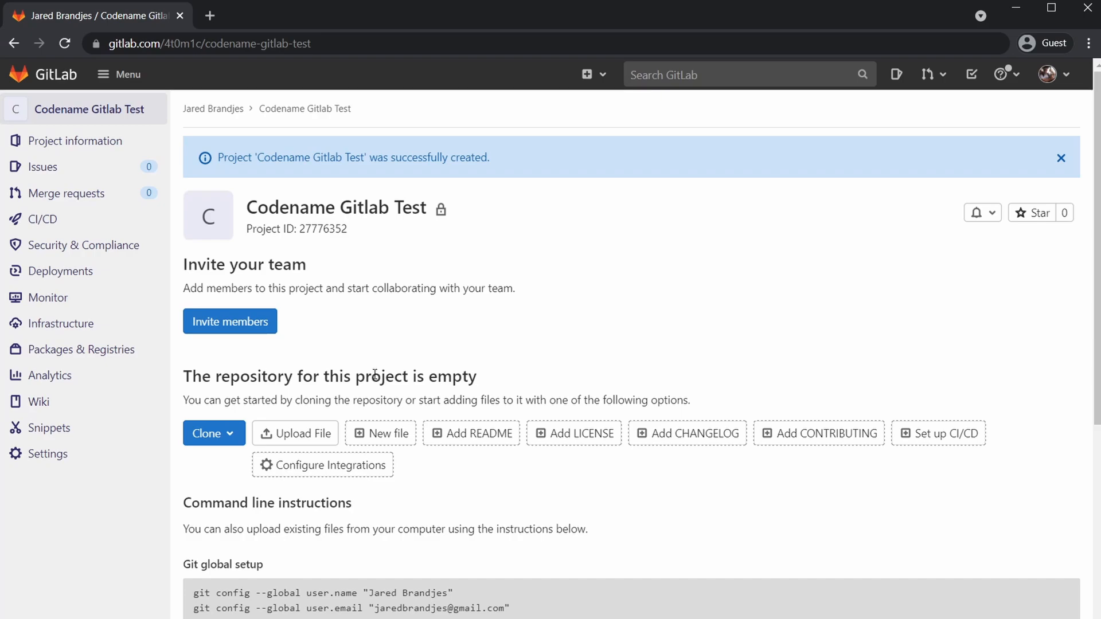
mouse_move(379, 434)
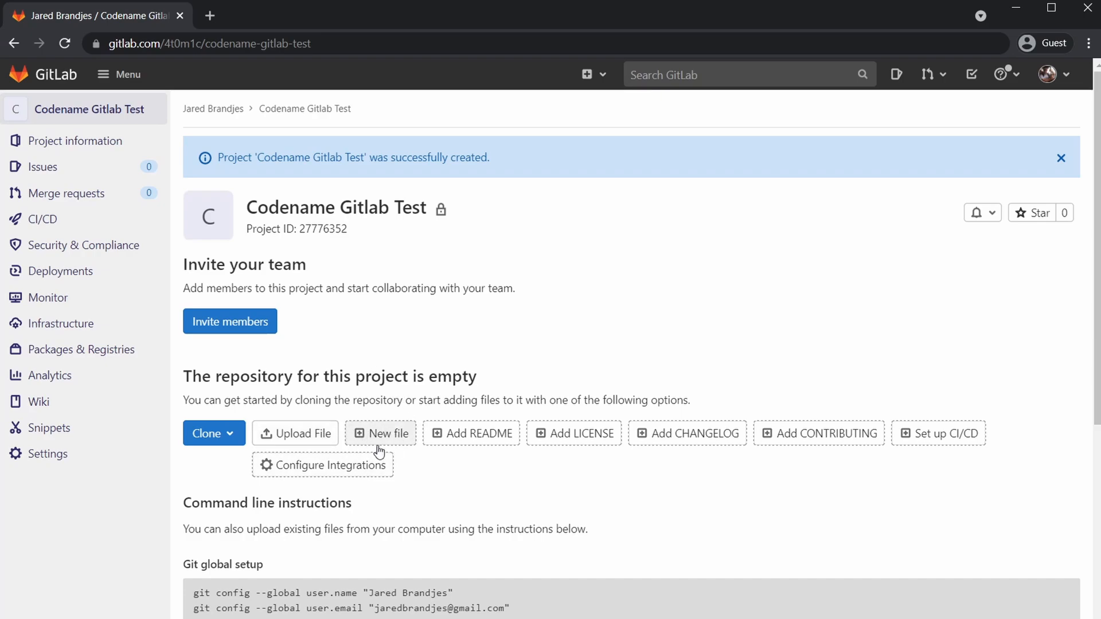
mouse_move(390, 411)
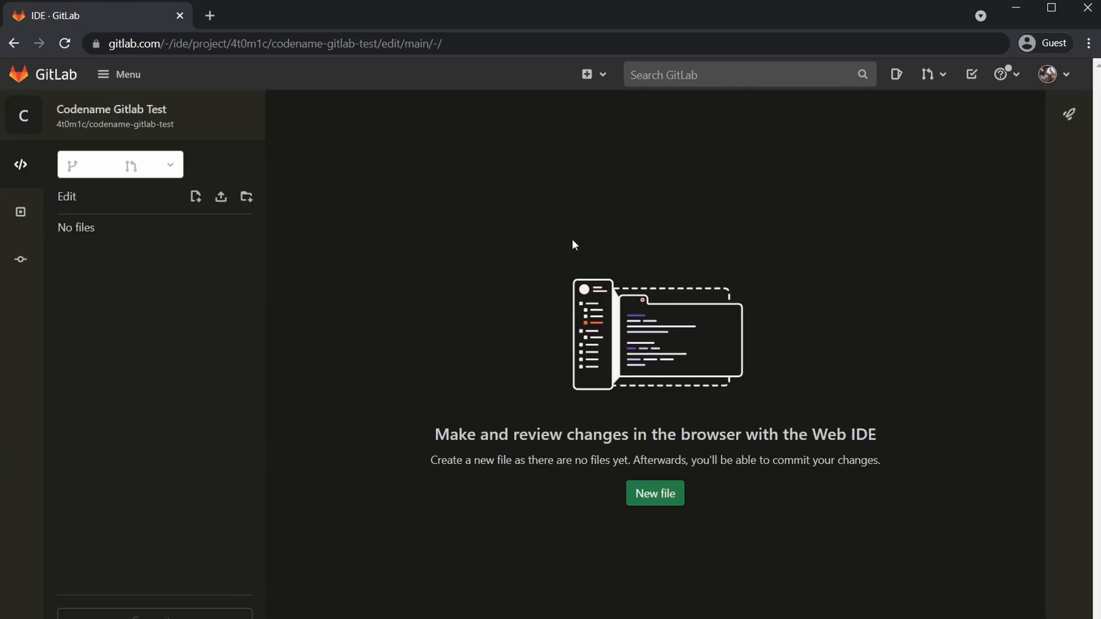
Add a Unity-template .gitignore with a [Ll]ogs/ entry as the single pending change in the Web IDE
click(653, 493)
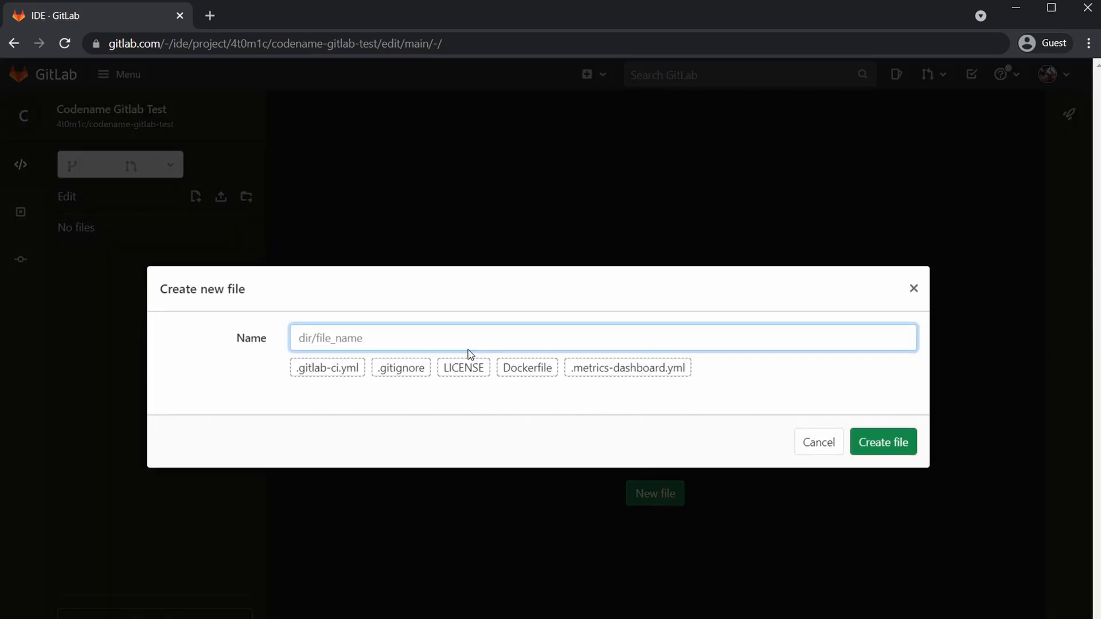
mouse_move(401, 367)
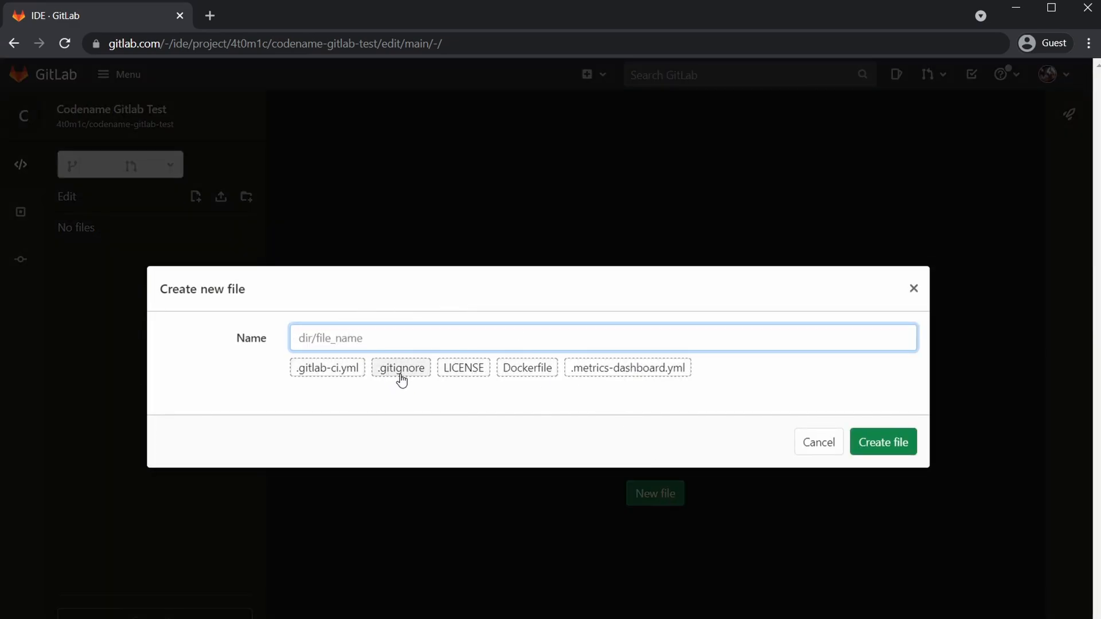
click(401, 367)
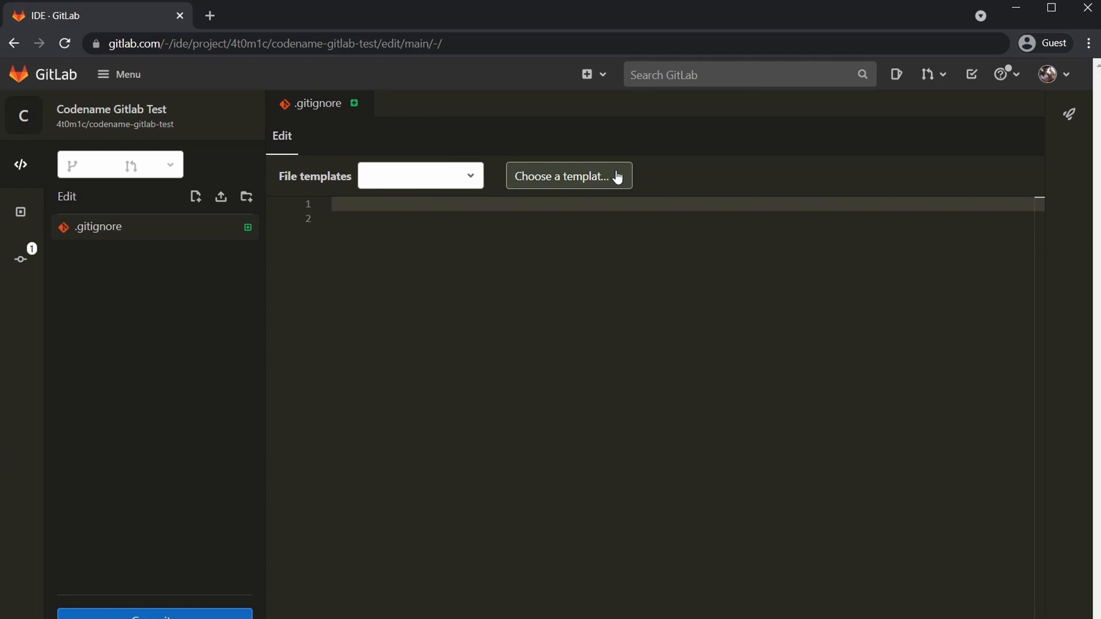
click(567, 176)
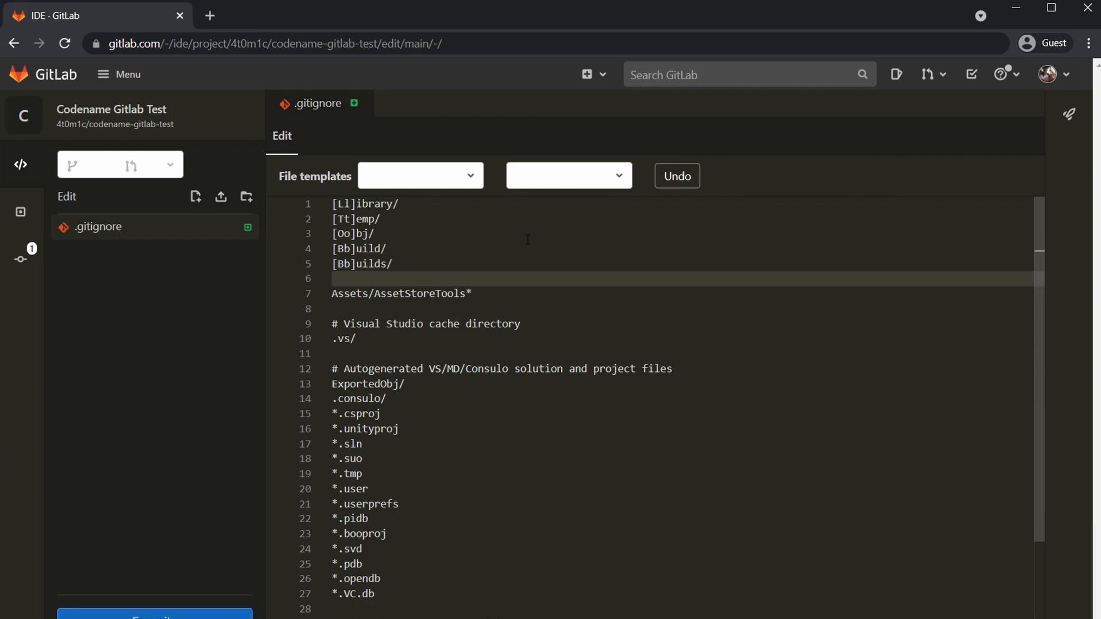
text([Ll]ogs/)
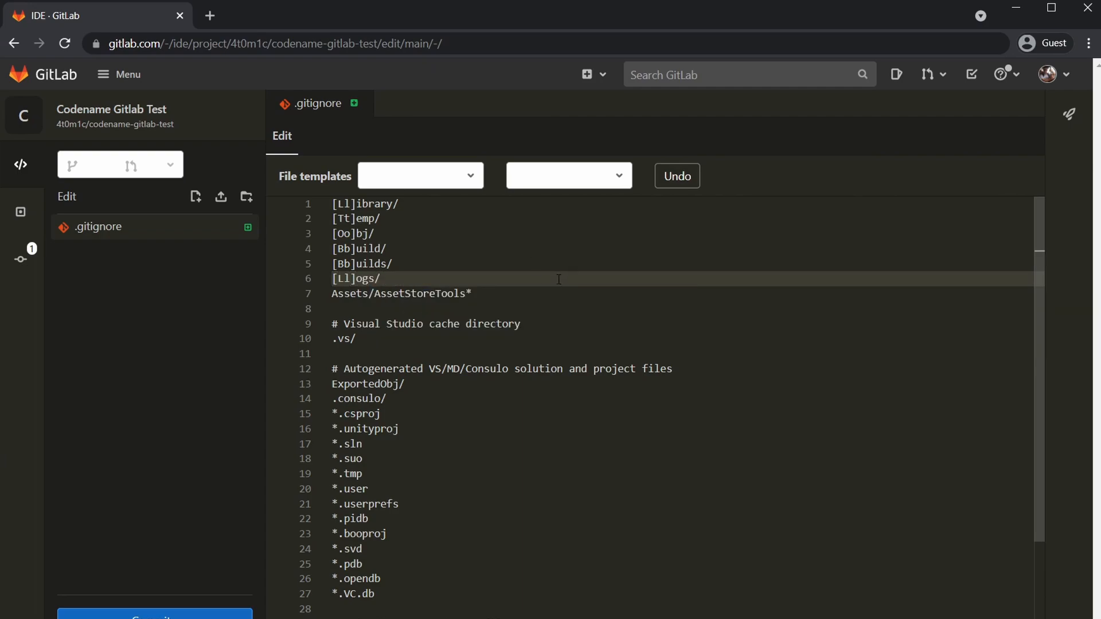
scroll(down, 3)
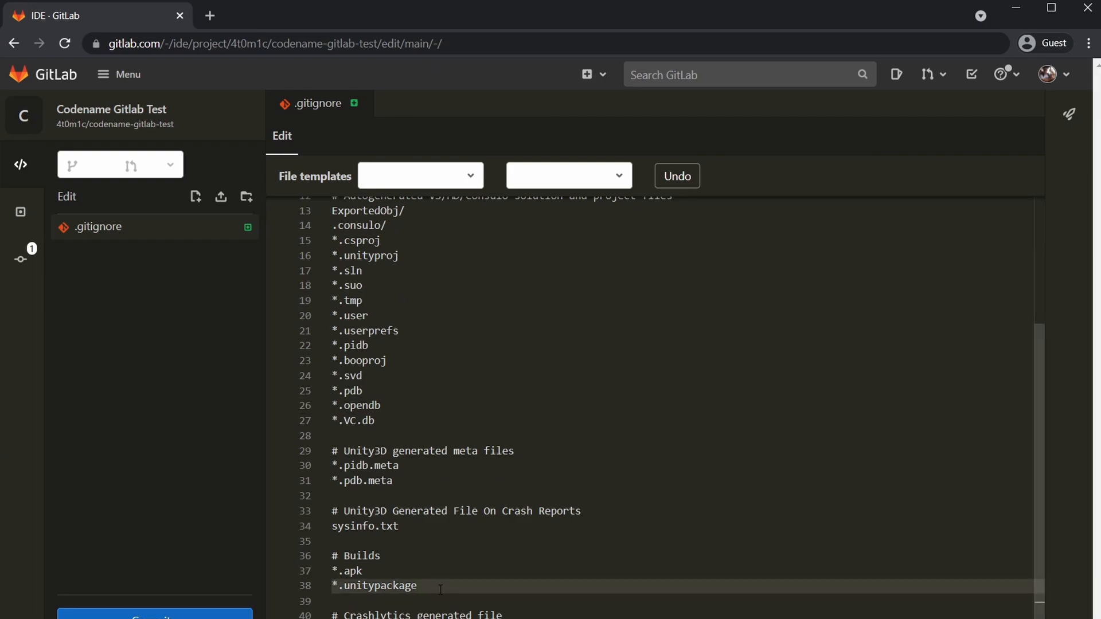
double_click(381, 586)
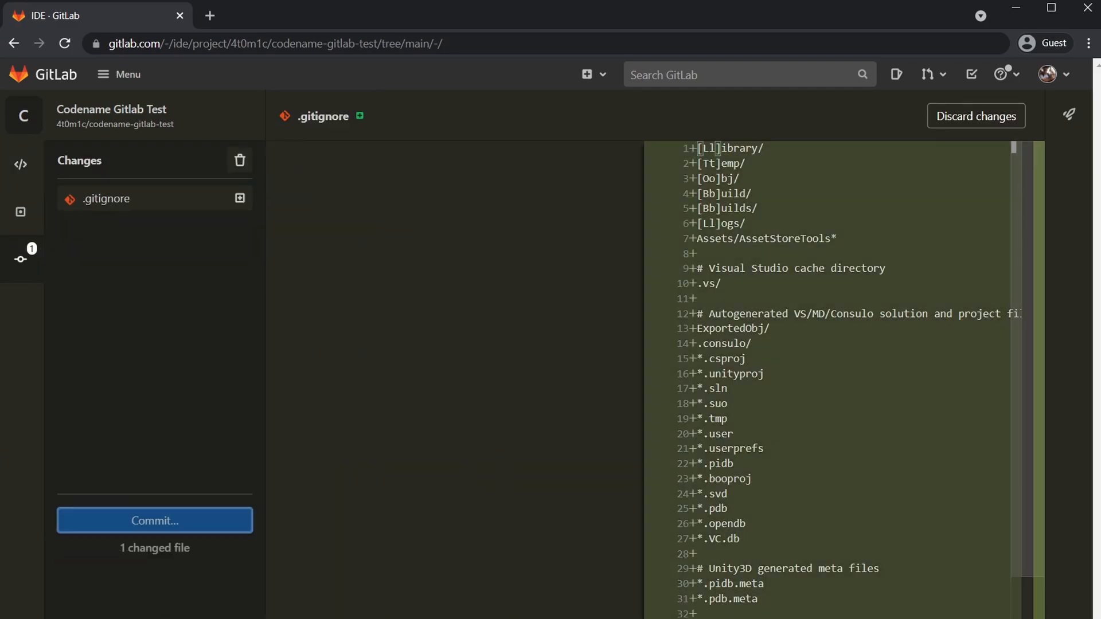
Commit the new .gitignore to main, 41 additions
click(155, 521)
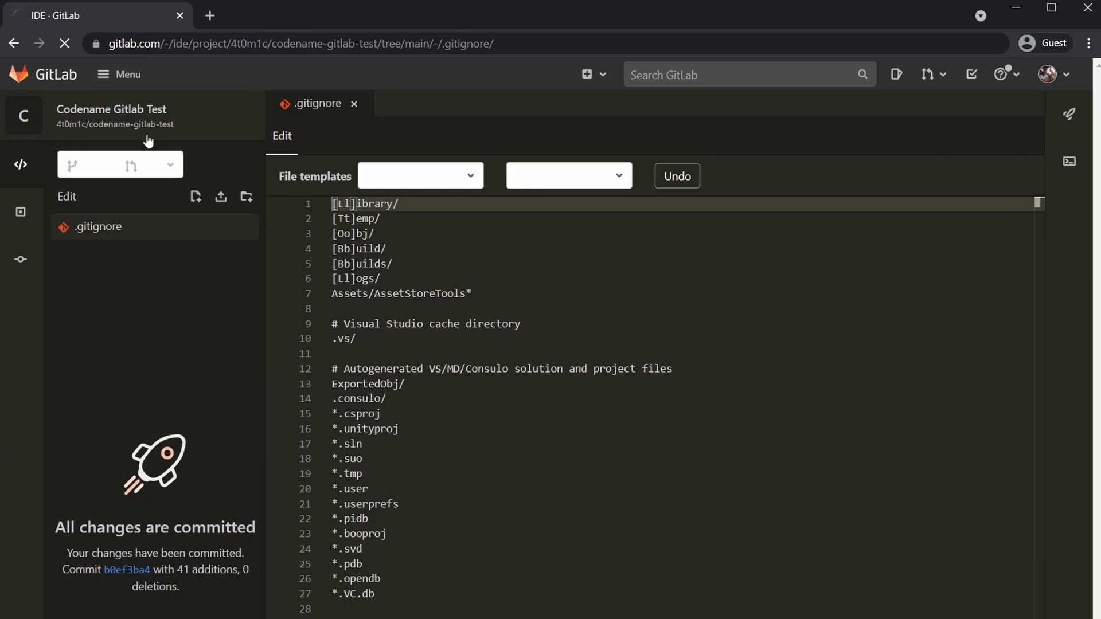
mouse_move(119, 124)
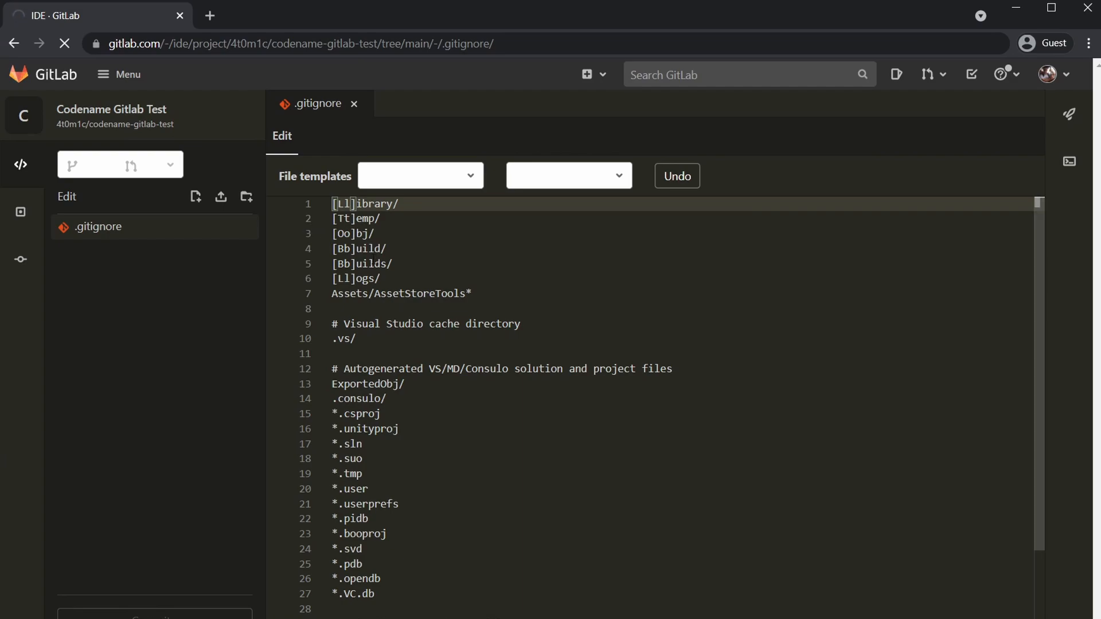
mouse_move(322, 464)
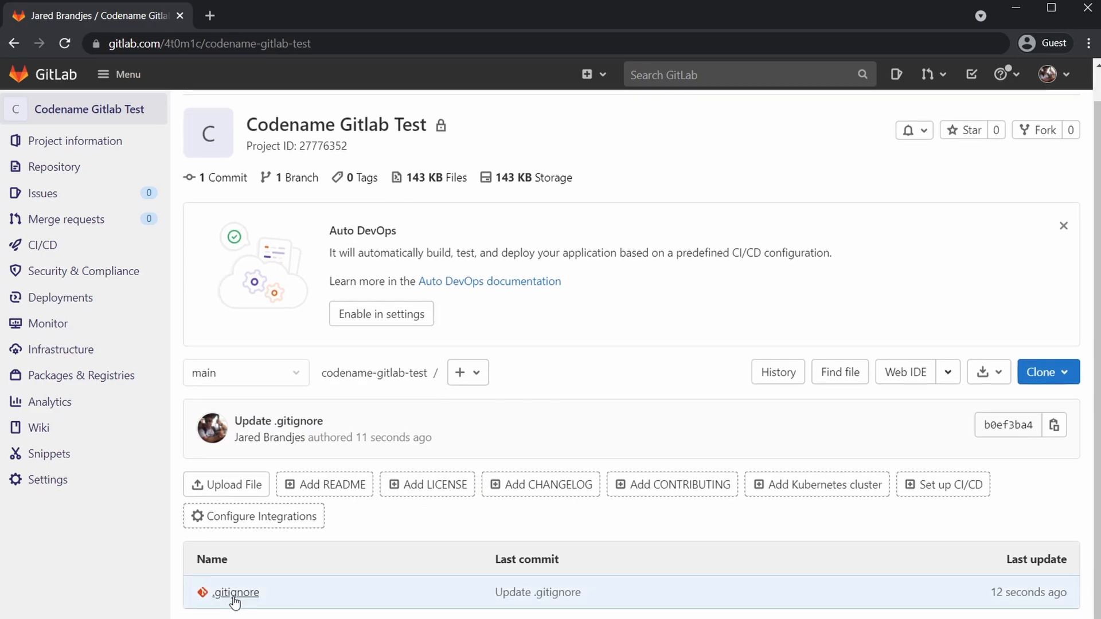
mouse_move(234, 593)
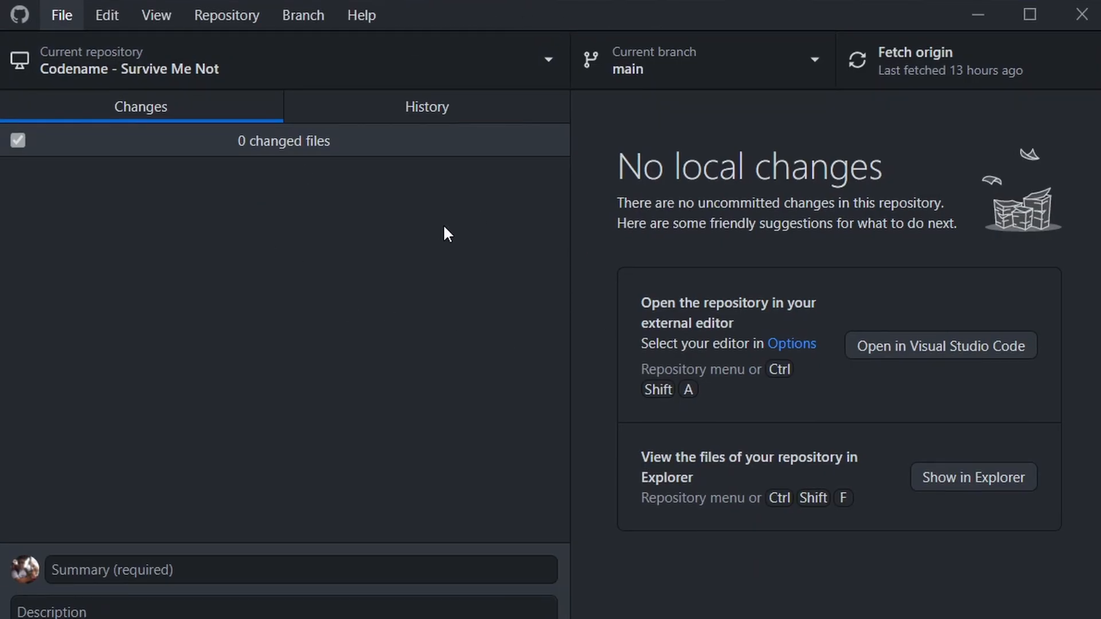
click(60, 15)
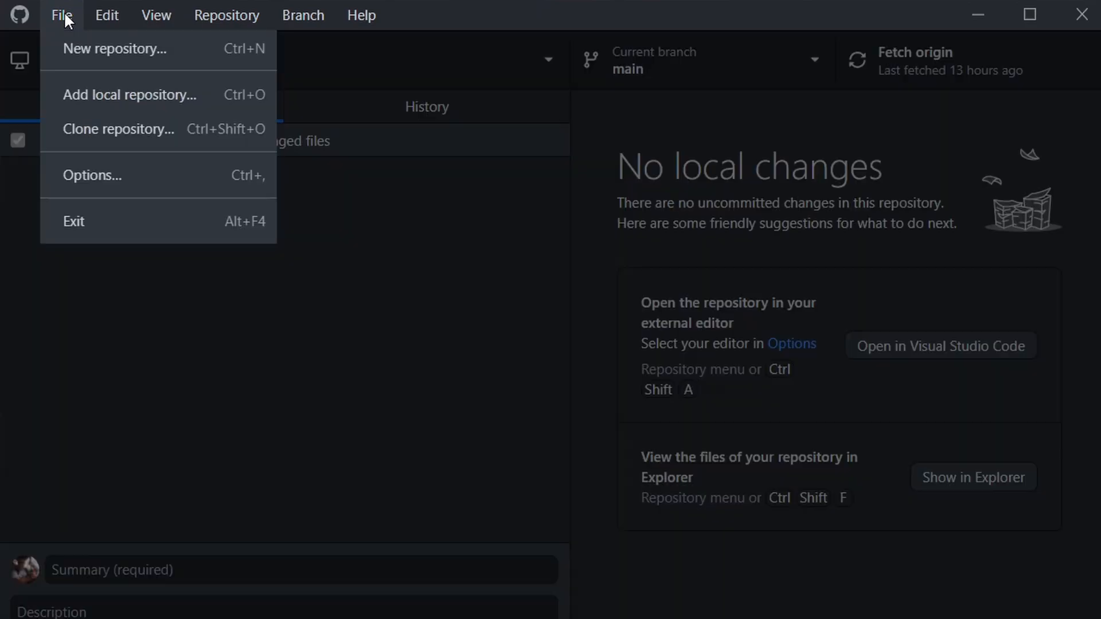
click(119, 130)
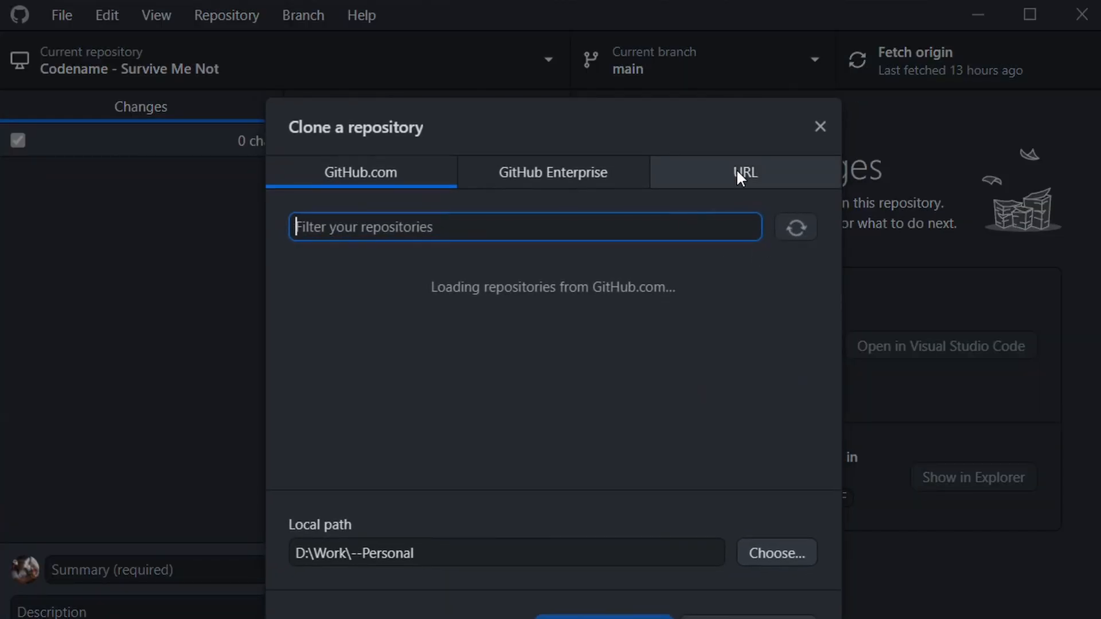
click(745, 172)
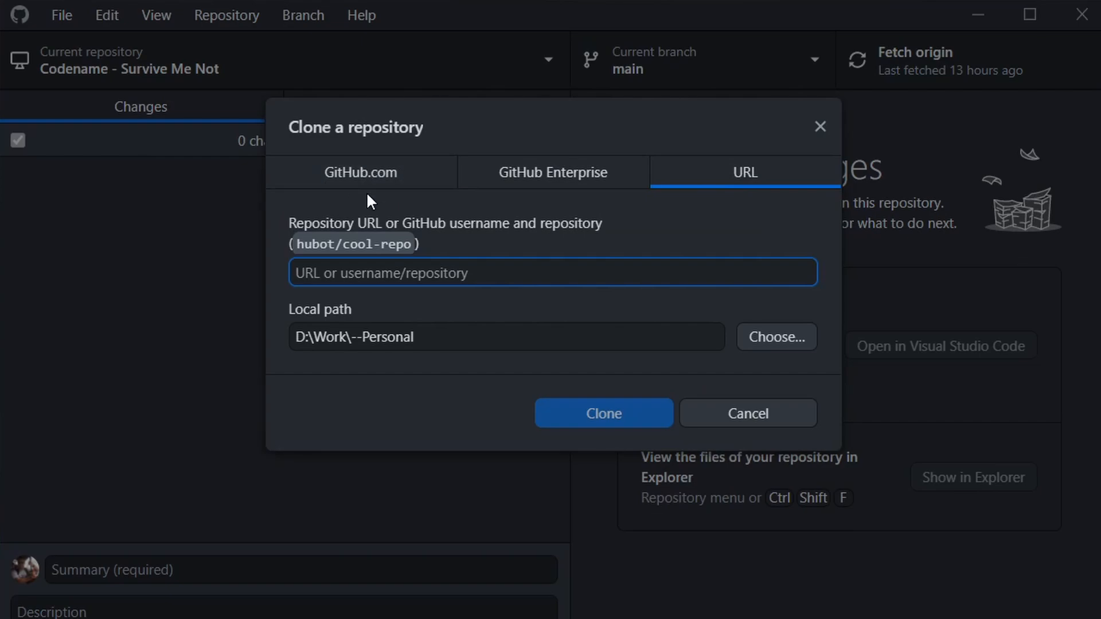
click(447, 273)
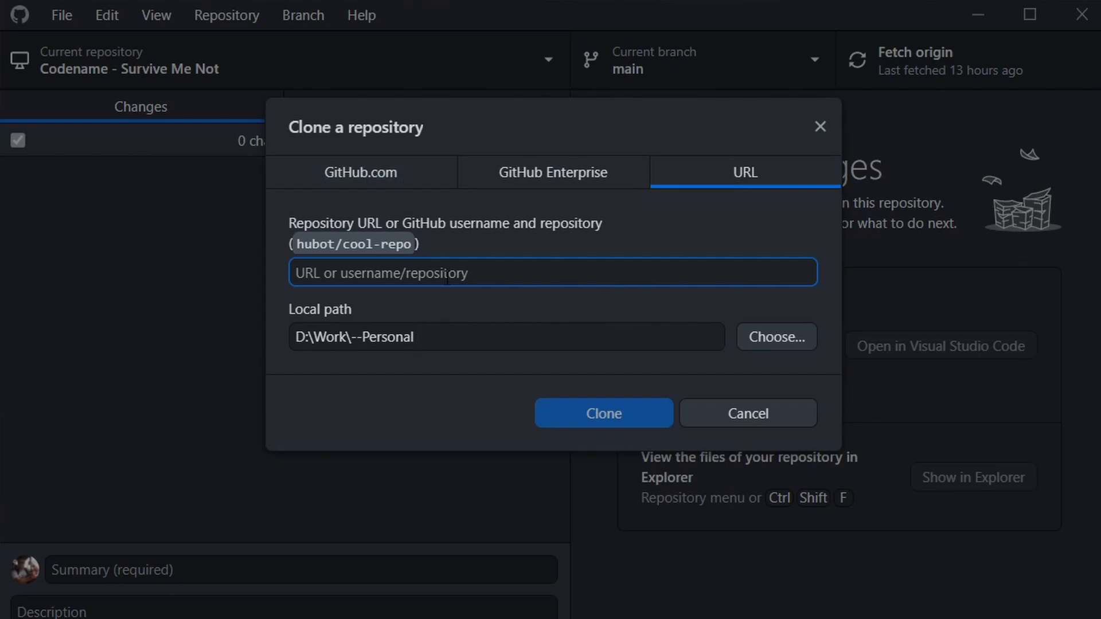
click(360, 172)
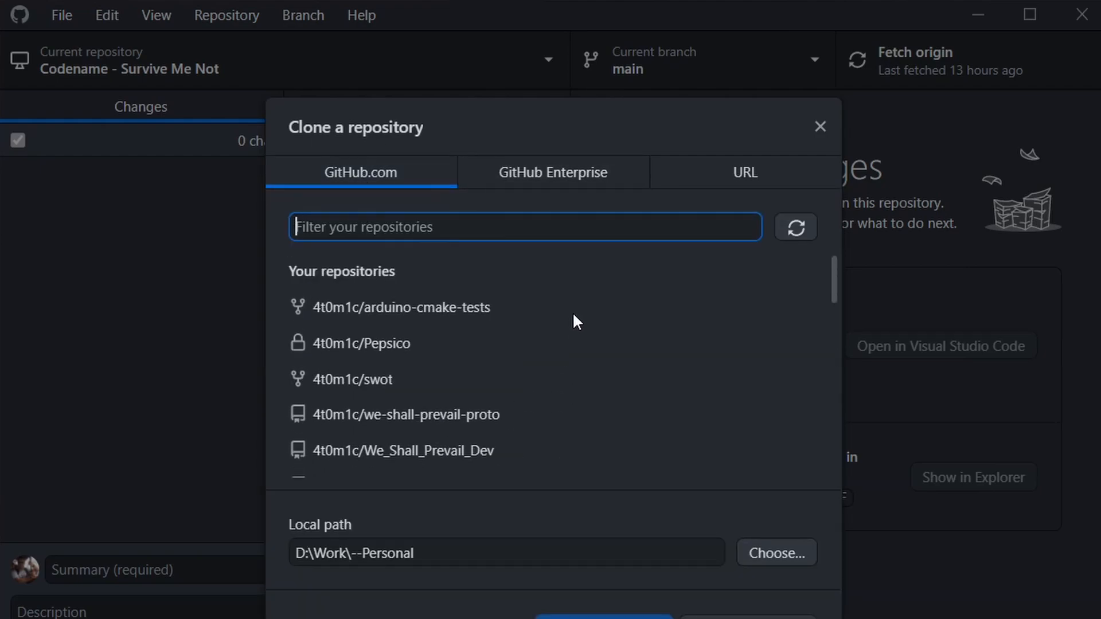
click(743, 172)
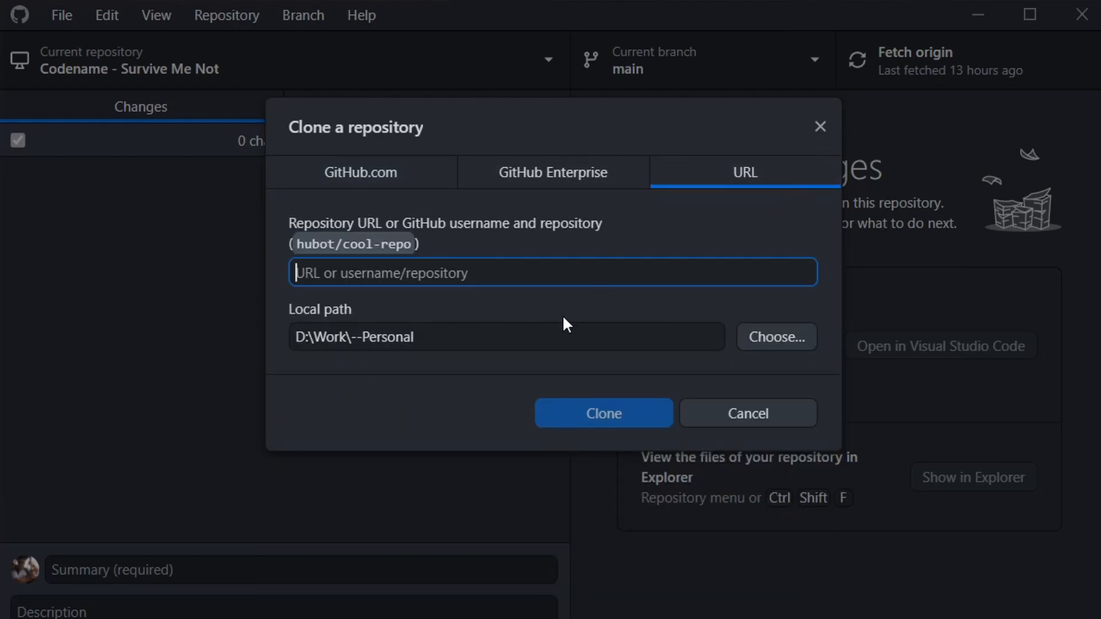
text(https://gitlab.com/4t0m1c/codename-gitlab-test)
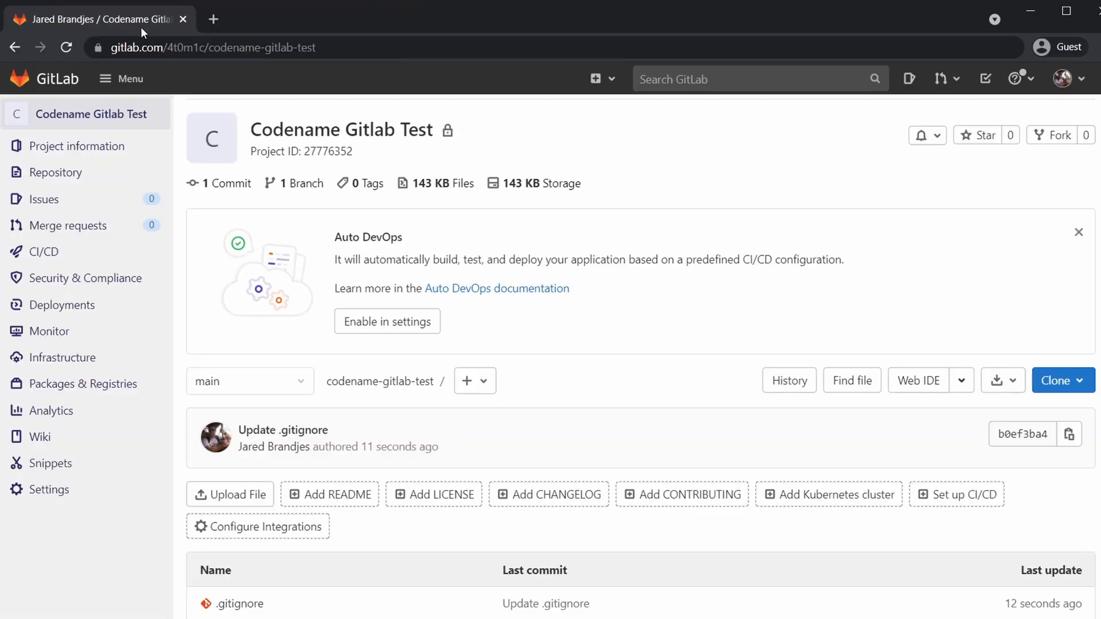
Copy the Codename Gitlab Test project's link address and show its clone addresses
click(211, 47)
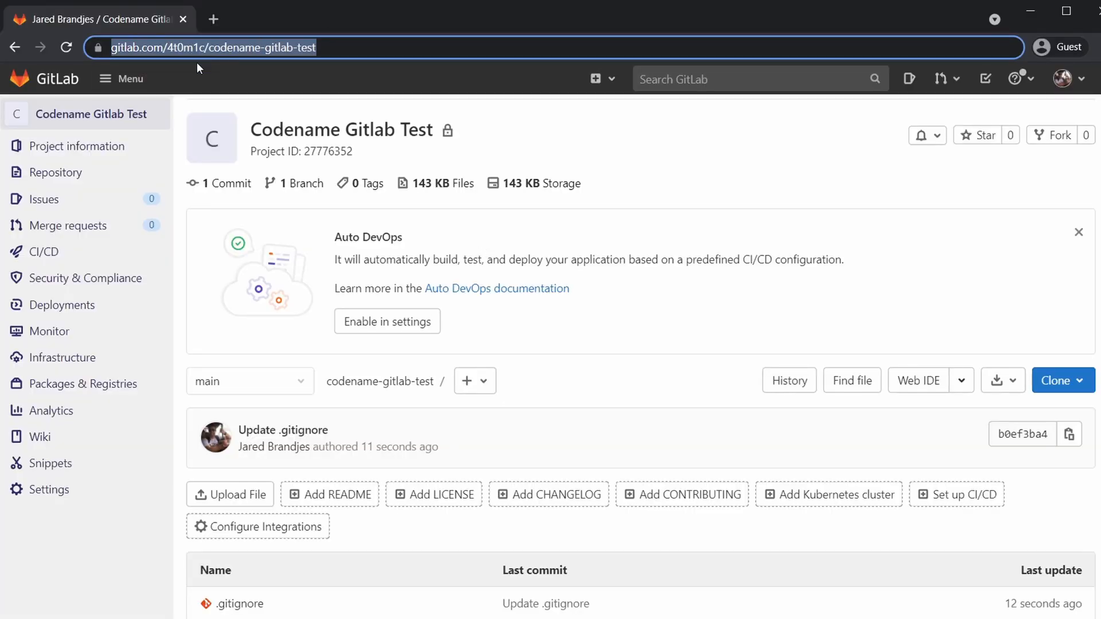
right_click(90, 113)
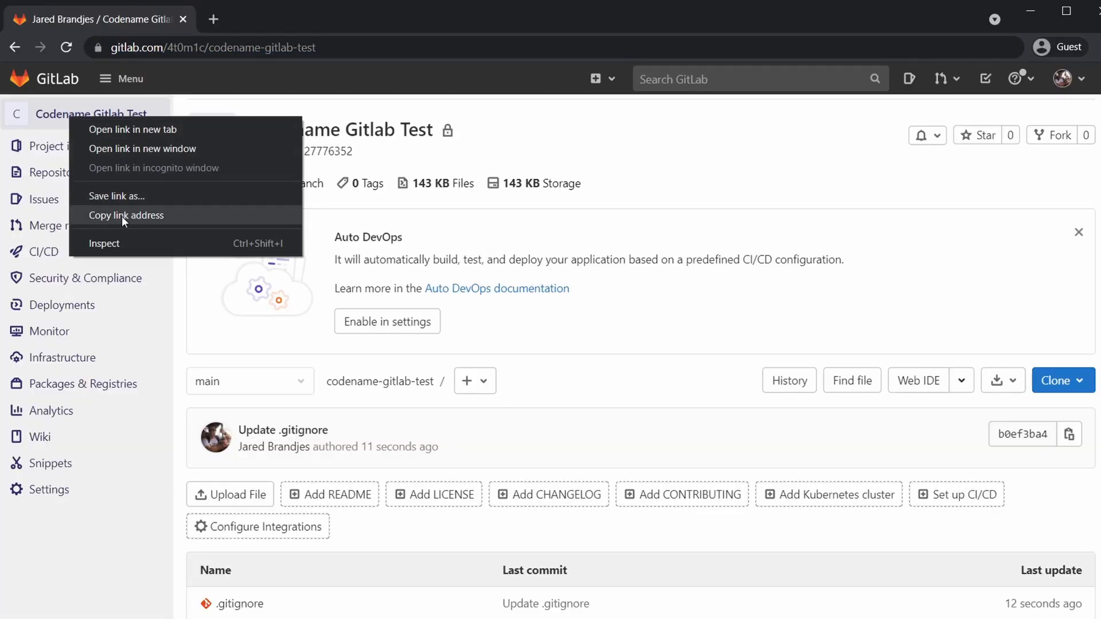
click(126, 215)
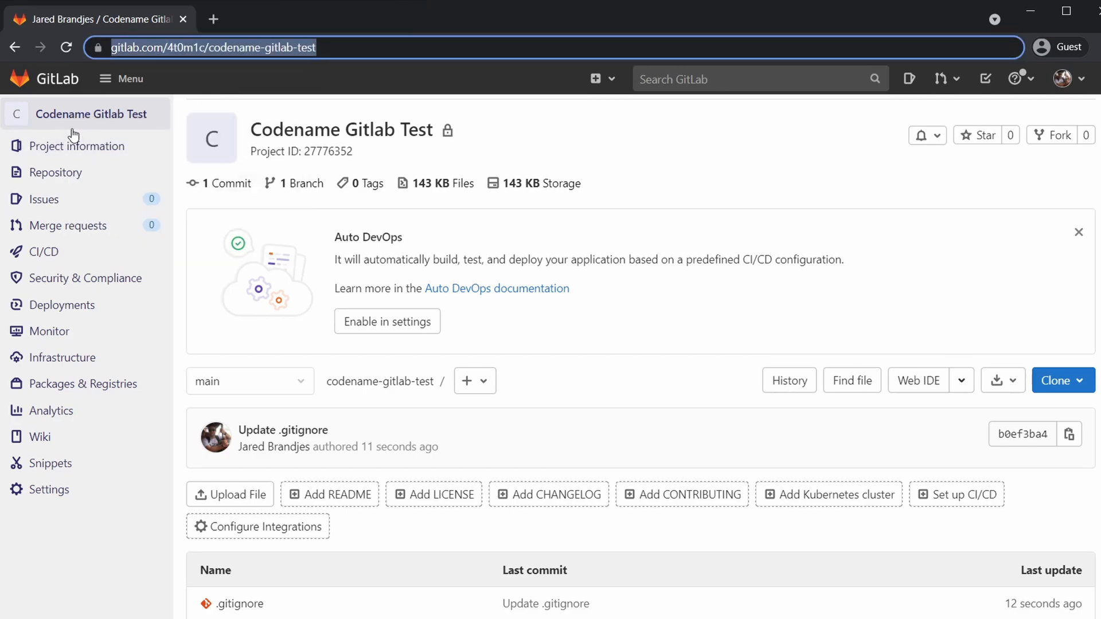
mouse_move(1084, 381)
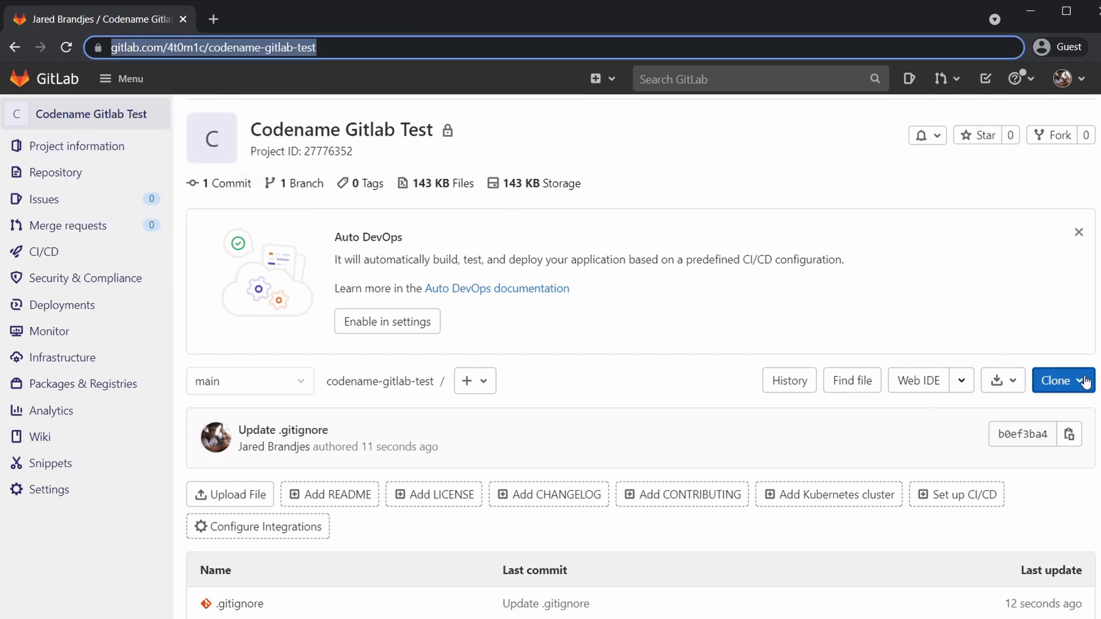
click(1063, 379)
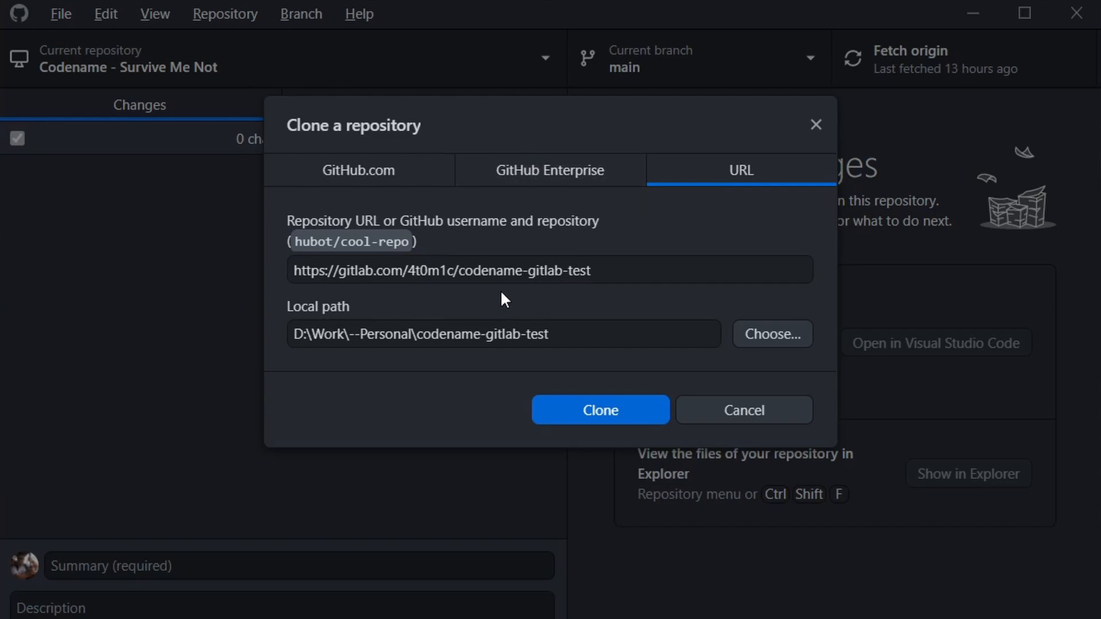
Clone the repository into D:\Work\--Personal\codename-gitlab-test
click(503, 334)
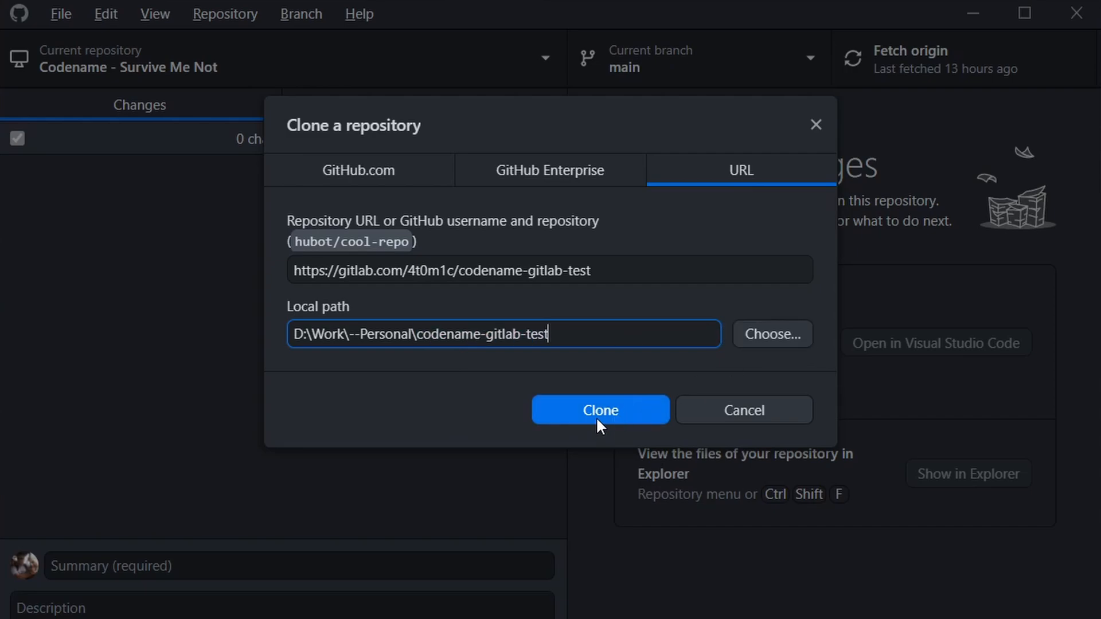
click(600, 409)
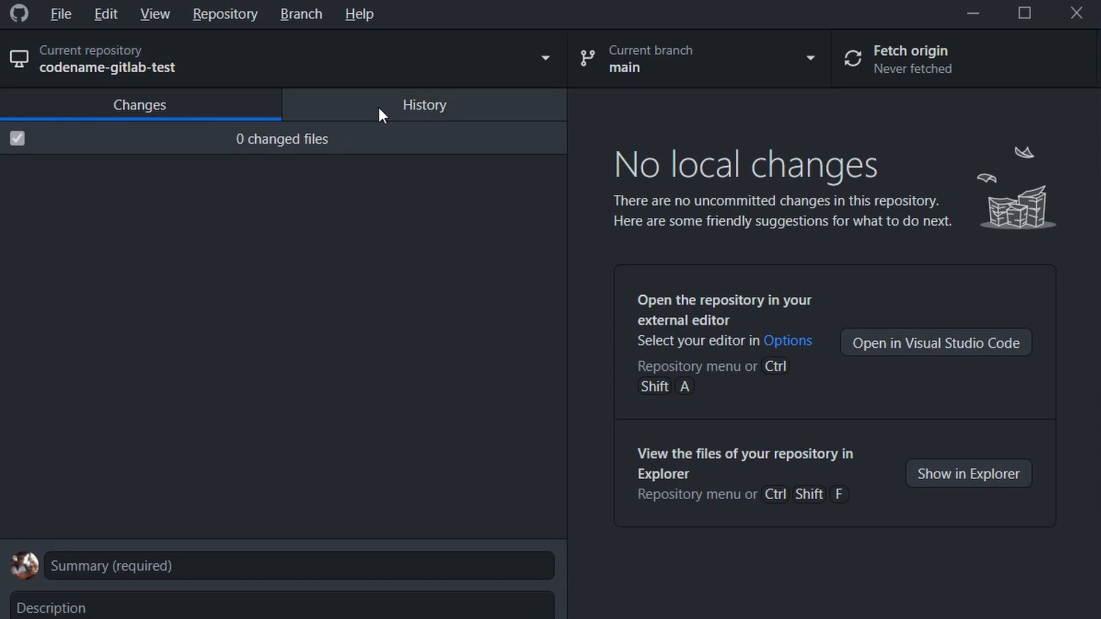
Review the Update .gitignore commit and its added lines in the History view
click(423, 104)
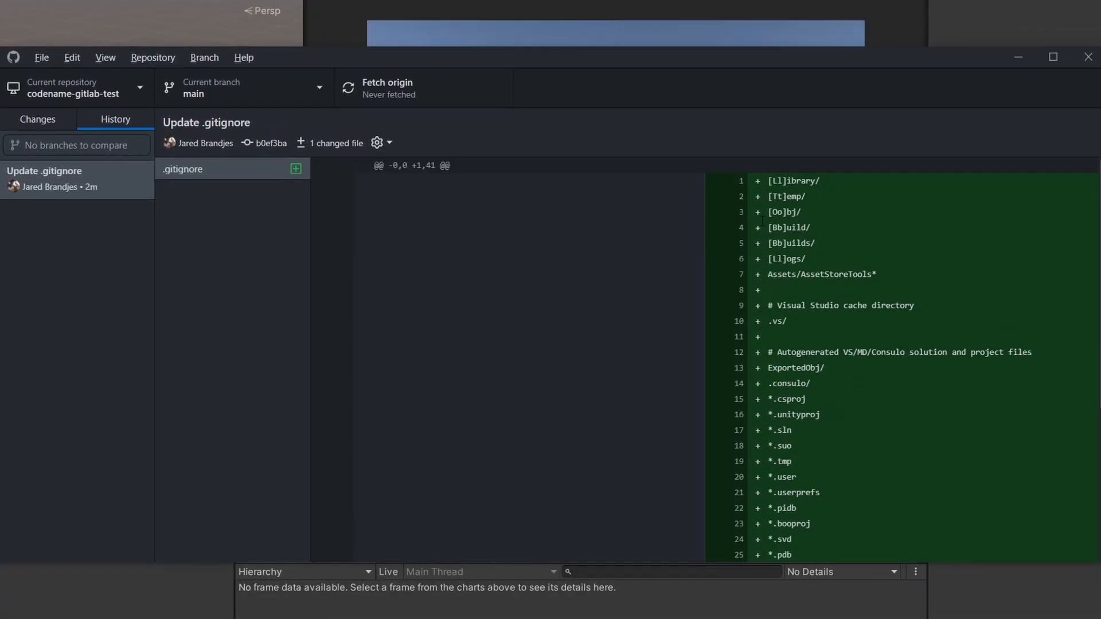
scroll(down, 3)
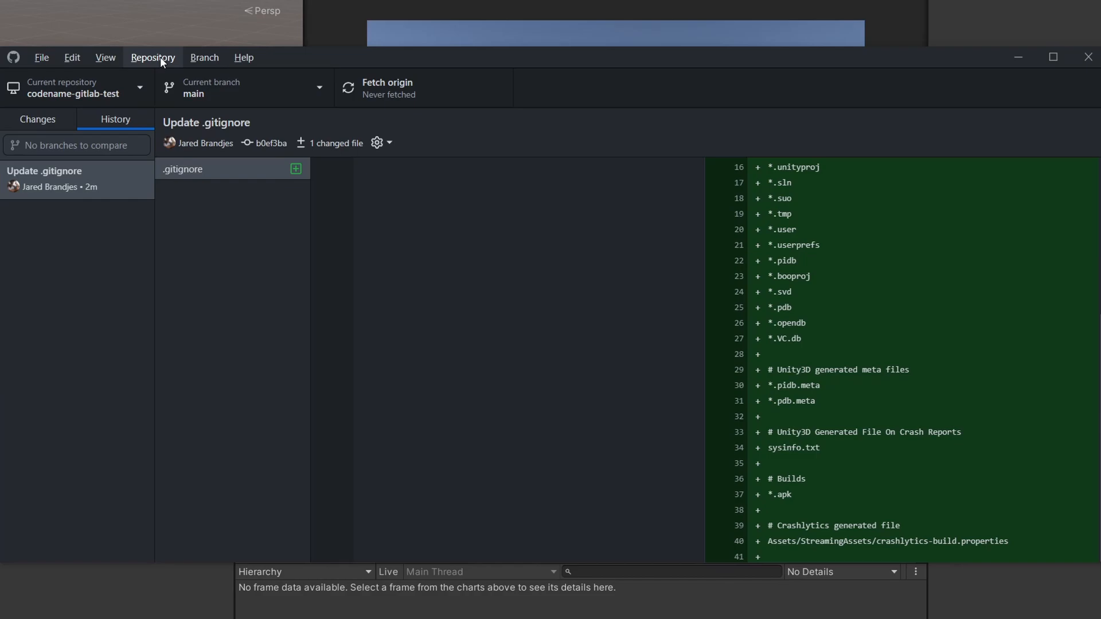
click(152, 57)
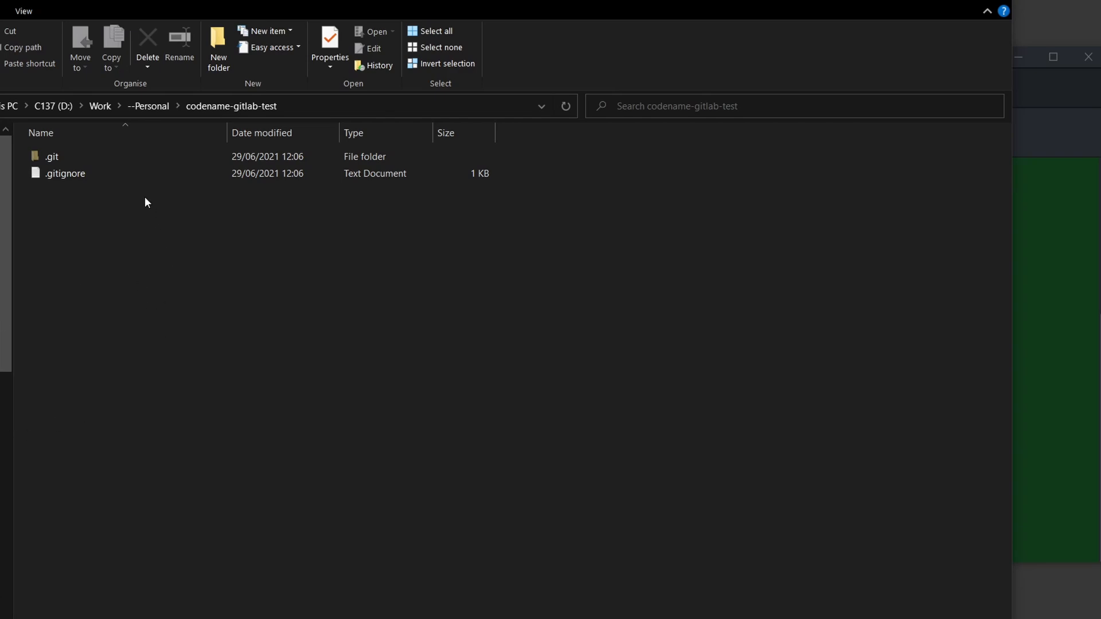
mouse_move(265, 288)
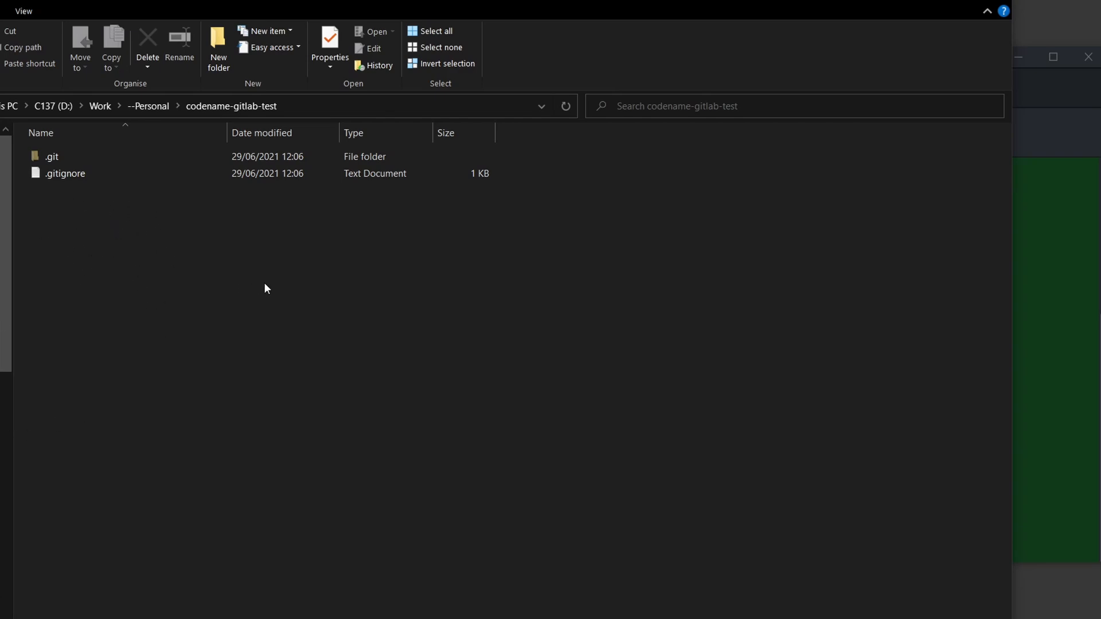
mouse_move(283, 216)
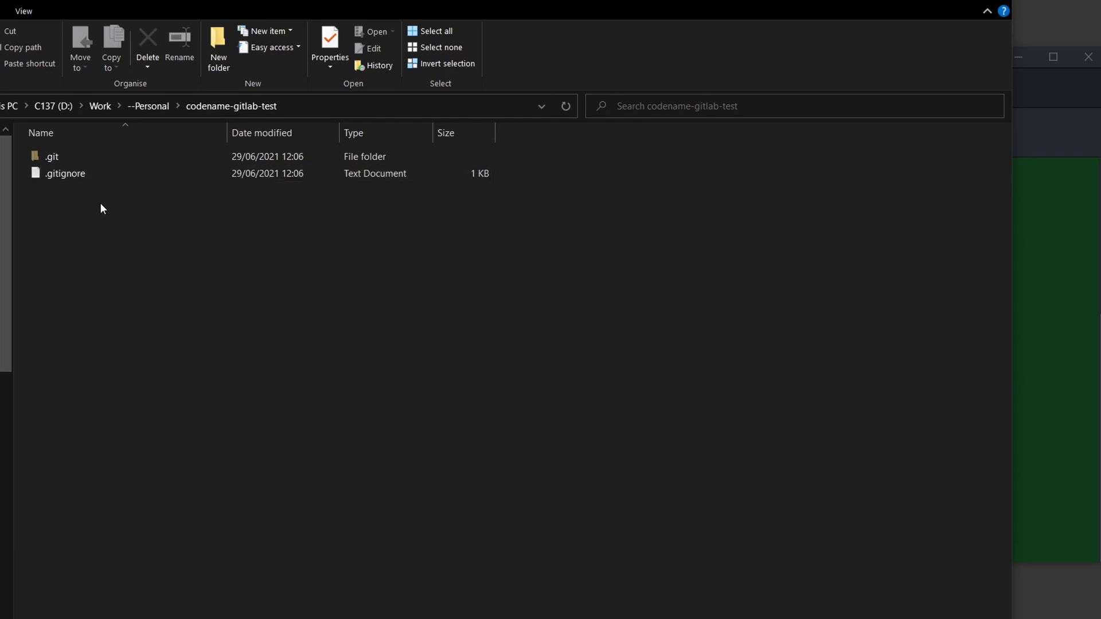
mouse_move(245, 252)
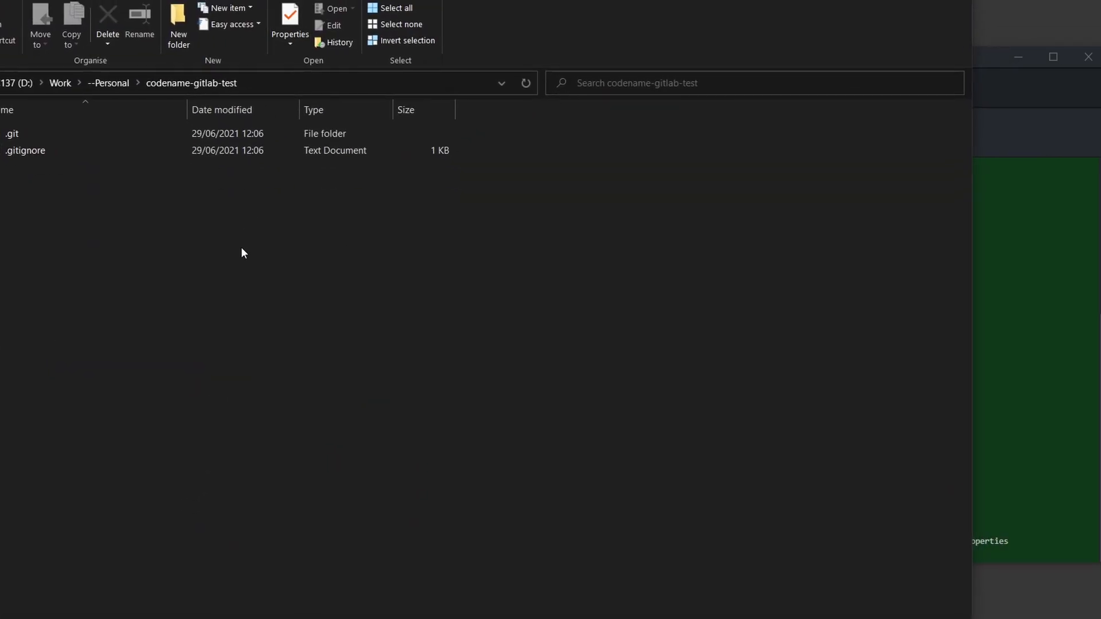
mouse_move(197, 234)
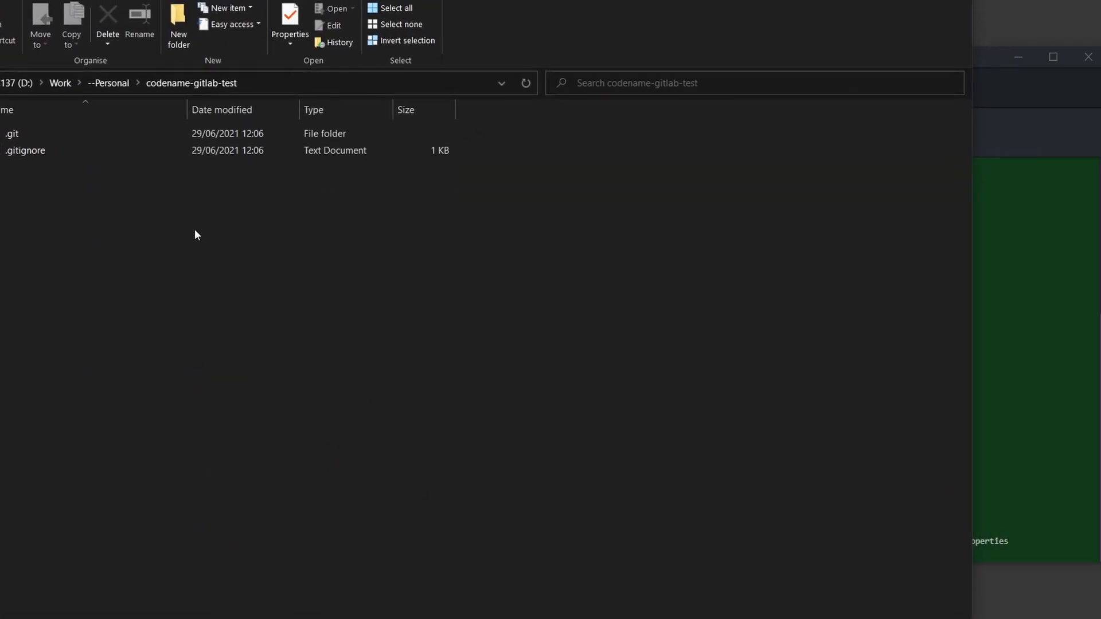
mouse_move(120, 447)
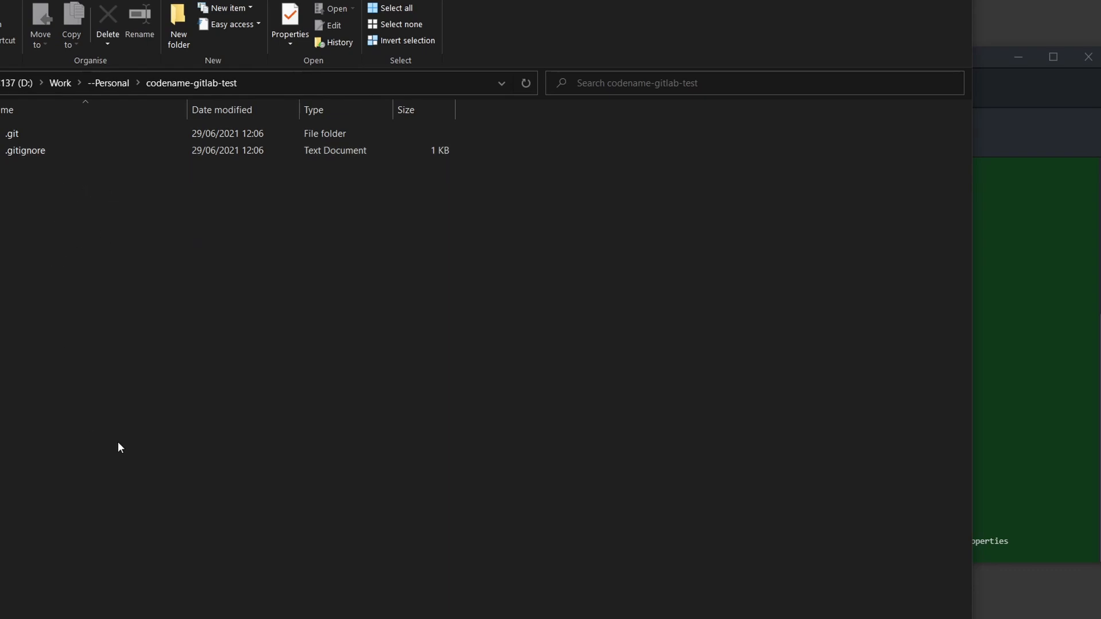
mouse_move(118, 243)
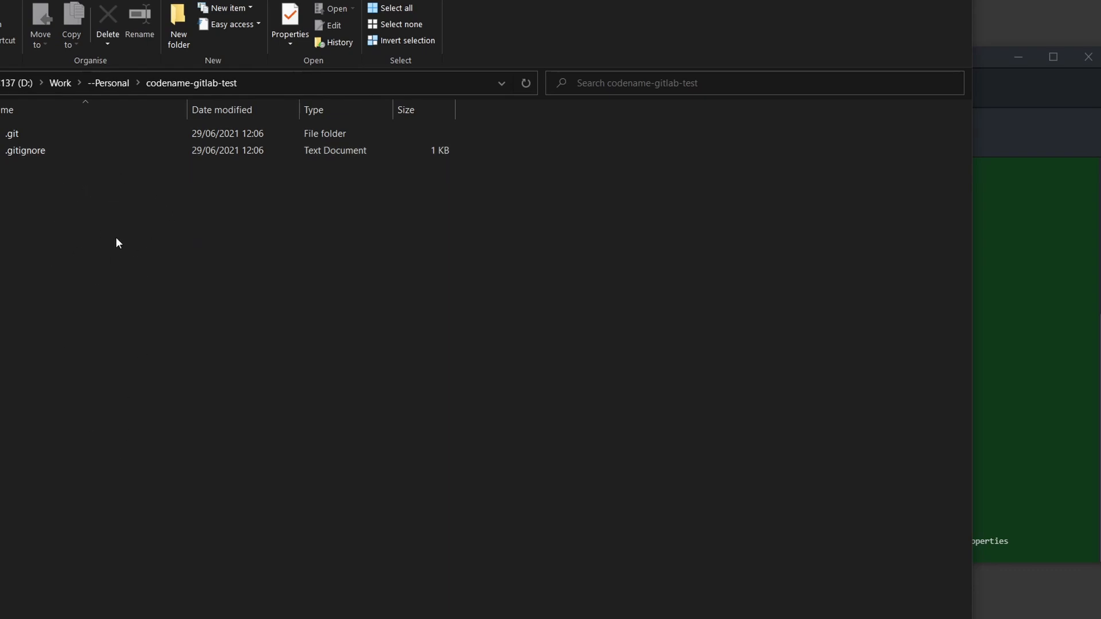
mouse_move(154, 213)
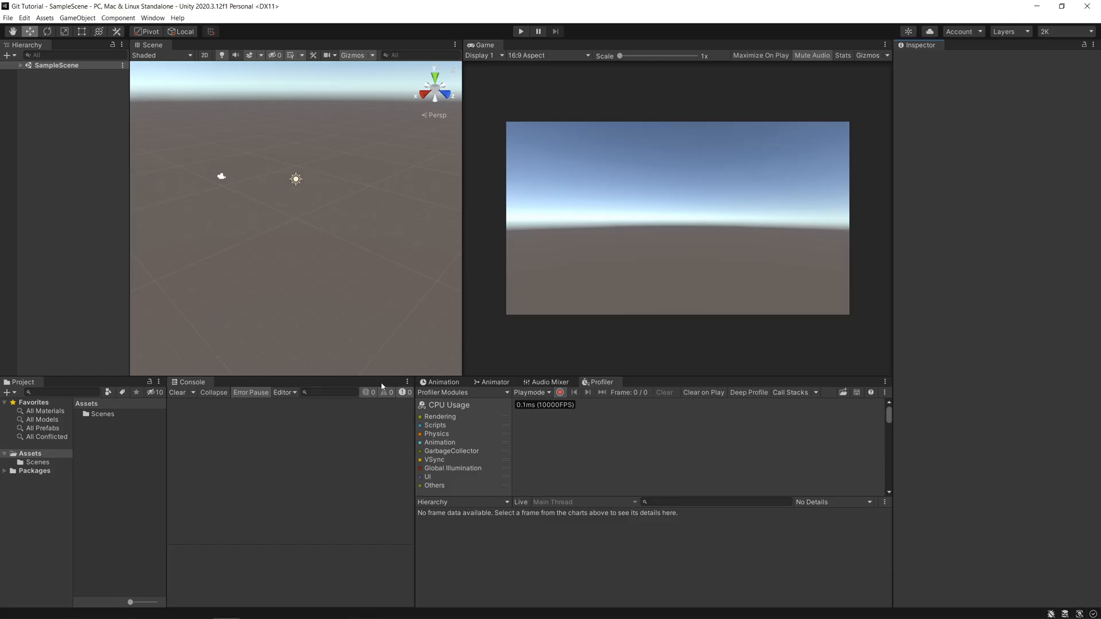
mouse_move(393, 176)
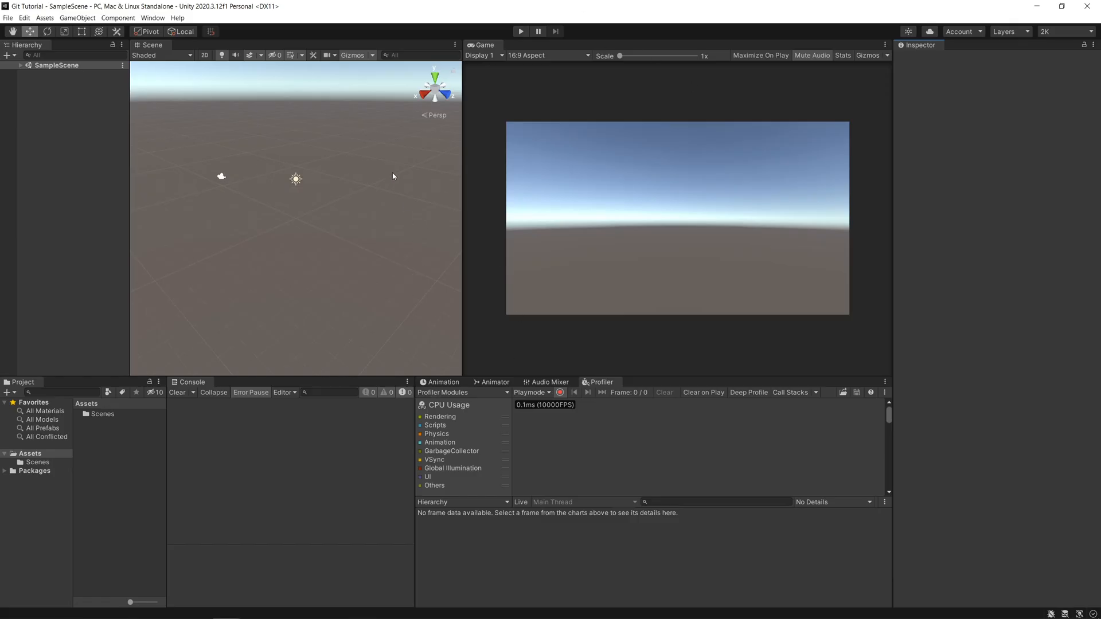
Bring up the Assets context menu in the Git Tutorial project's Project panel
right_click(130, 502)
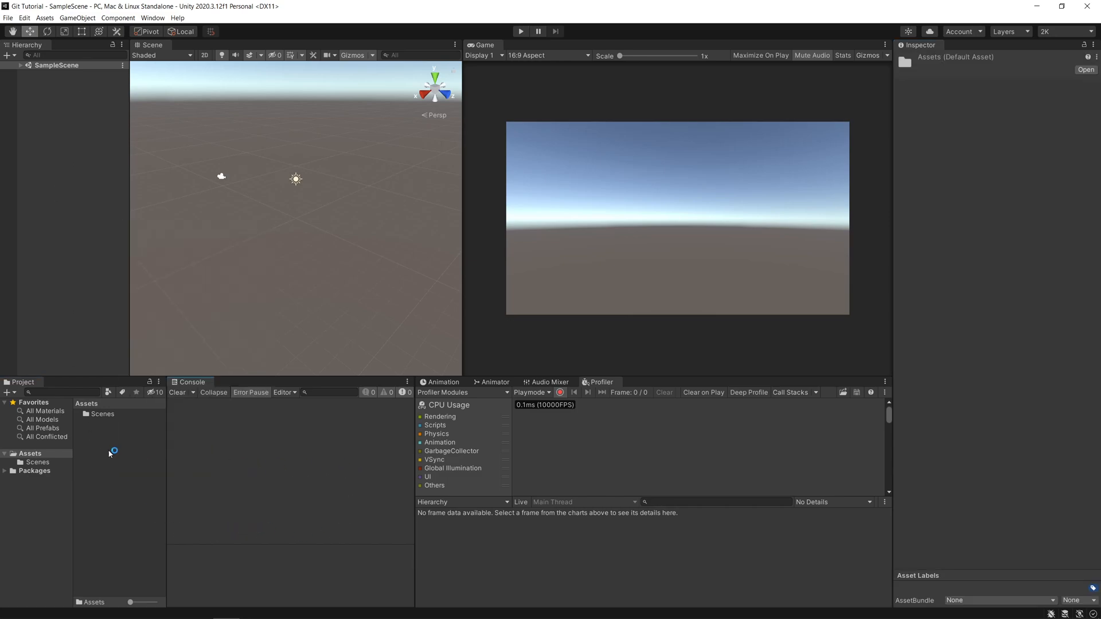
right_click(110, 453)
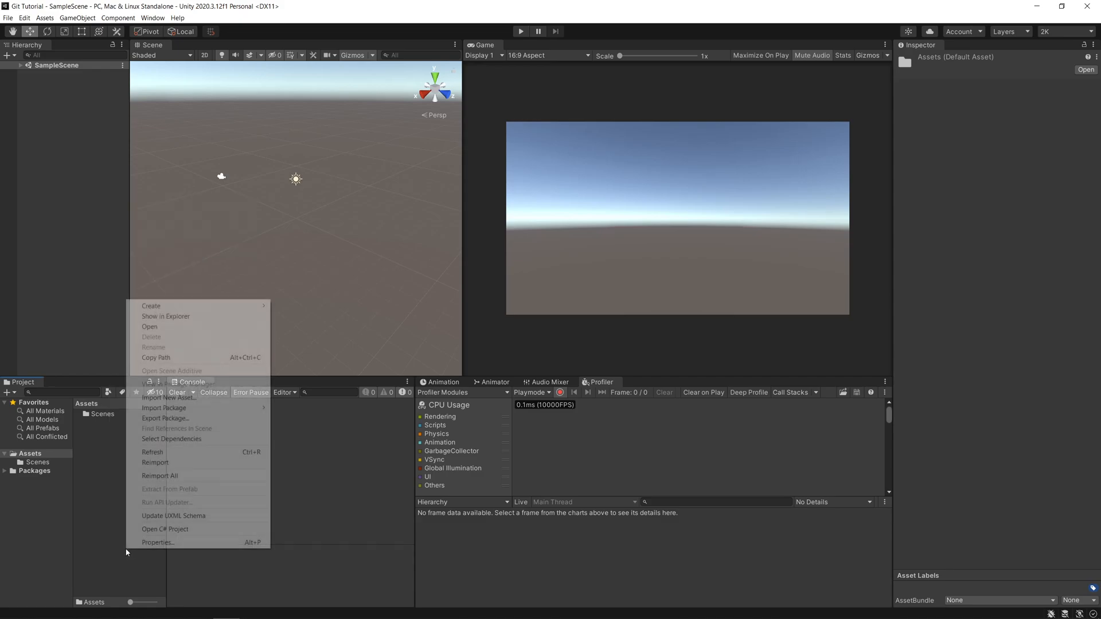
click(165, 529)
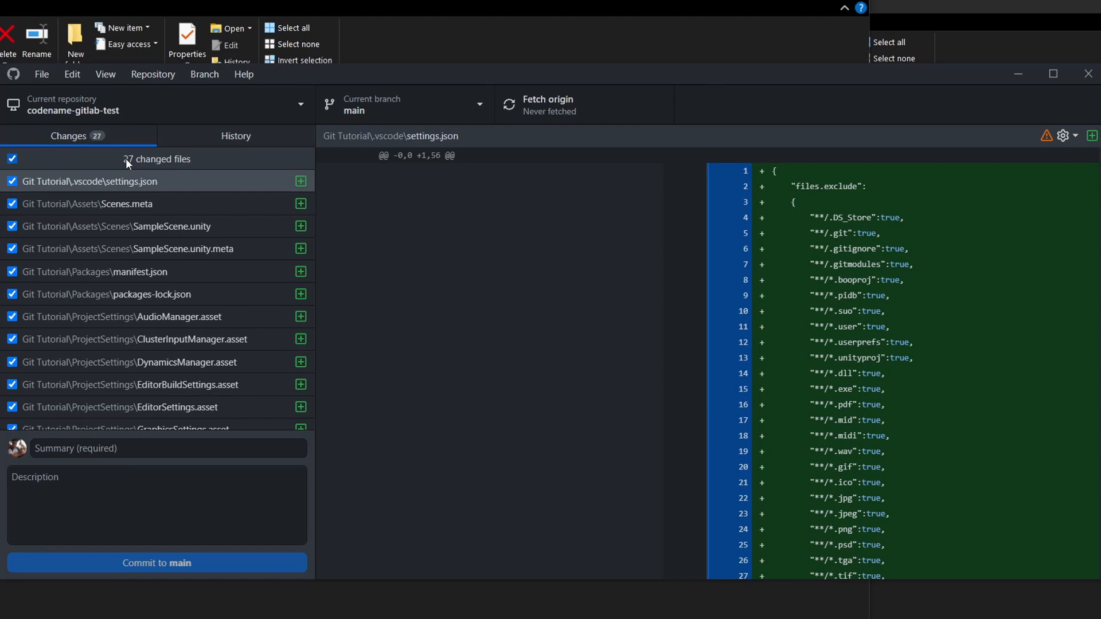
mouse_move(133, 165)
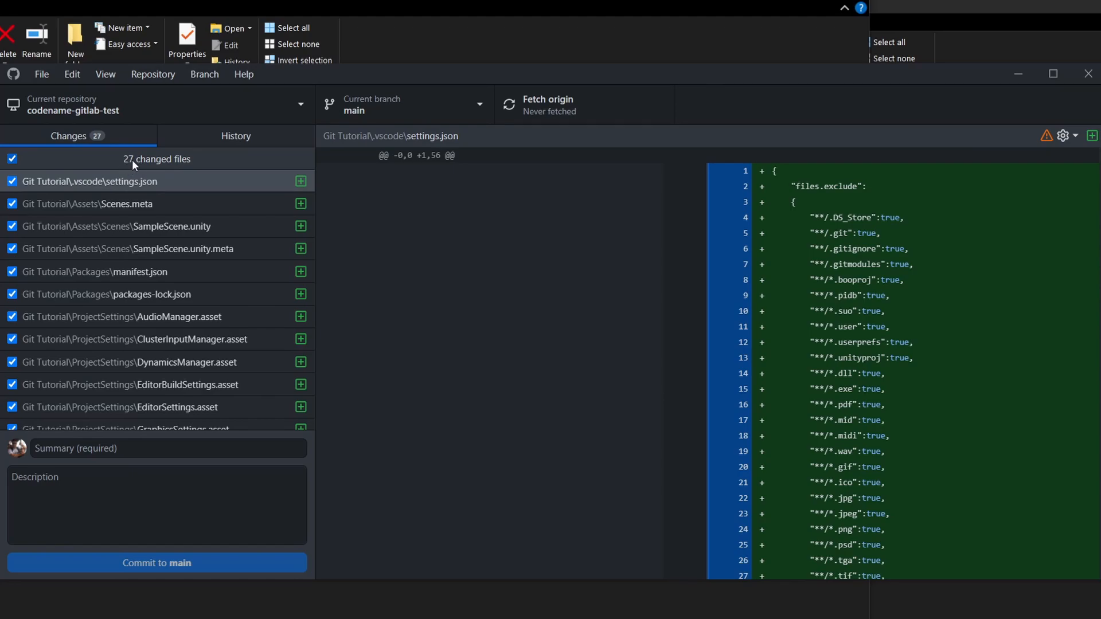
mouse_move(157, 170)
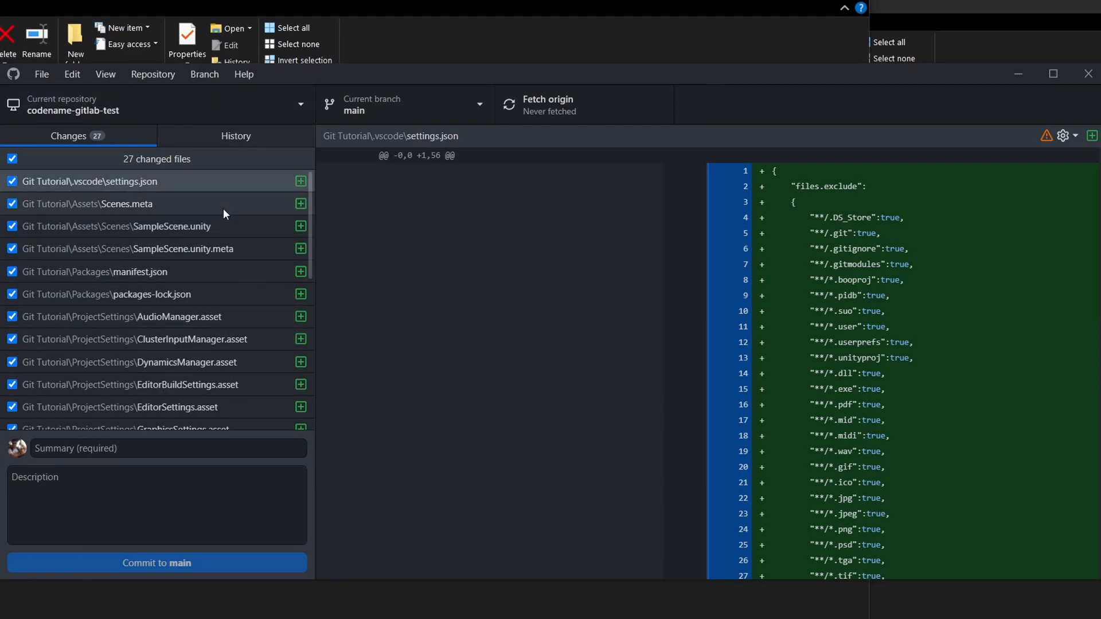
Review the SampleScene.unity diff, then return to the settings.json changes
click(116, 226)
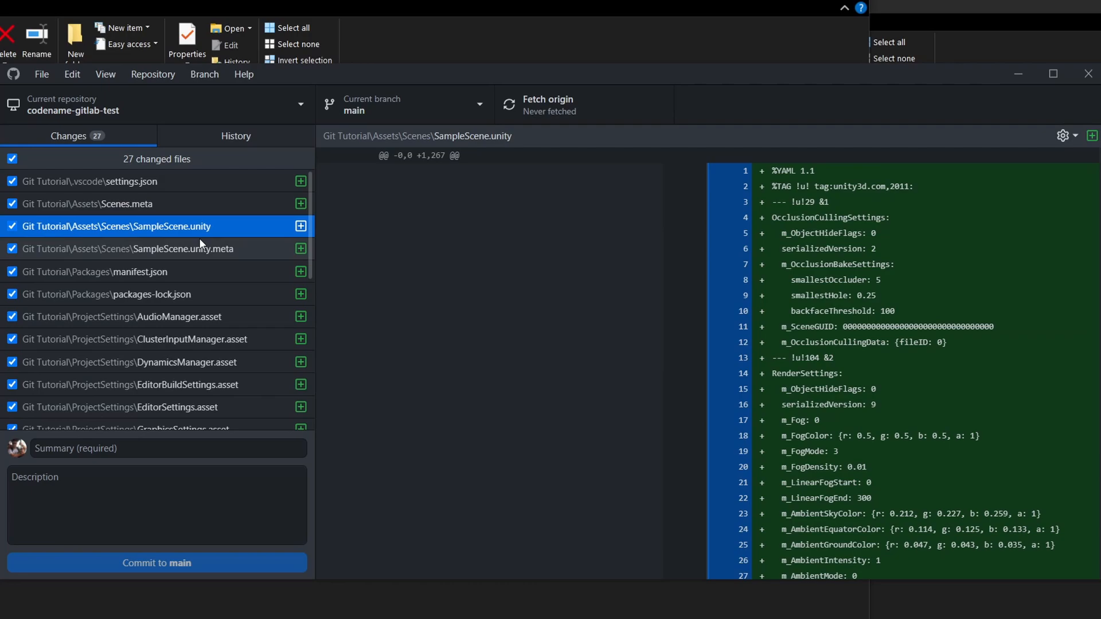
scroll(down, 3)
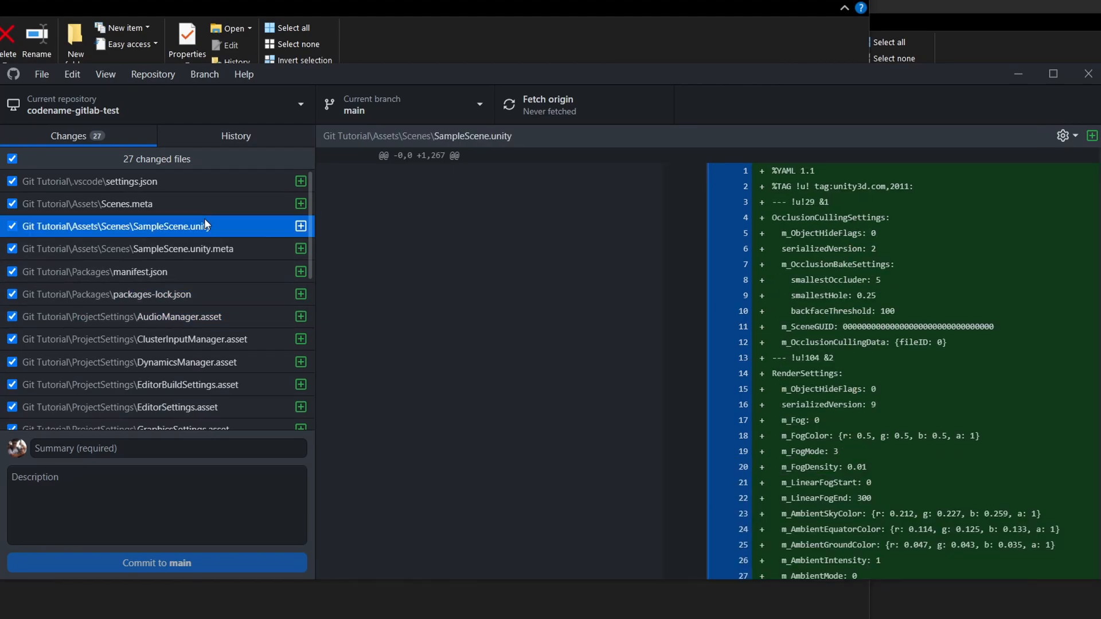
click(89, 181)
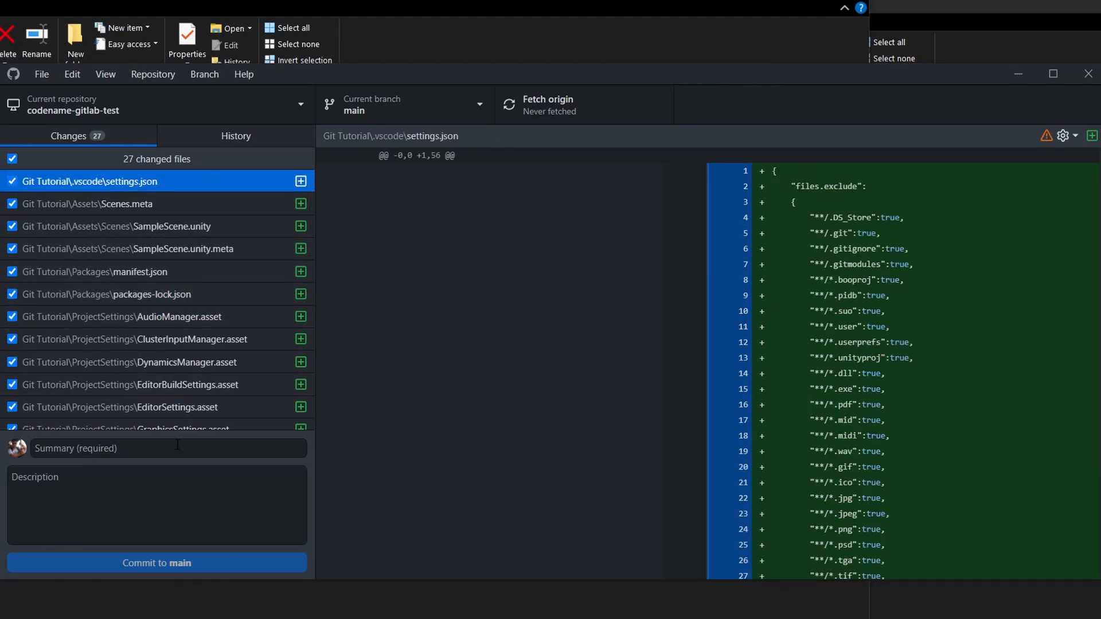
Commit the 27 Unity project files to main with the summary 'Base Upload'
click(169, 449)
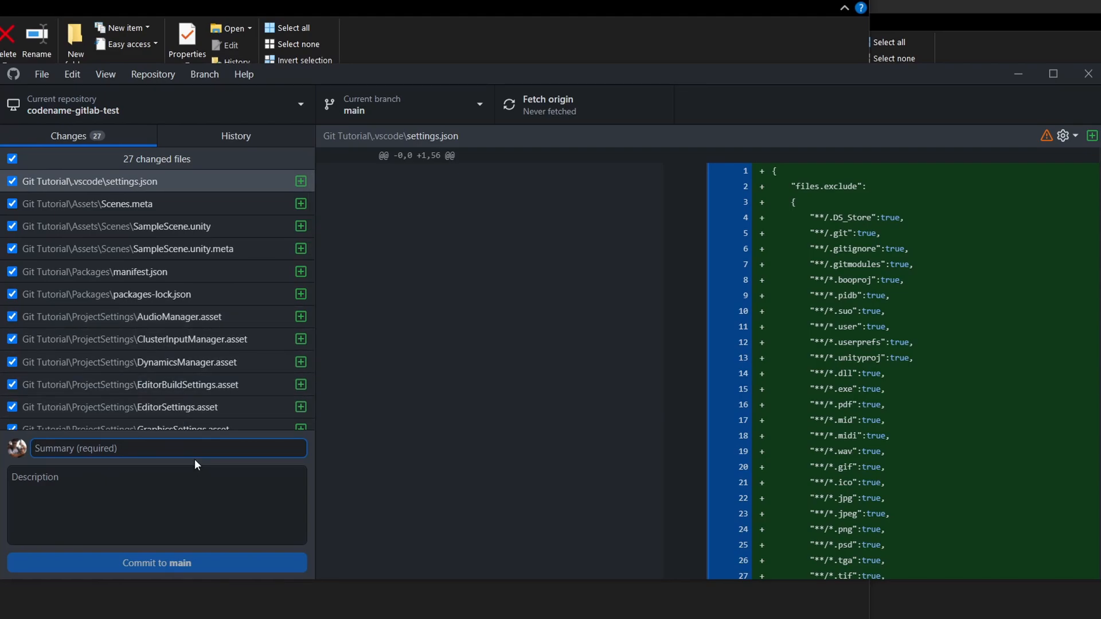
click(140, 457)
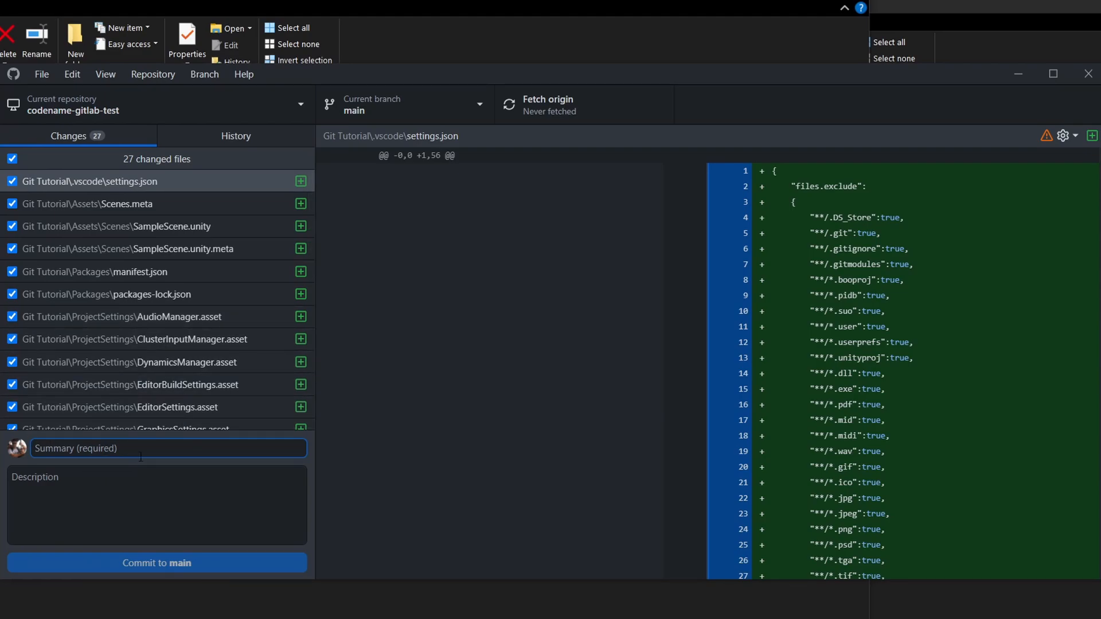
text(B)
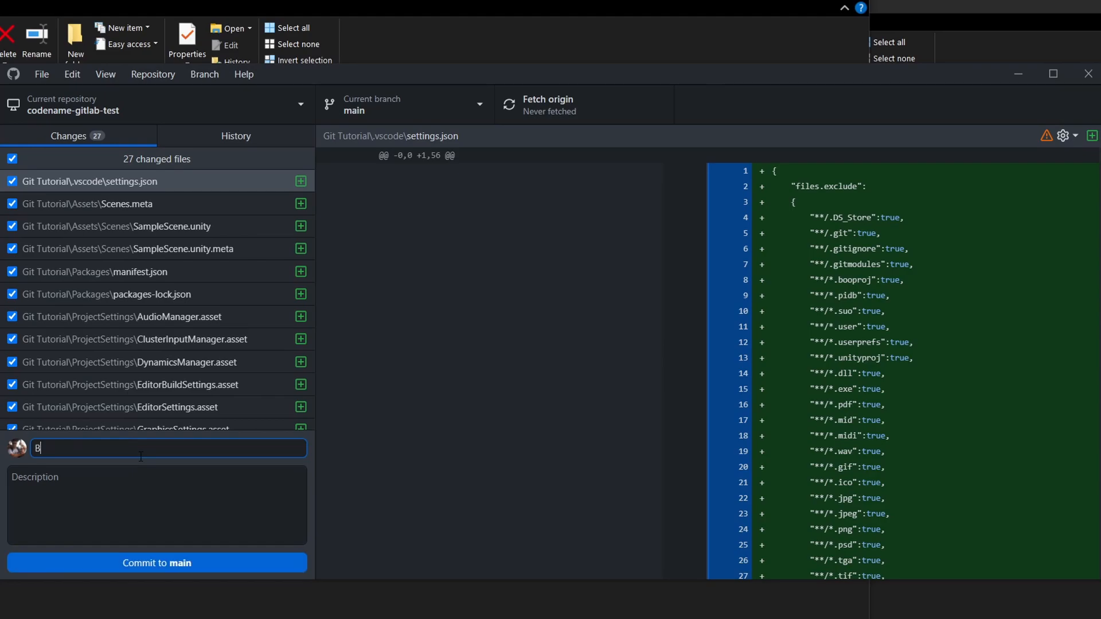
text(ase Upload)
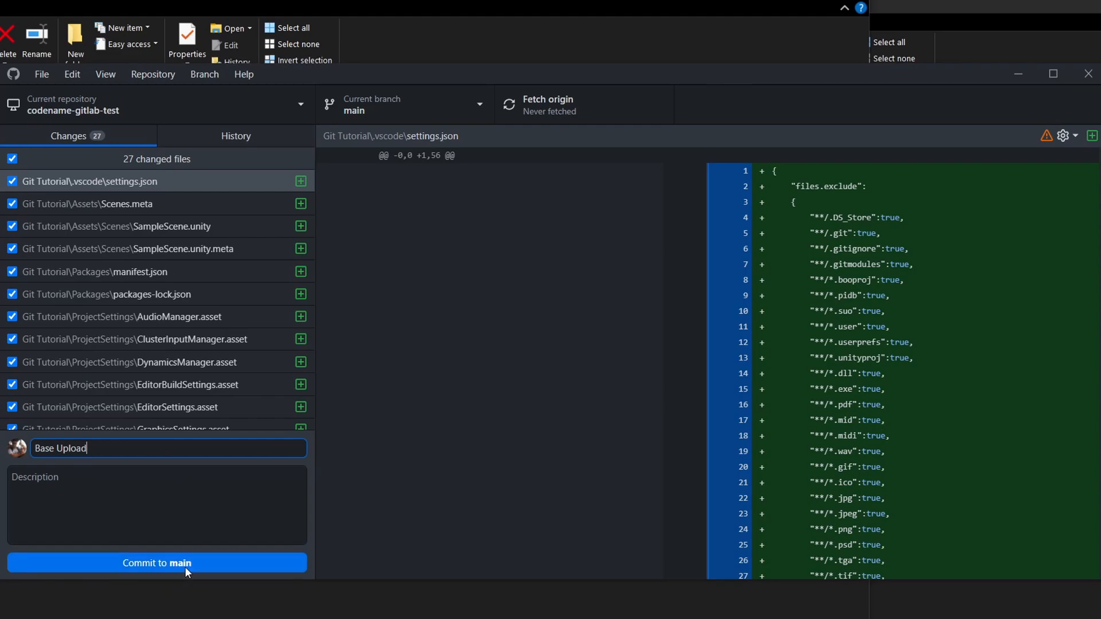
click(157, 563)
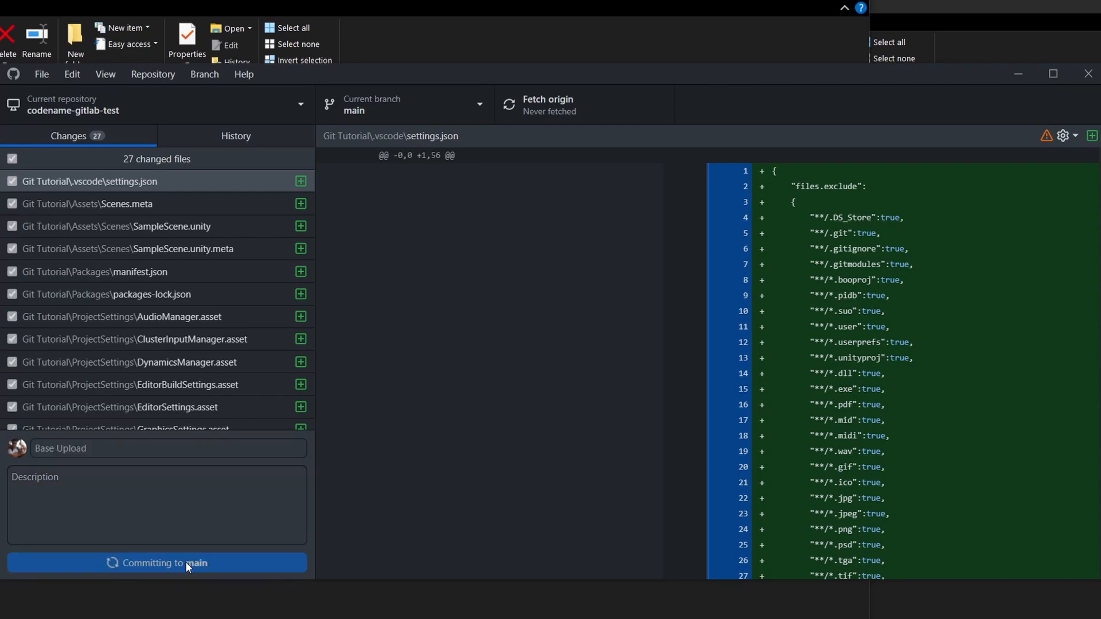
click(157, 562)
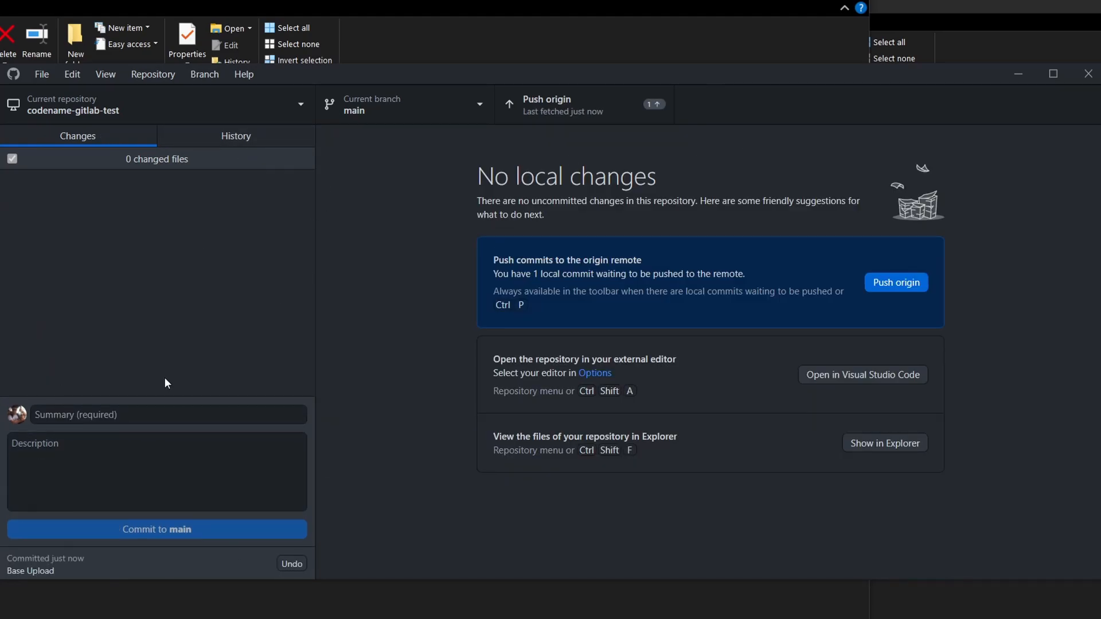
mouse_move(168, 528)
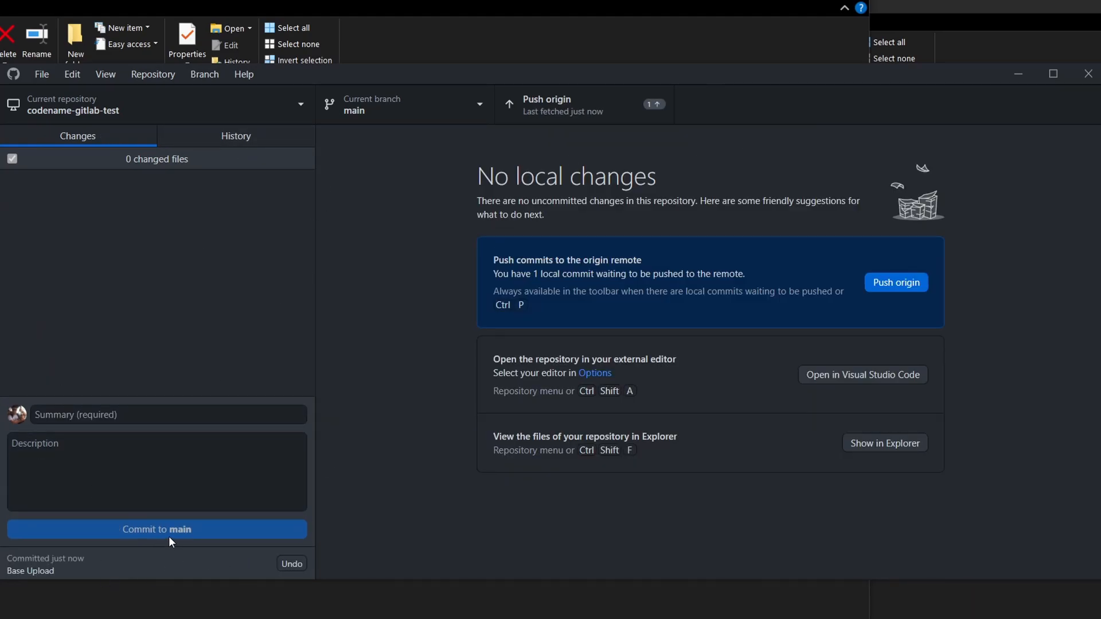
mouse_move(205, 152)
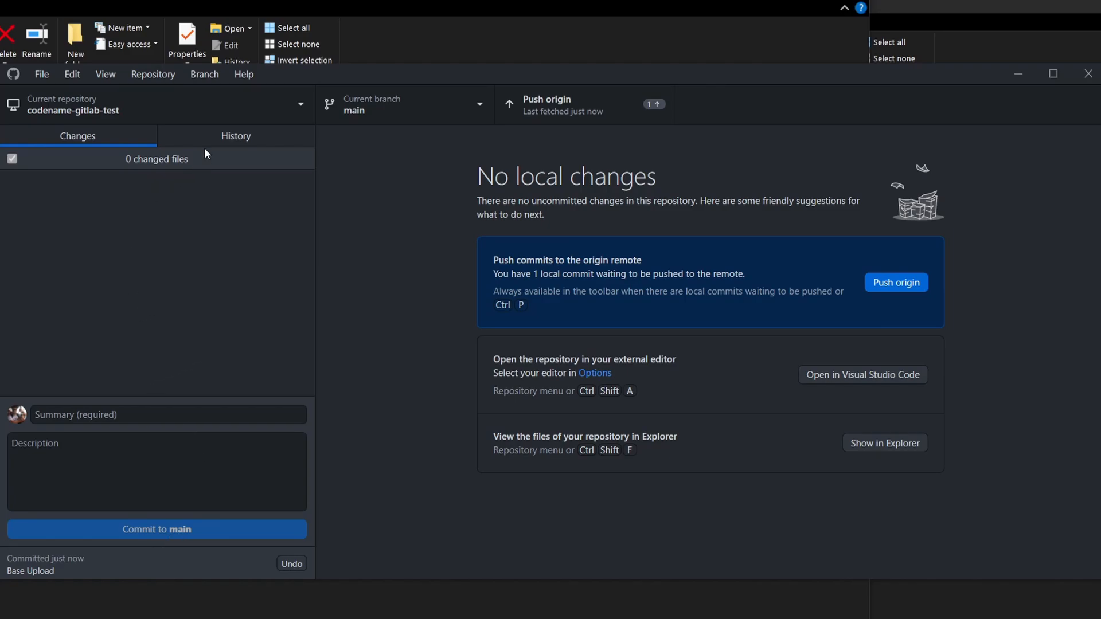
View the repository history listing the unpushed Base Upload commit and its 27 files
click(237, 135)
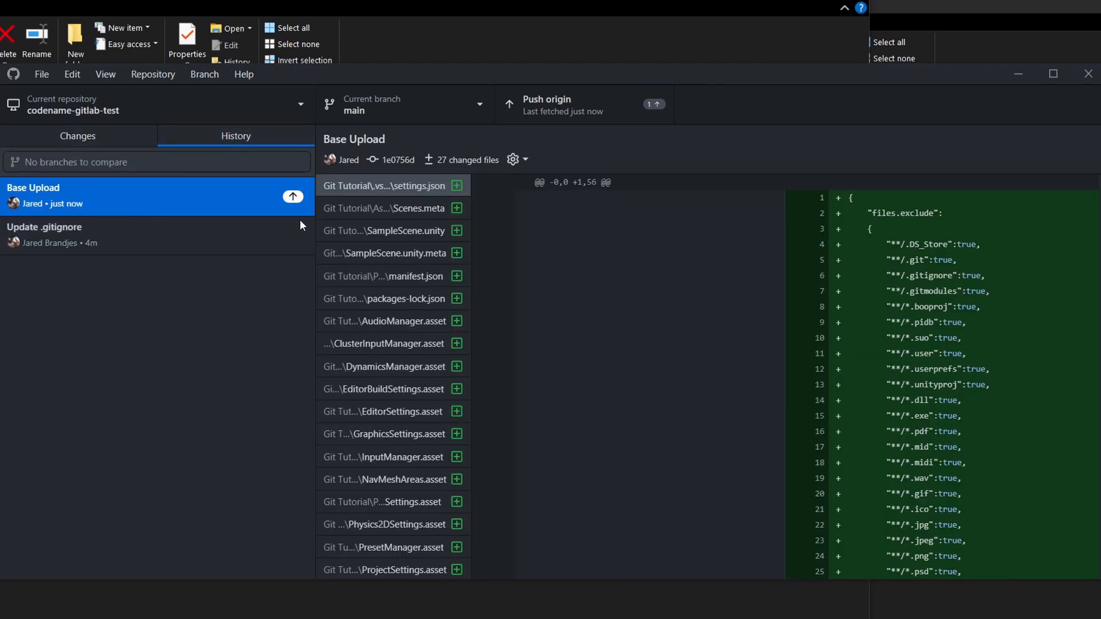
mouse_move(169, 292)
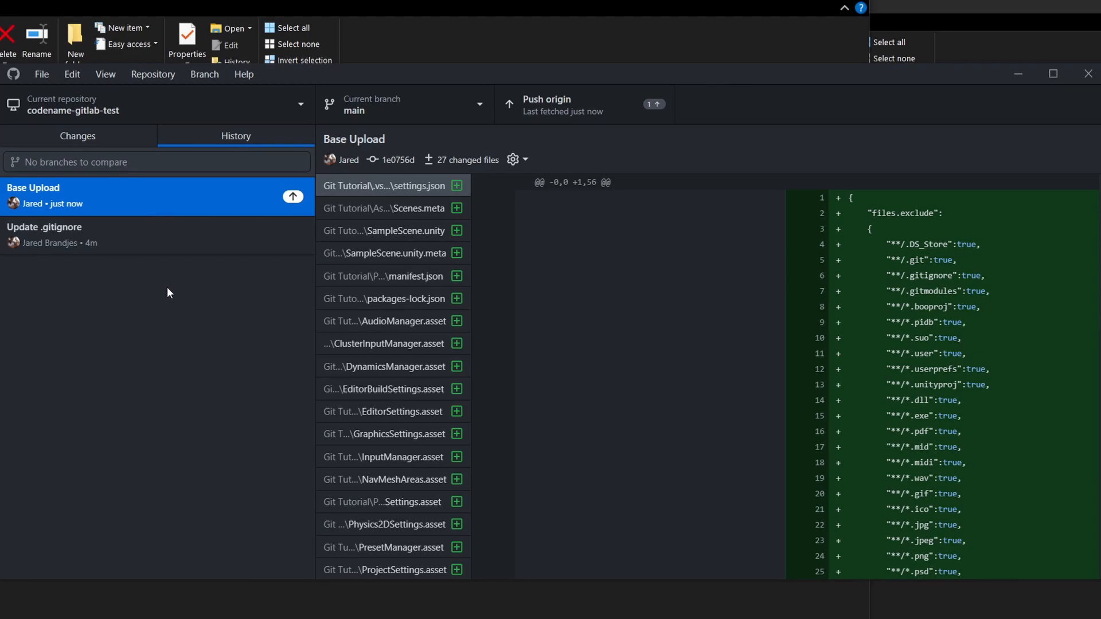
mouse_move(632, 102)
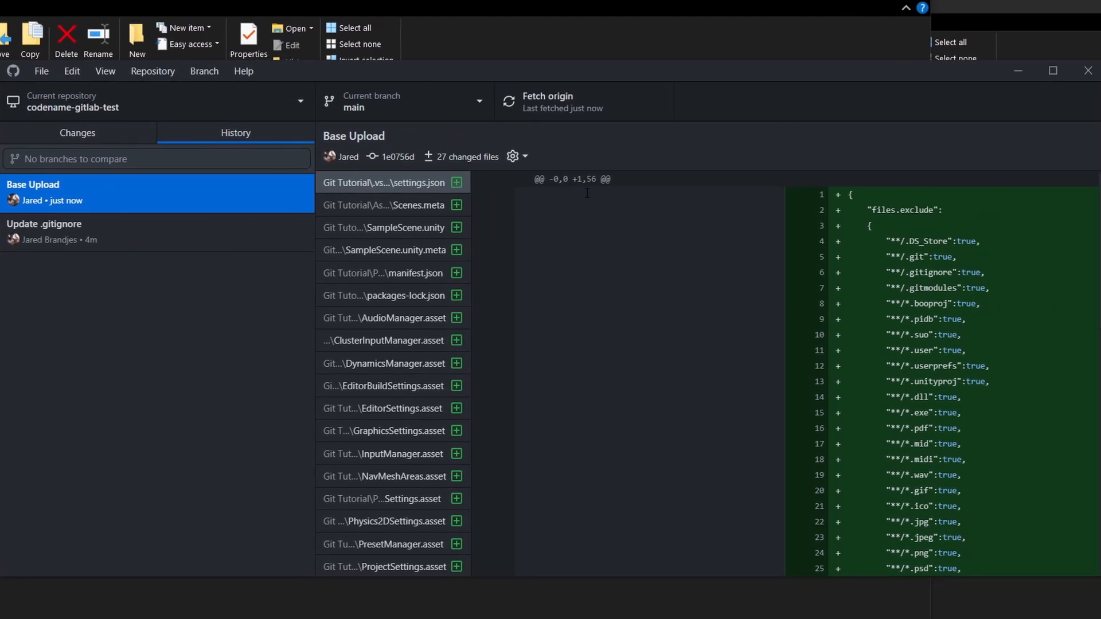
mouse_move(296, 254)
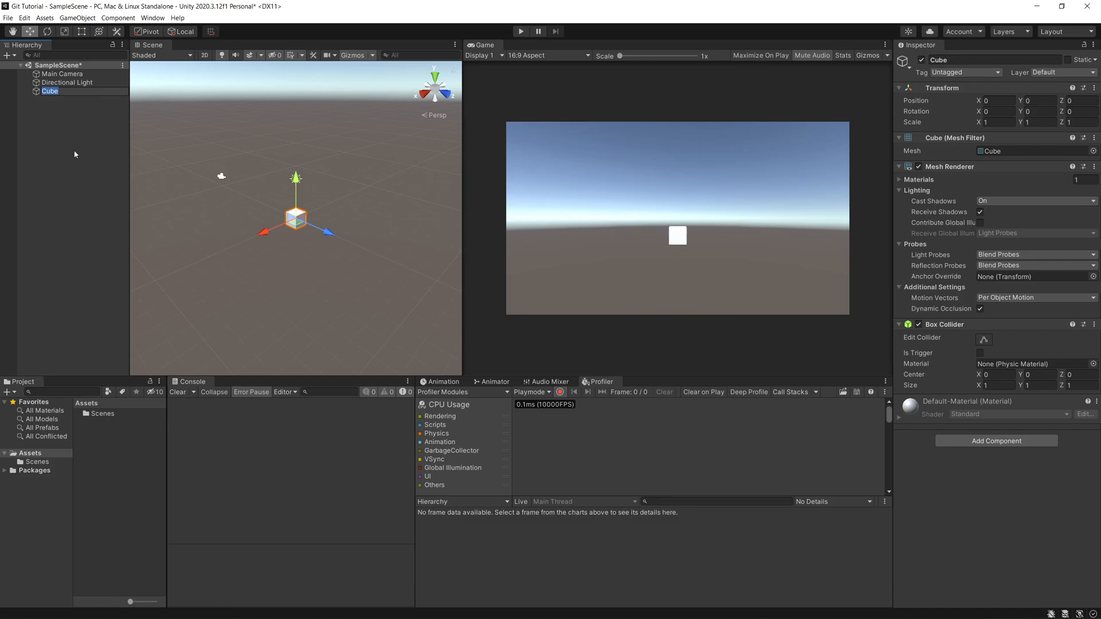
Add a Cube 3D object to the SampleScene via the GameObject menu
click(73, 154)
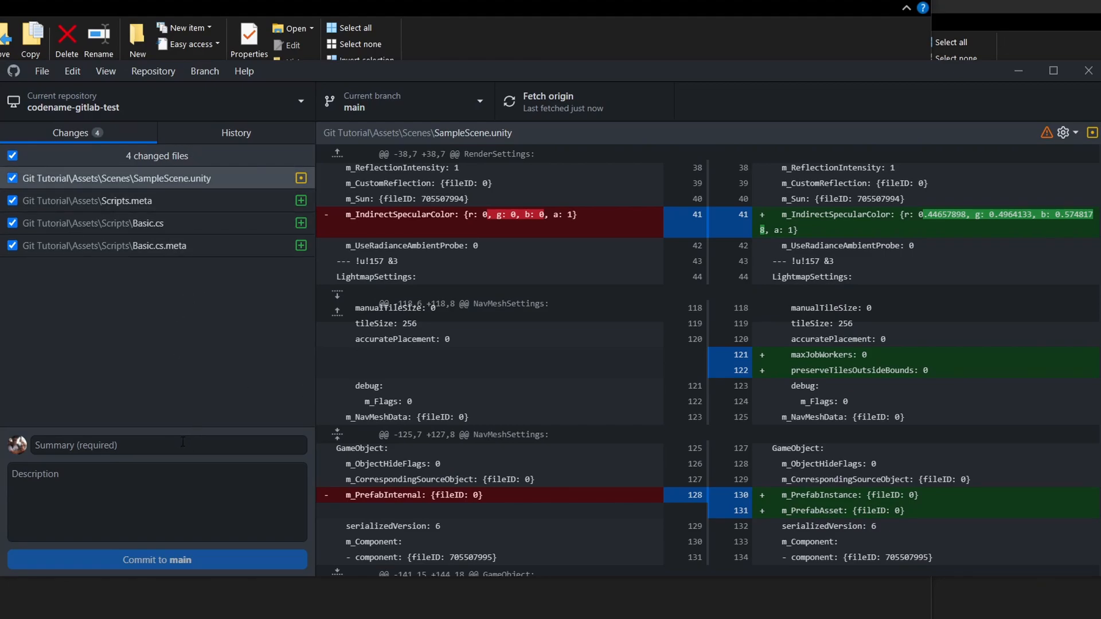
Commit the four changed scene and Basic script files to main as 'Main Scene with Cube'
click(167, 445)
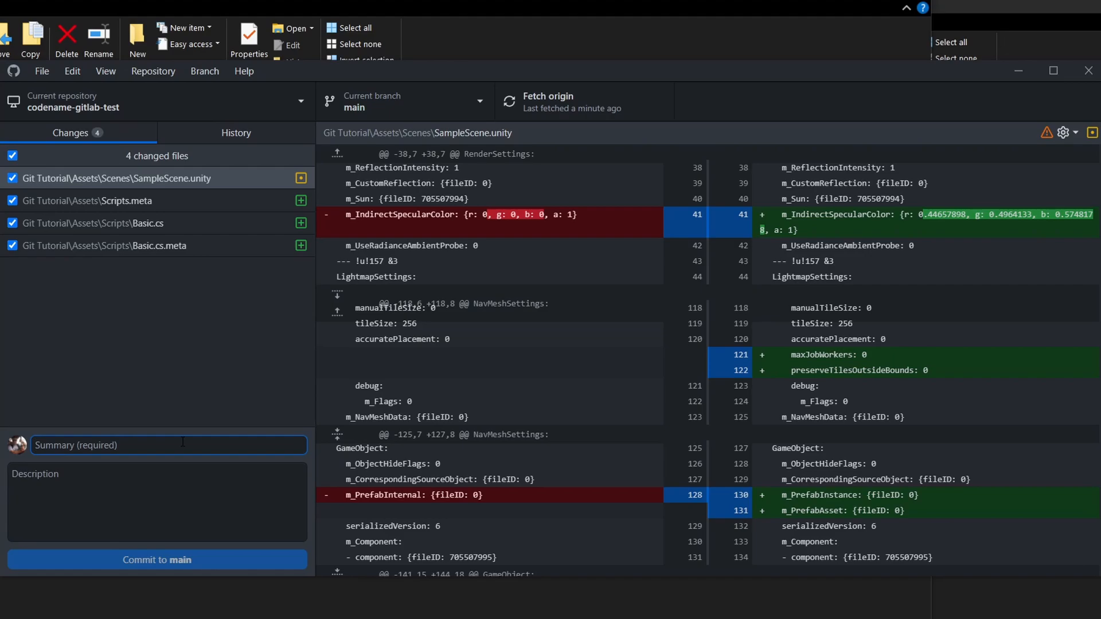
text(N)
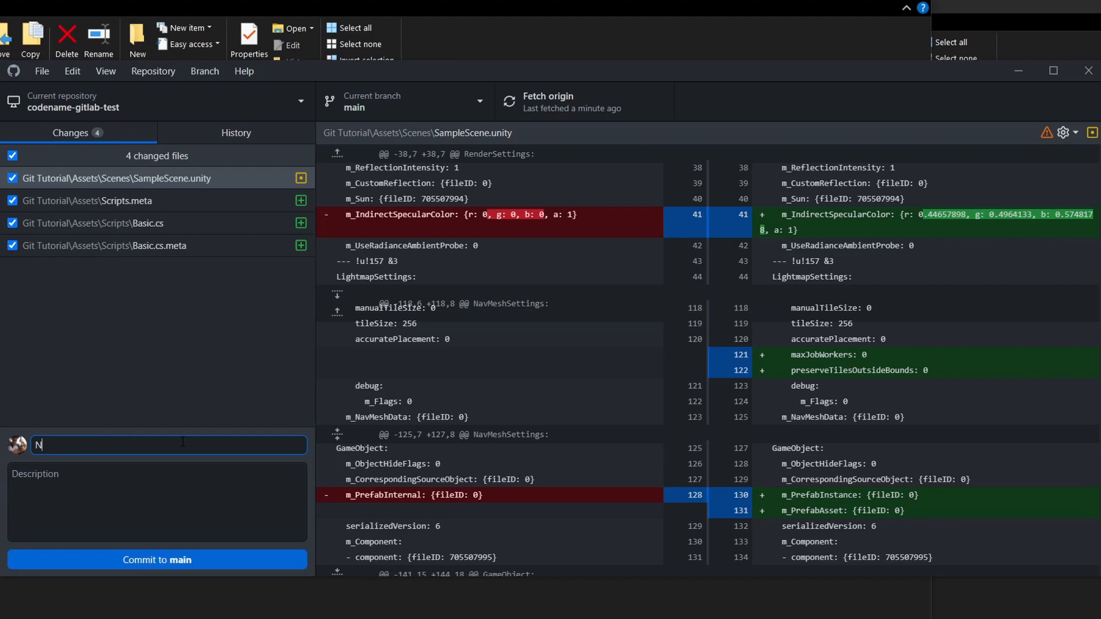
text(Main Scene with Cube)
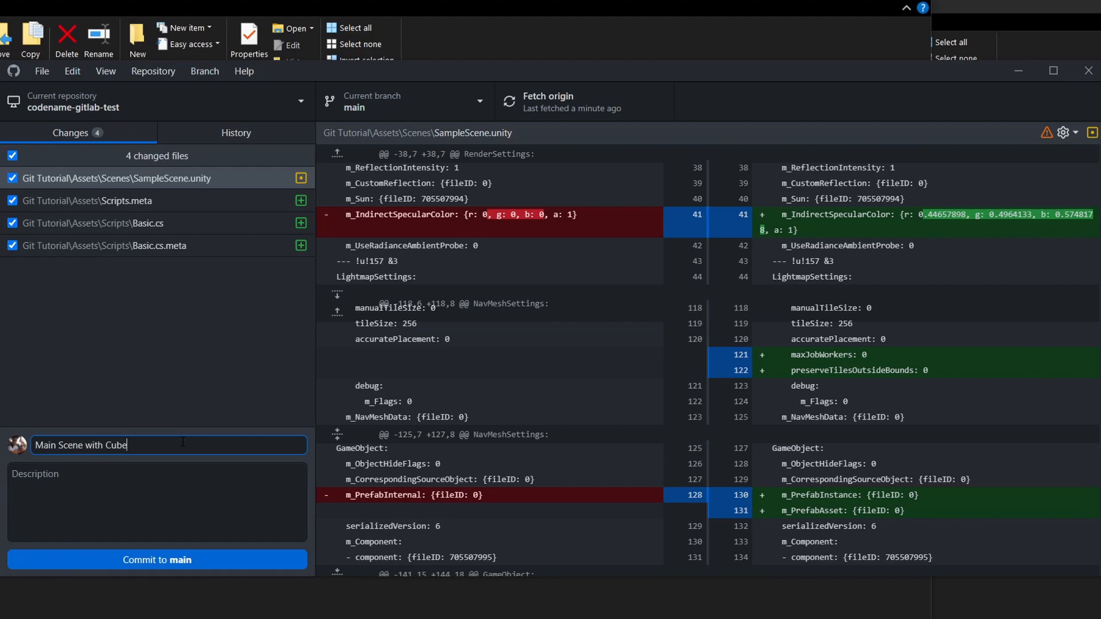
click(157, 560)
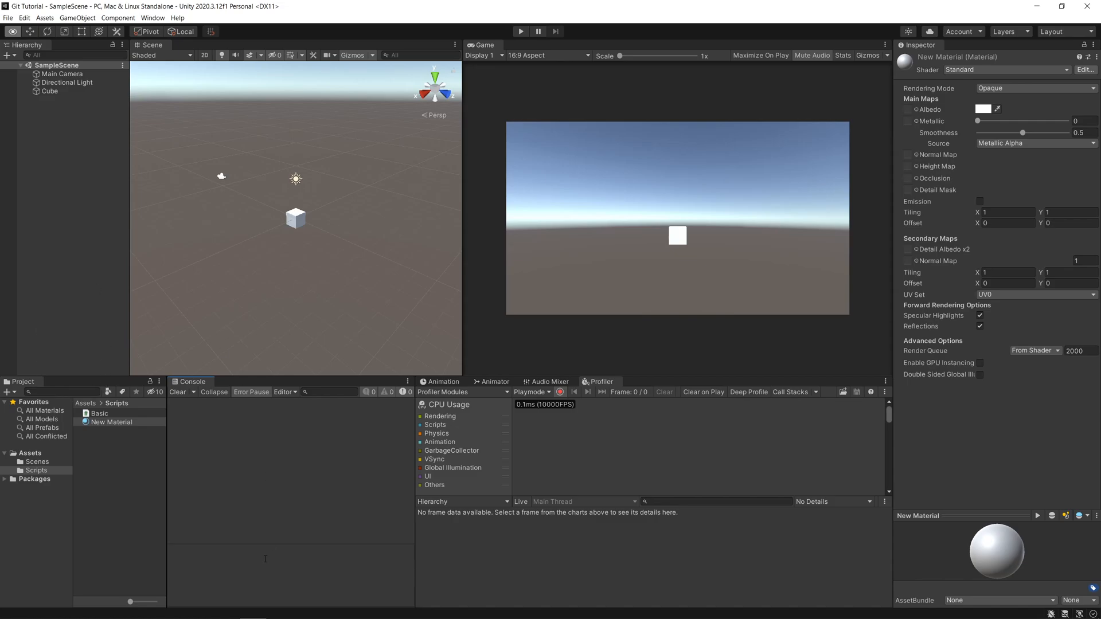
mouse_move(260, 526)
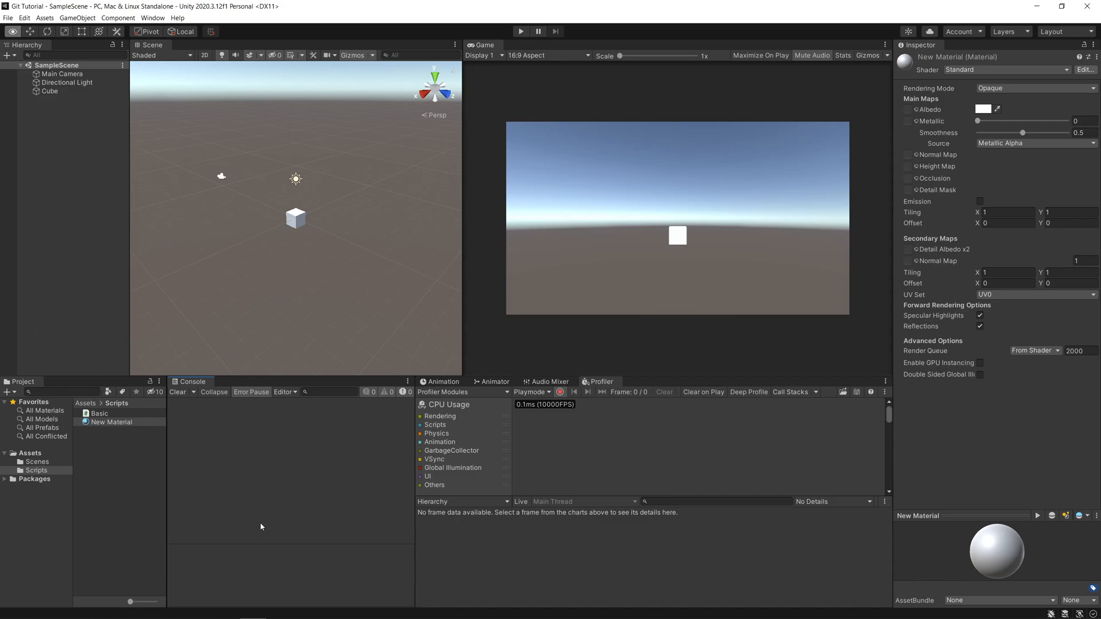
mouse_move(80, 179)
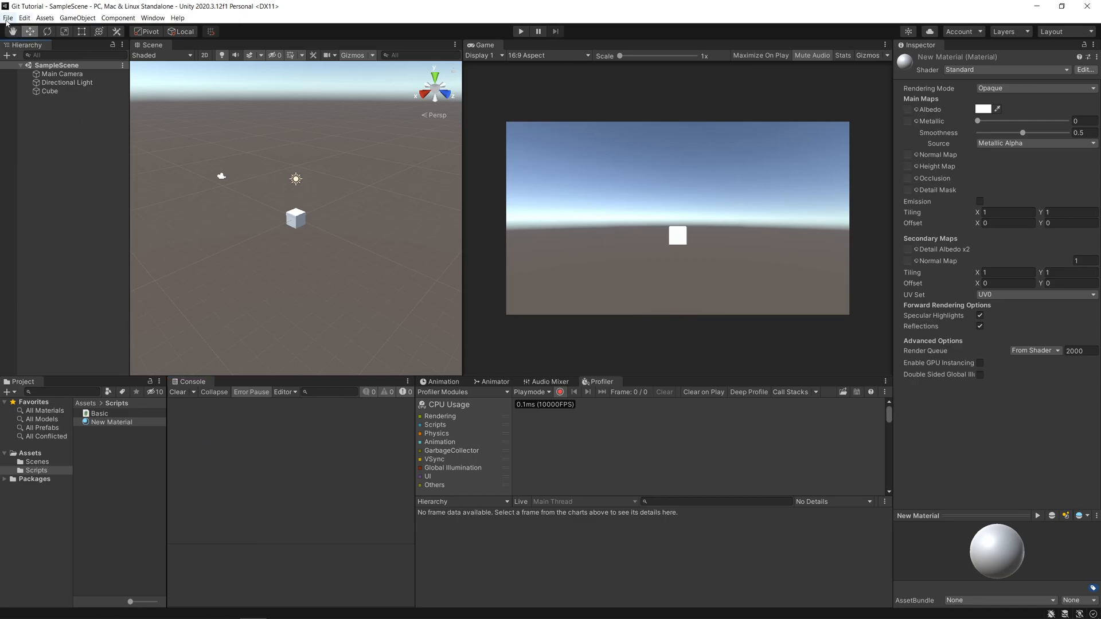
Create a New Material asset inside the Scripts folder
click(8, 17)
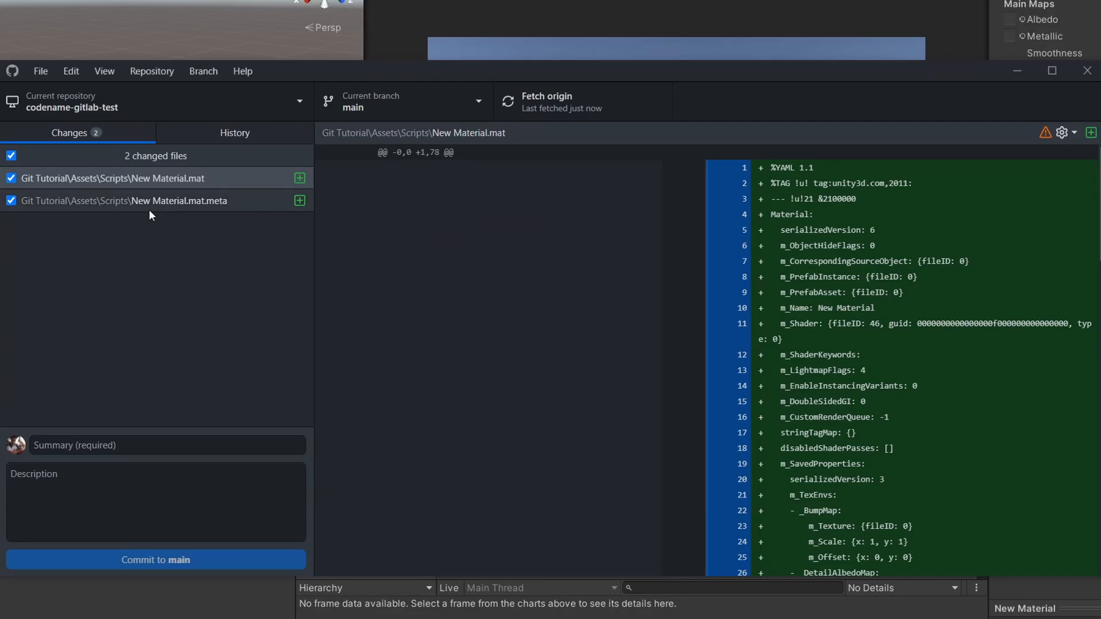
mouse_move(198, 307)
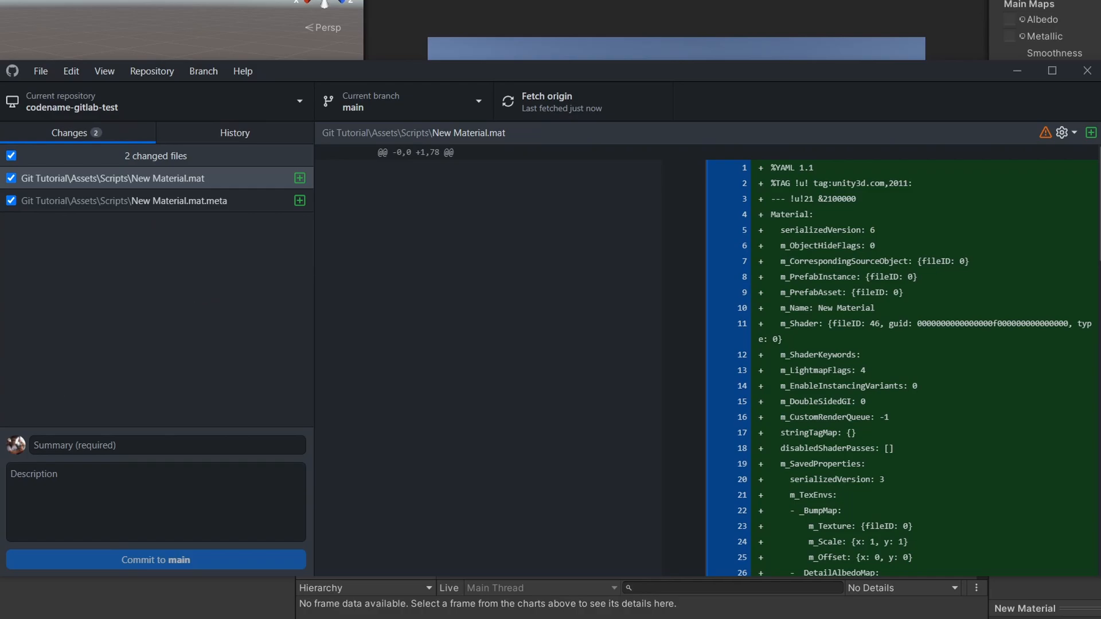
Discard the uncommitted New Material.mat and its .meta so no local changes remain
click(112, 178)
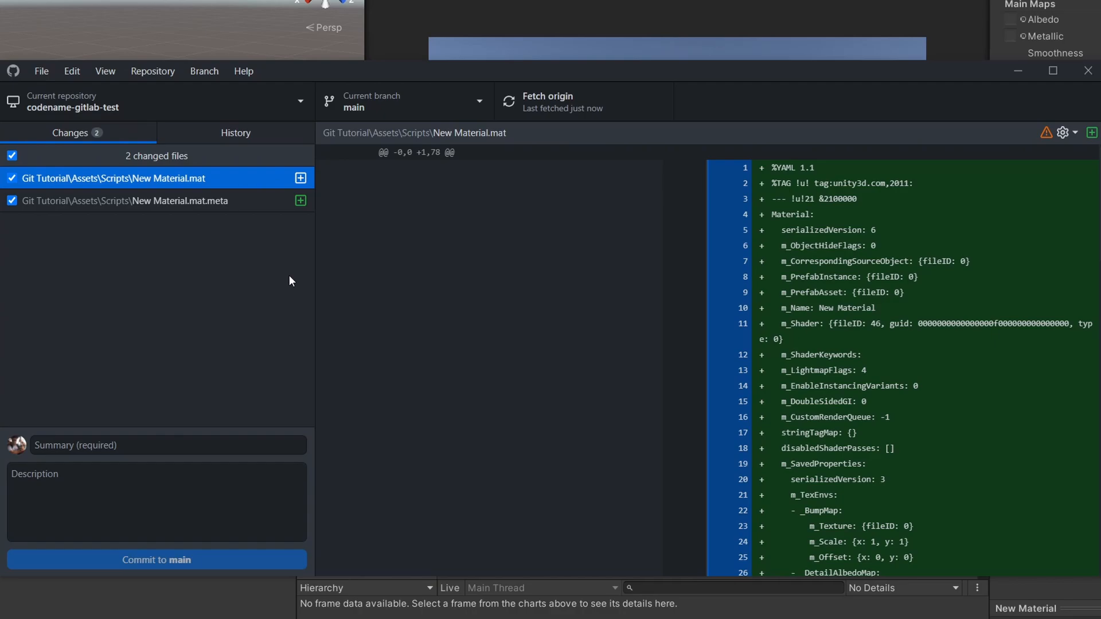
mouse_move(53, 51)
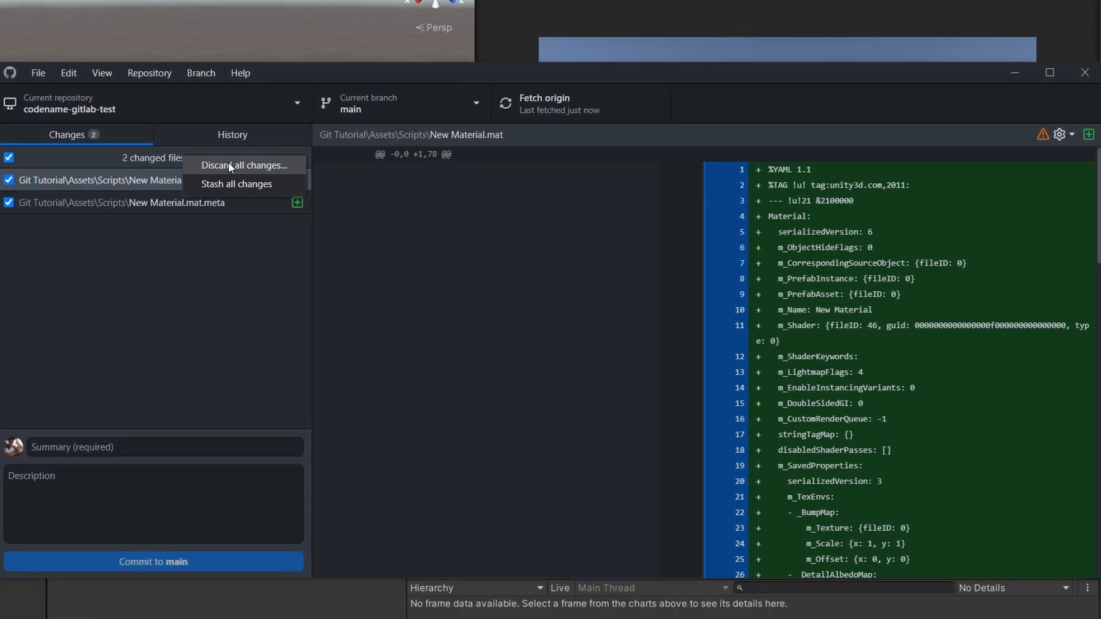
click(243, 165)
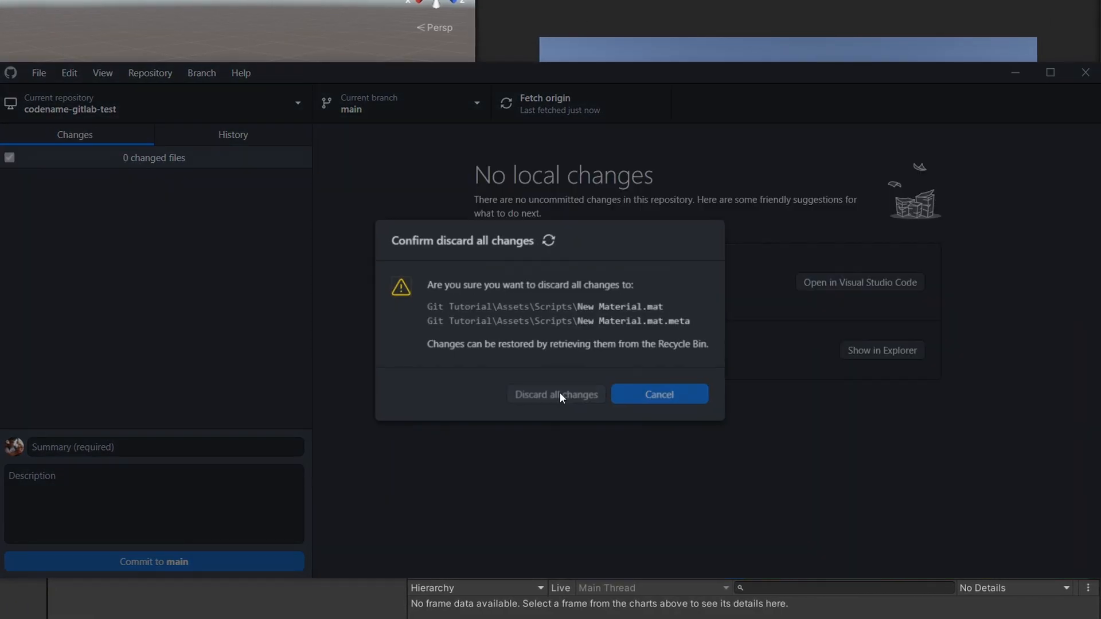
click(555, 393)
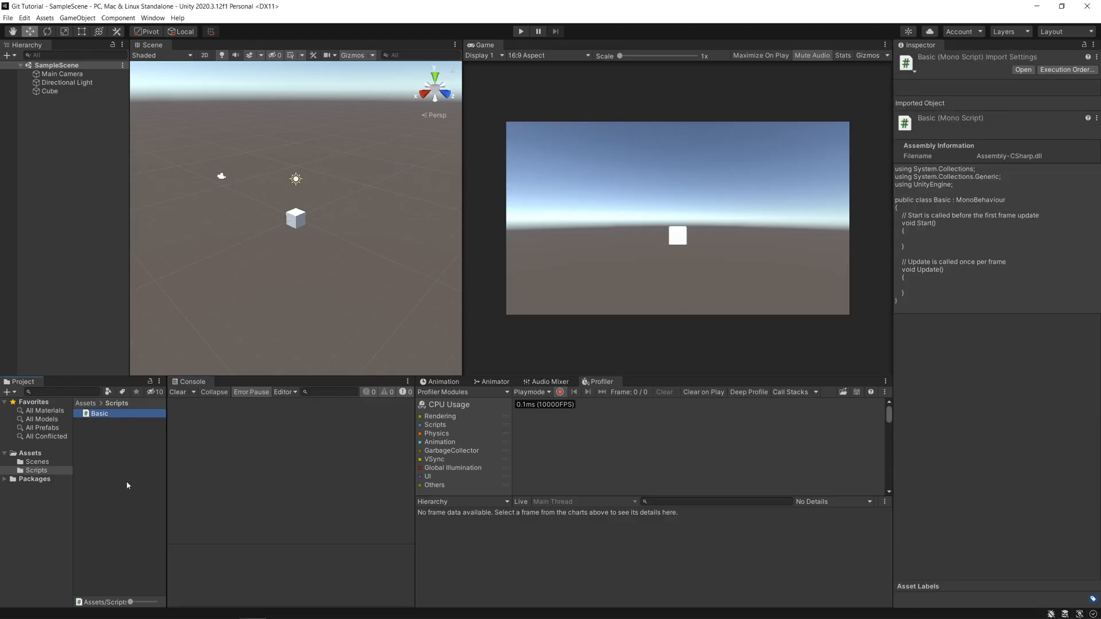
mouse_move(127, 493)
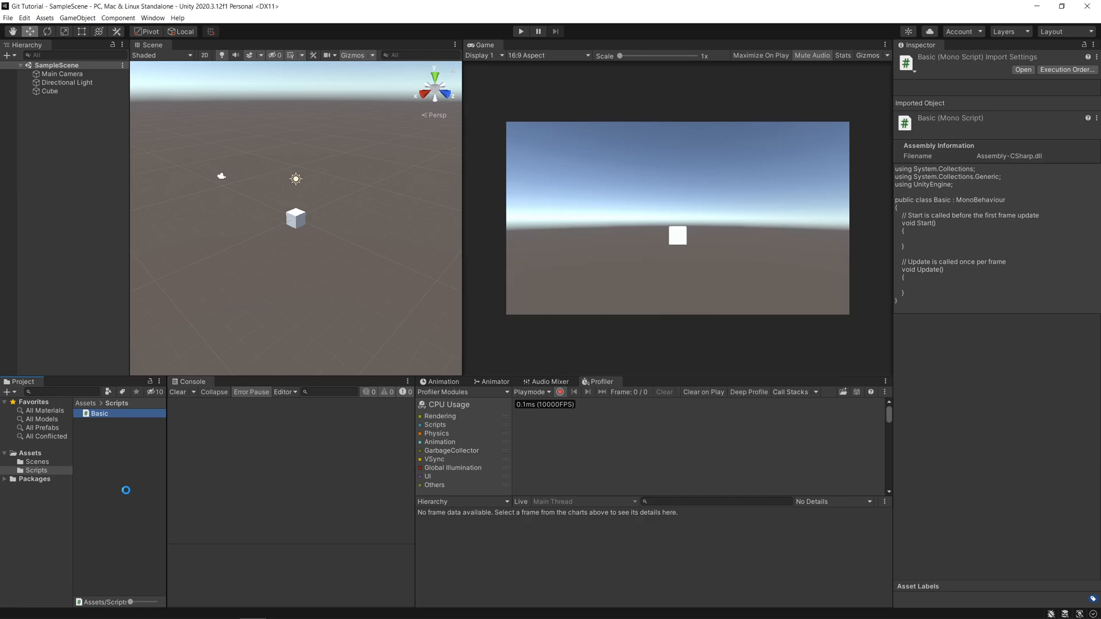
mouse_move(208, 488)
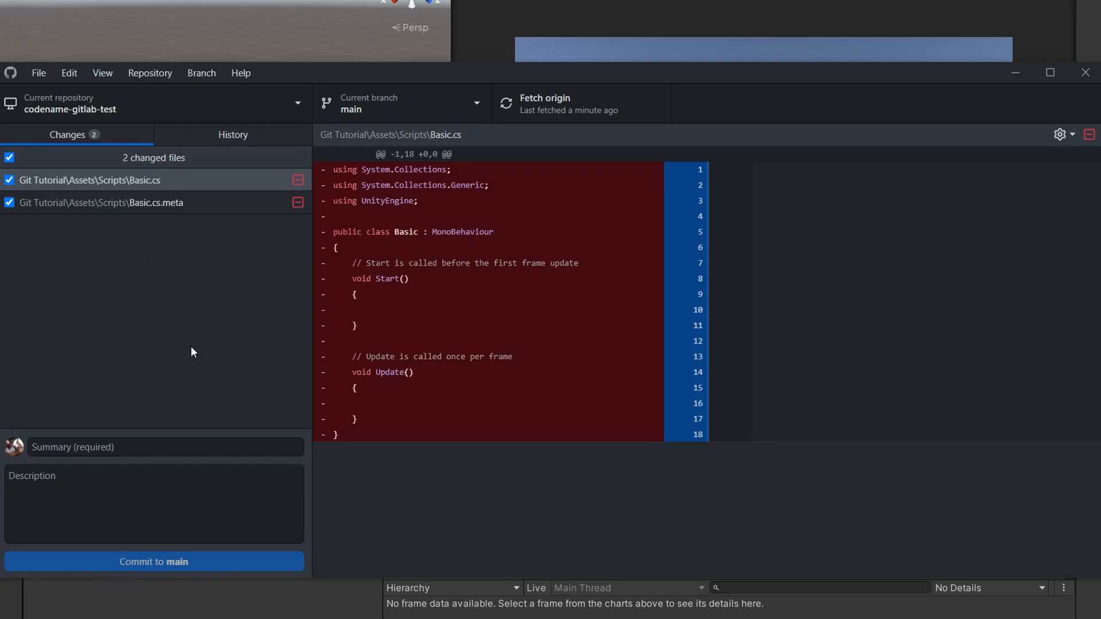
Discard the Basic.cs and .meta deletions, restoring the Basic script
click(90, 180)
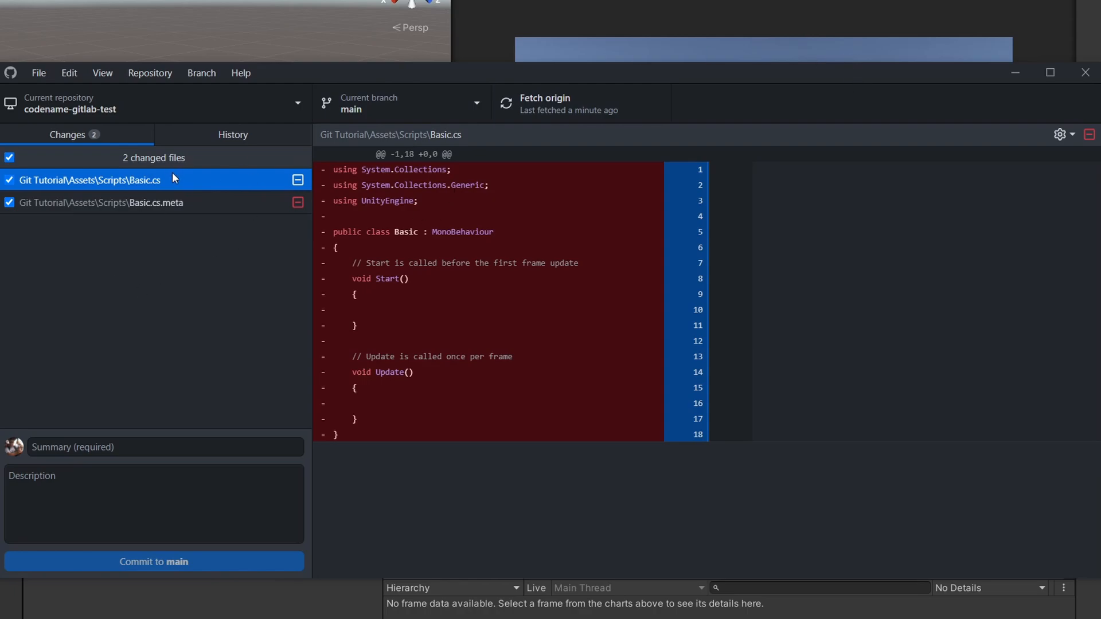
mouse_move(116, 327)
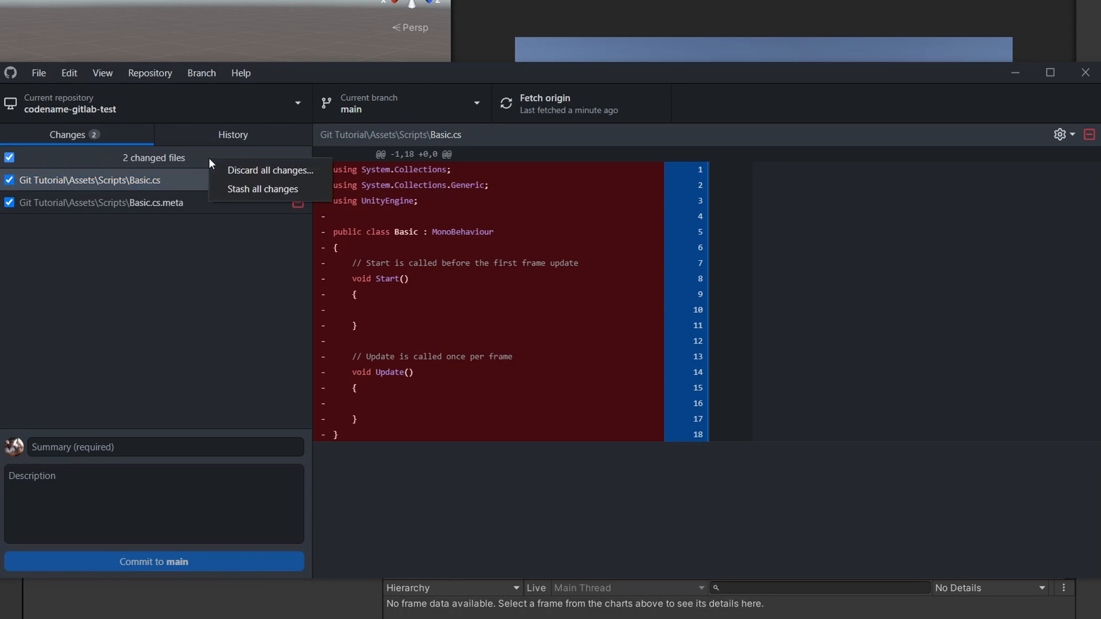
click(270, 170)
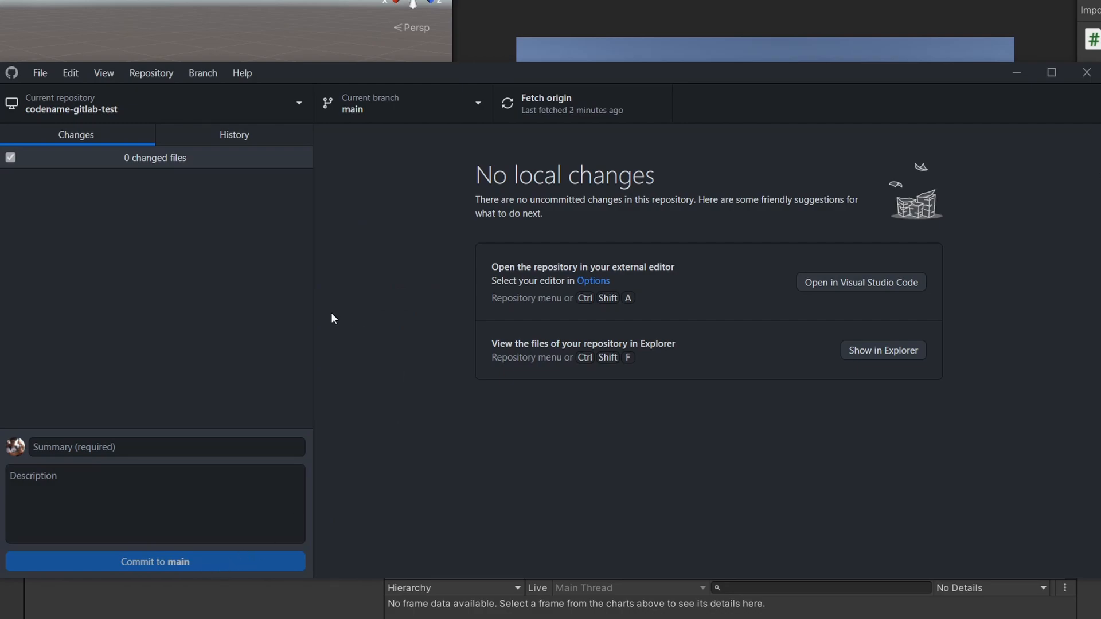
mouse_move(414, 182)
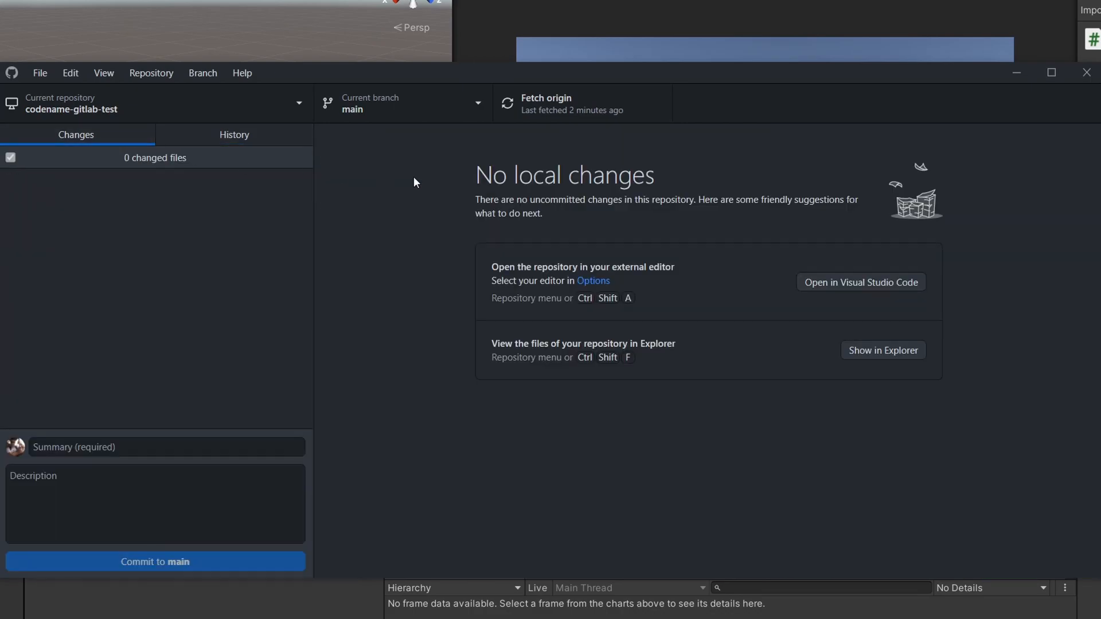
mouse_move(403, 273)
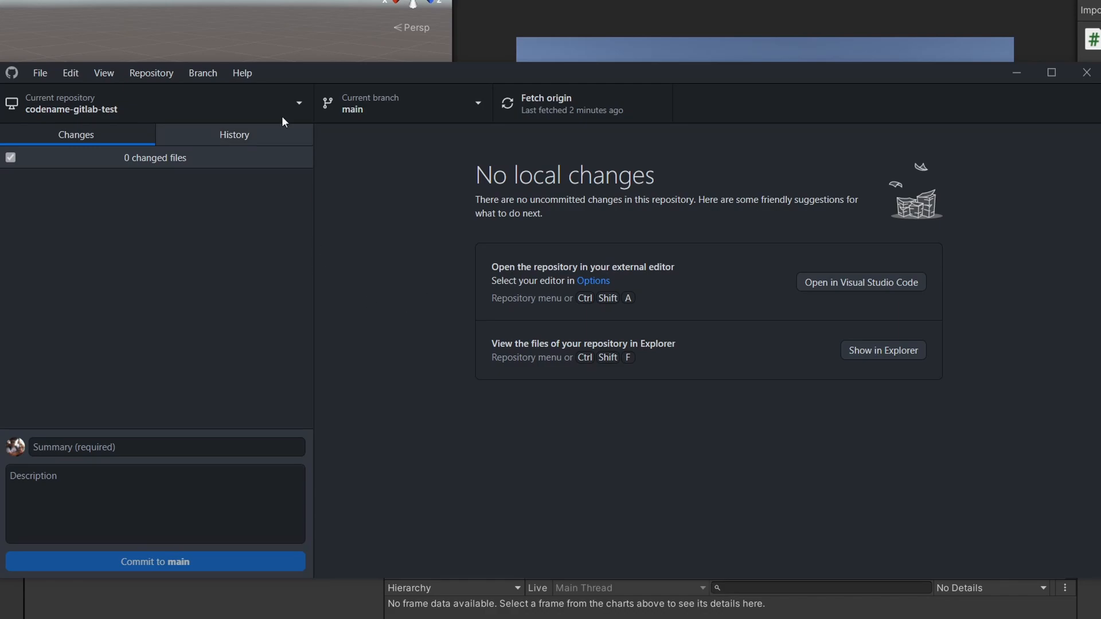
Inspect the Main Scene with Cube commit's four changed files in History, including the SampleScene.unity diff
click(234, 134)
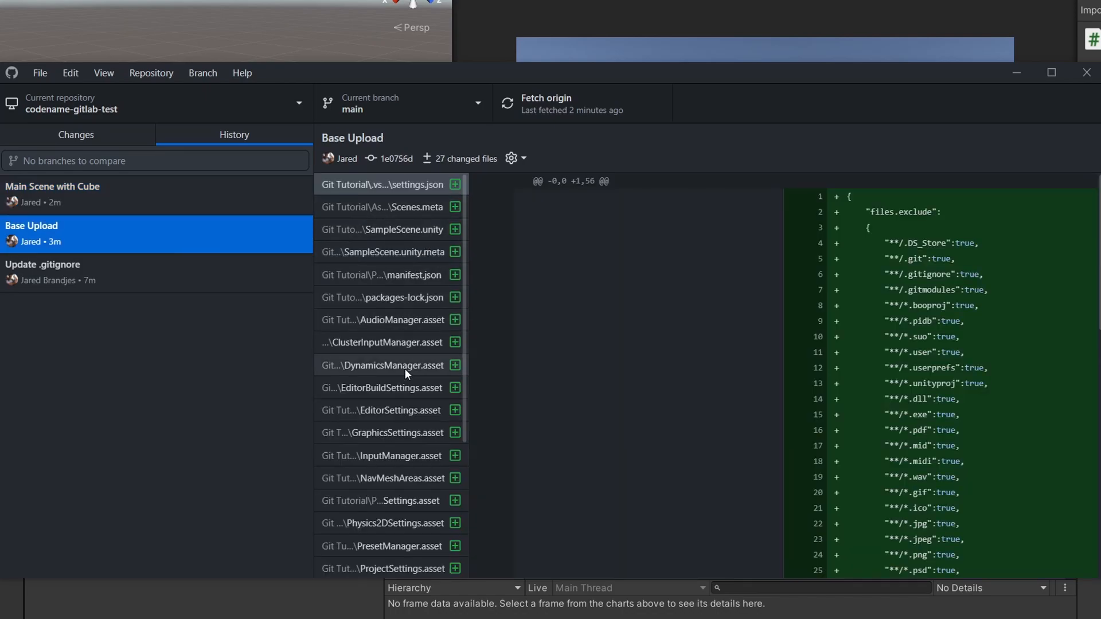
click(380, 229)
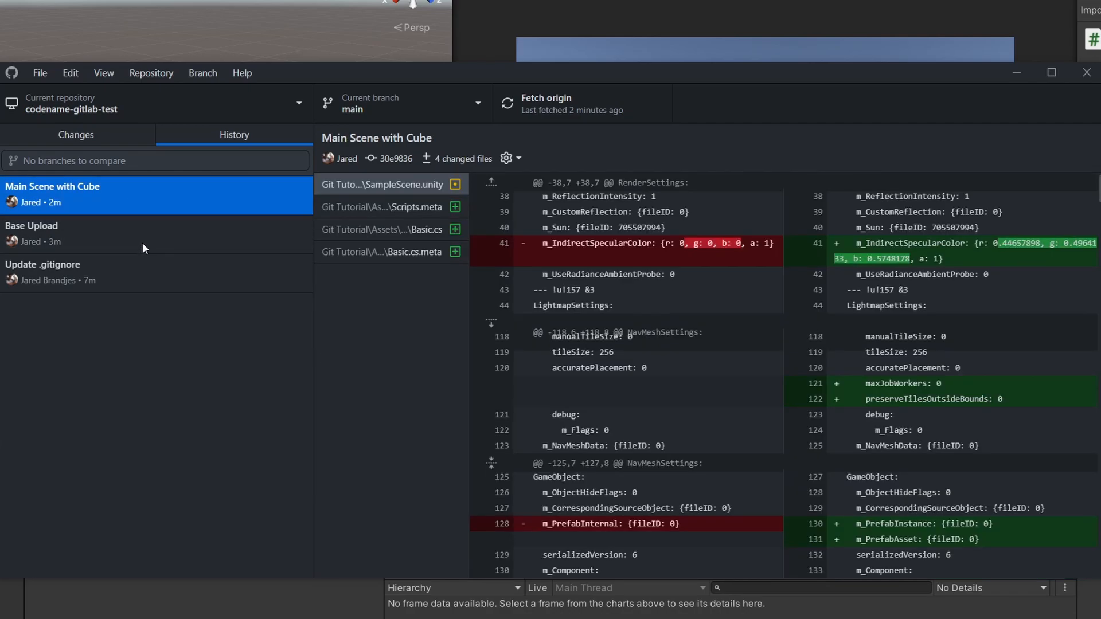
mouse_move(166, 247)
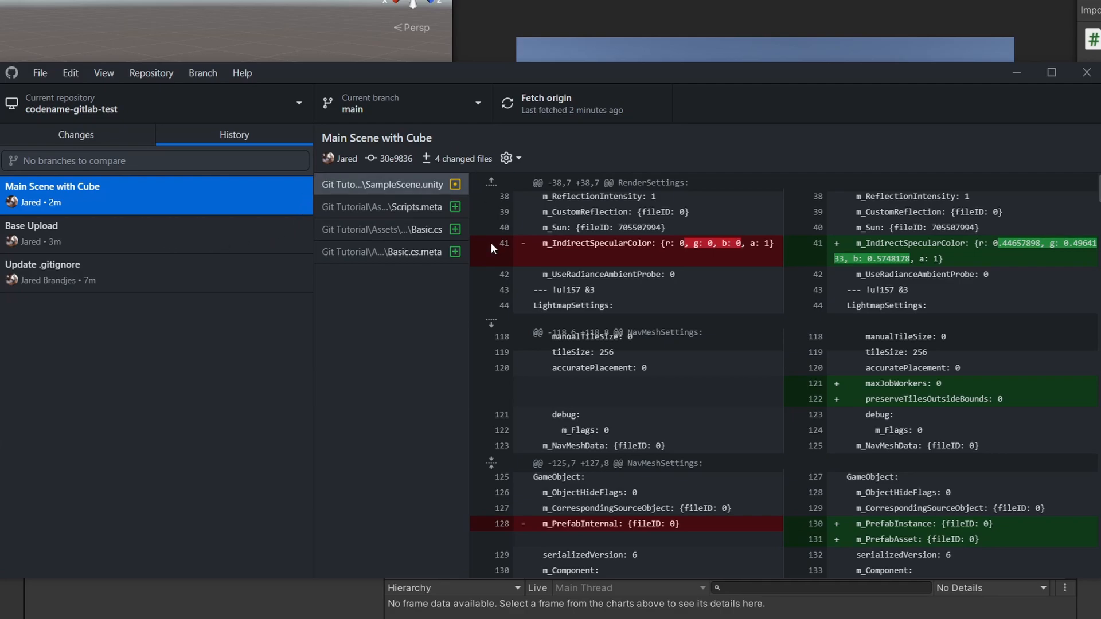
mouse_move(374, 325)
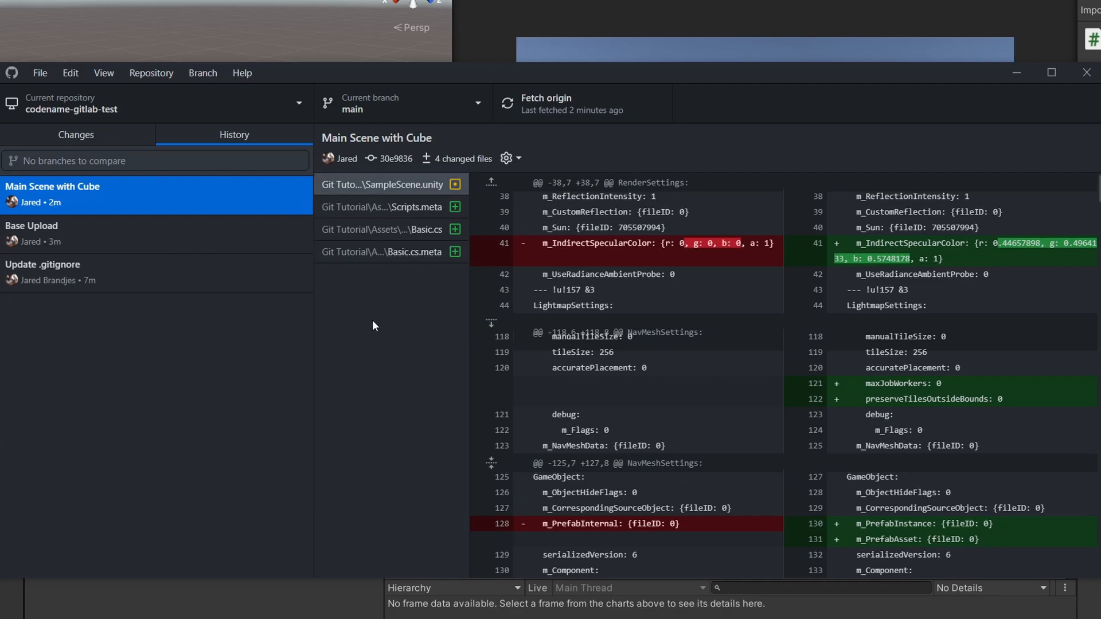
mouse_move(363, 340)
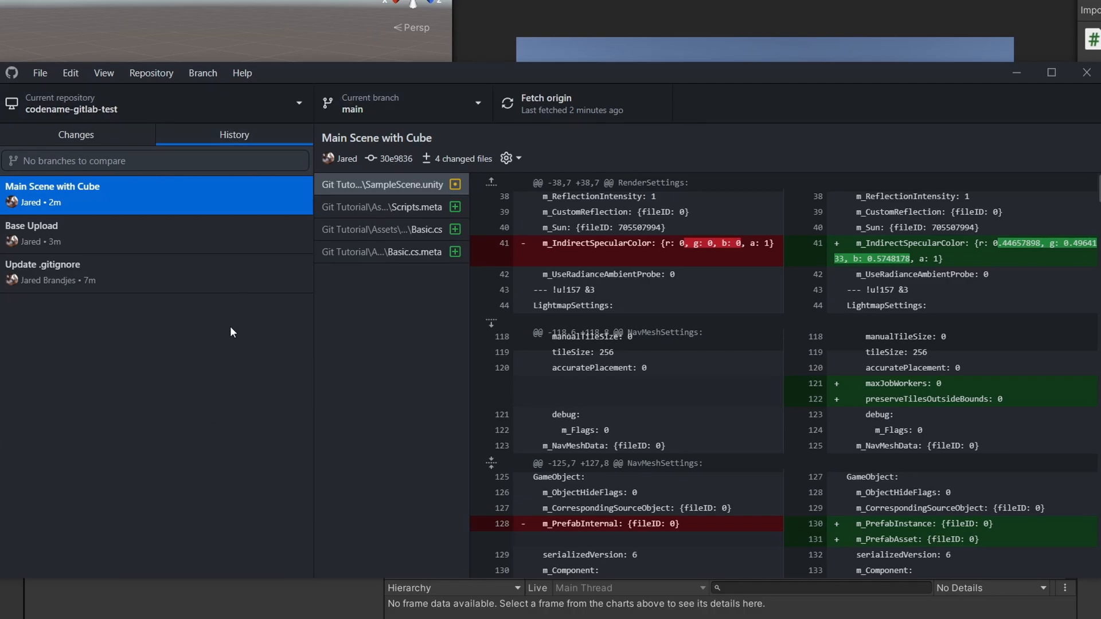
Create a new branch named MyBranch based on main
click(400, 103)
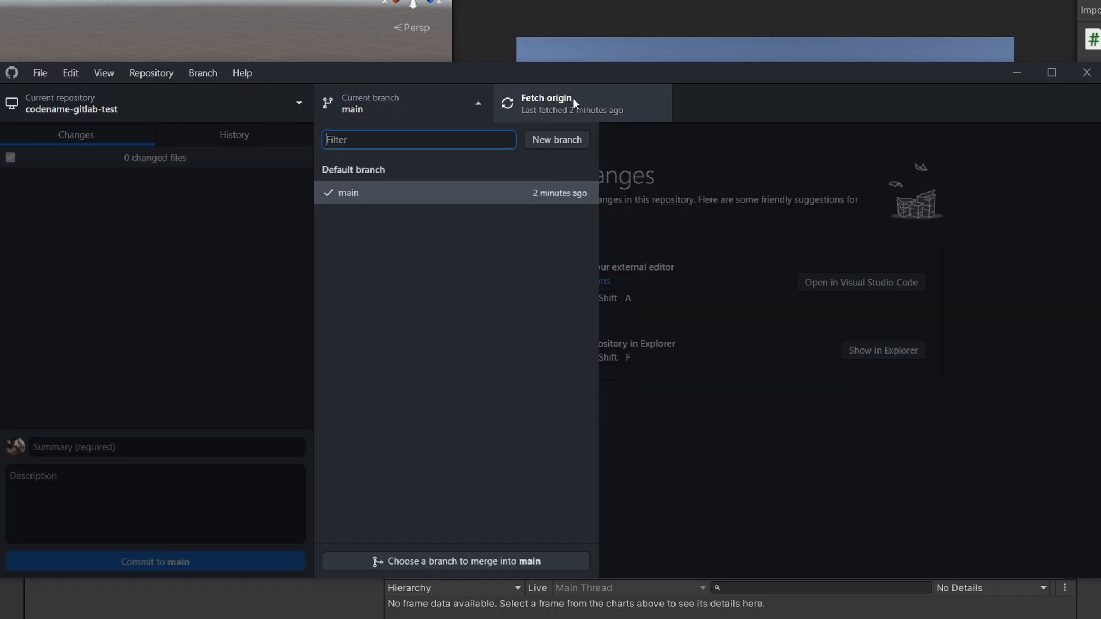
click(556, 138)
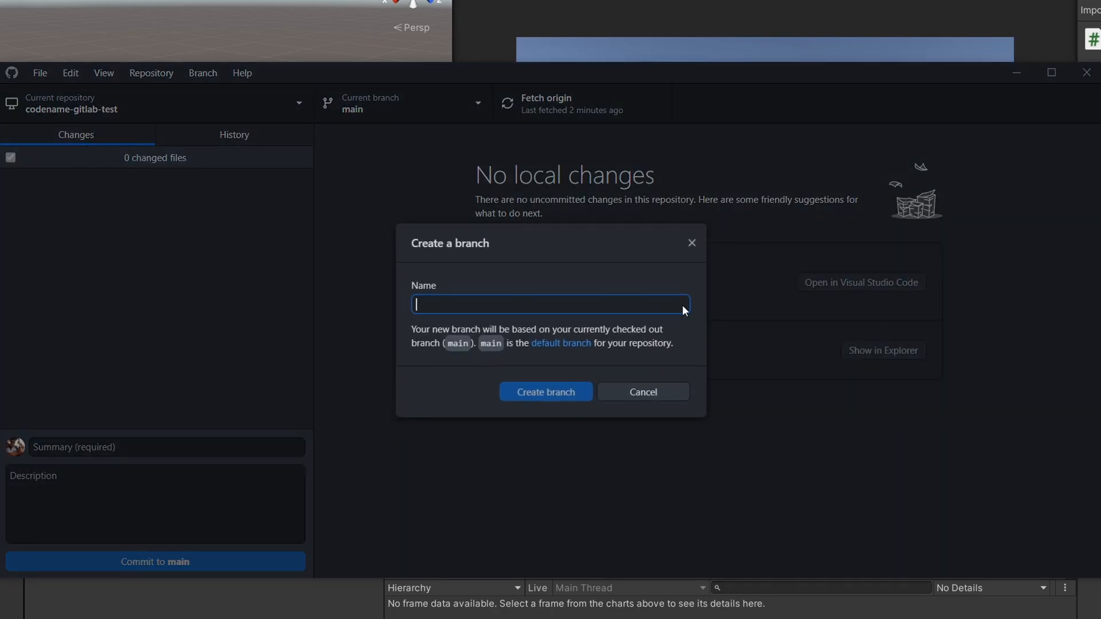
text(MyBranch)
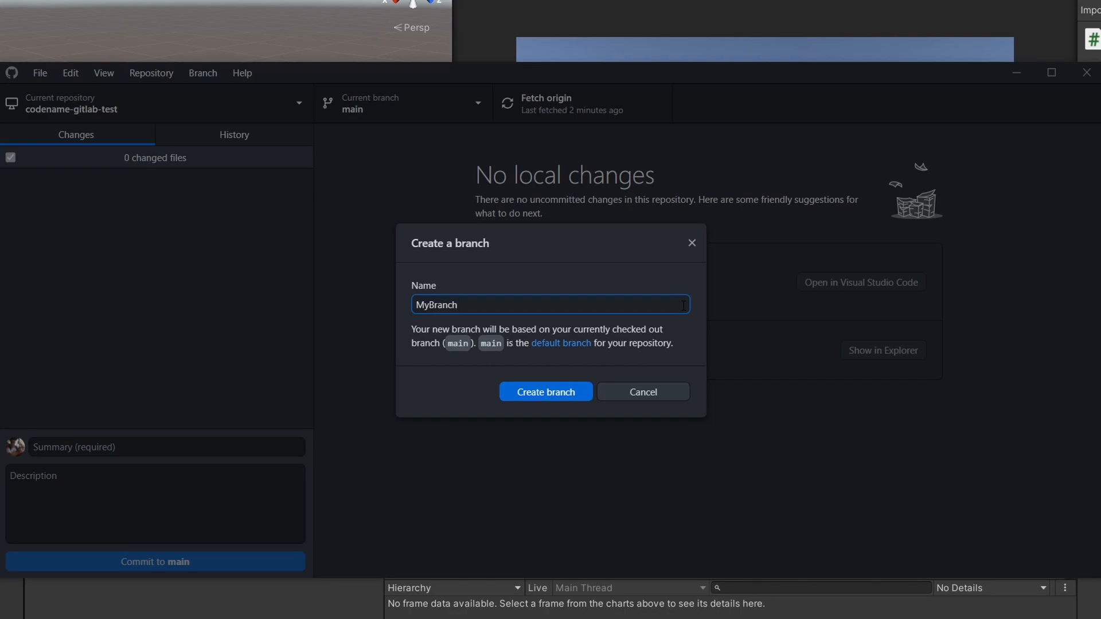
click(544, 392)
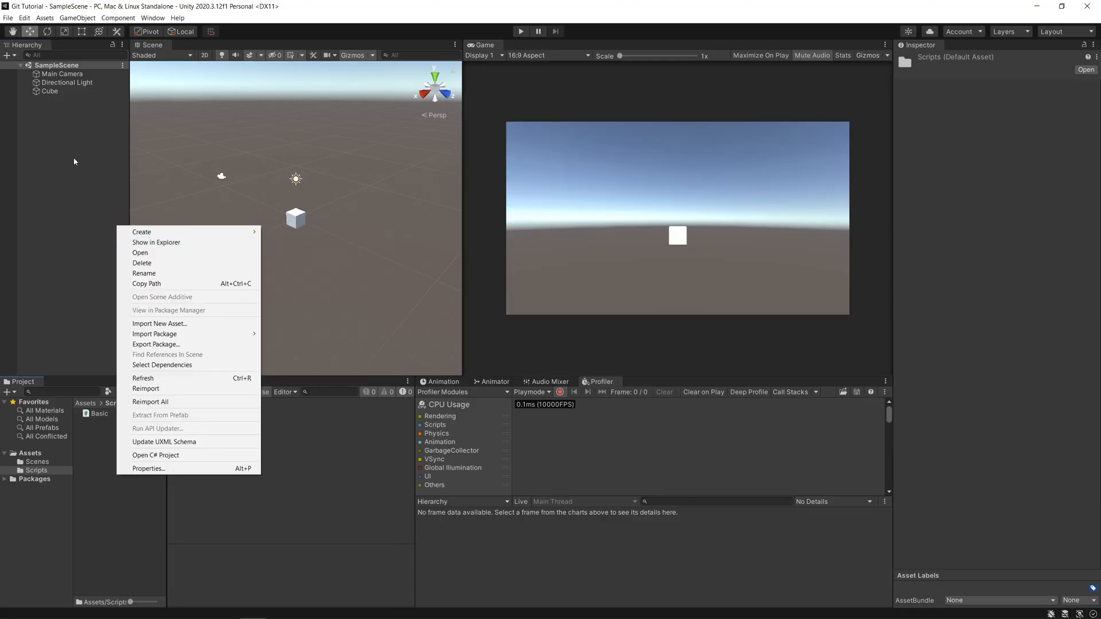
mouse_move(141, 231)
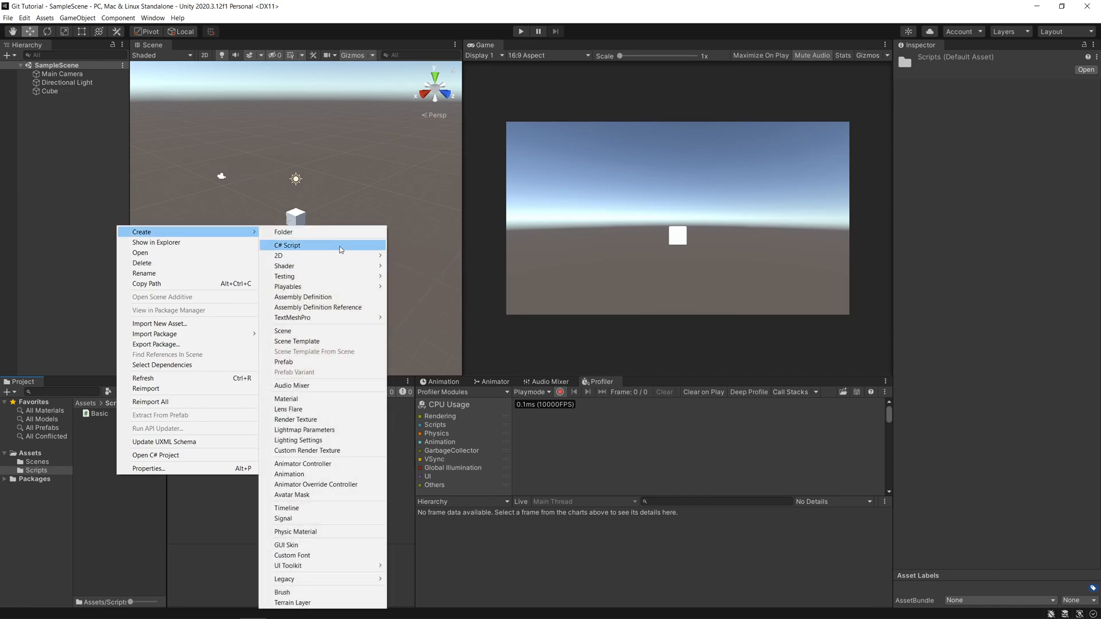
Create a C# script named NewFeature in the Scripts folder
click(287, 245)
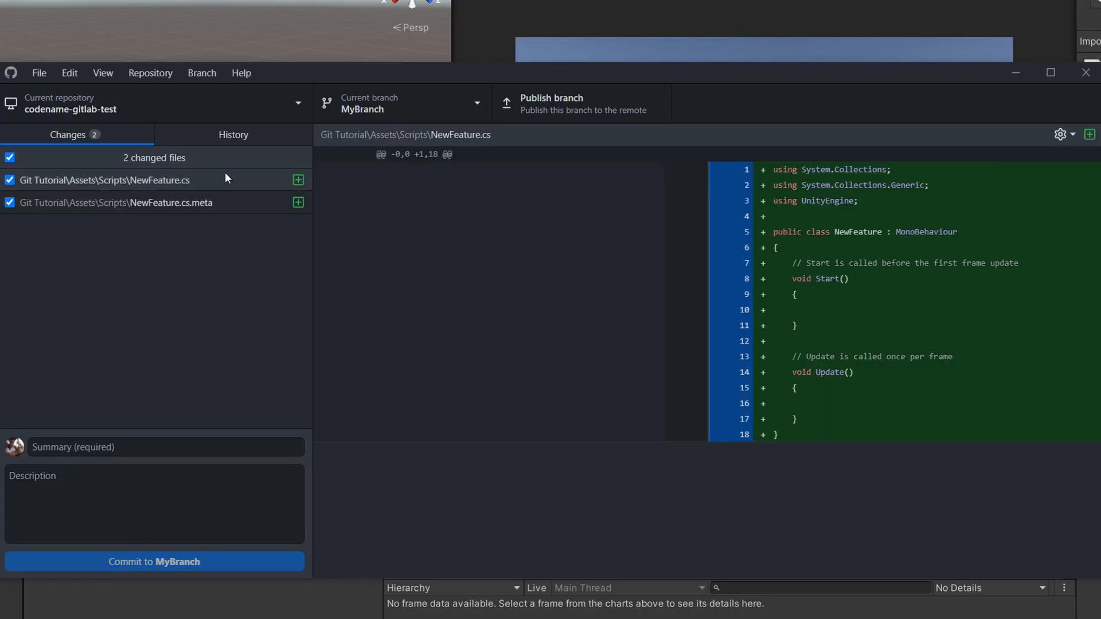
Commit the NewFeature script to MyBranch with the summary 'New Feature Implemented'
click(165, 447)
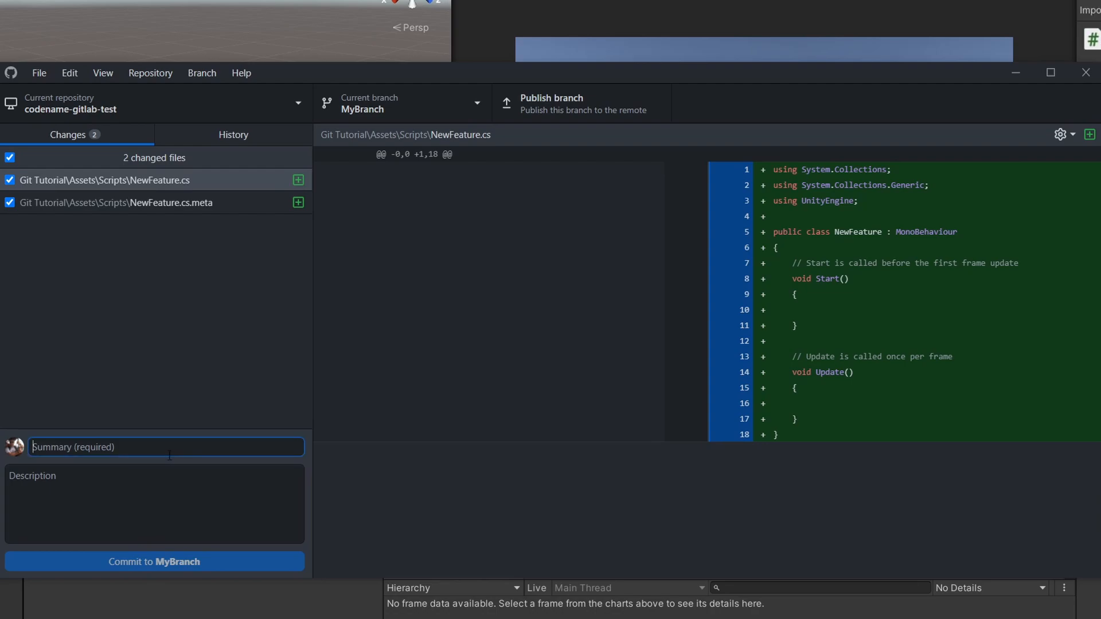
text(Ne2w)
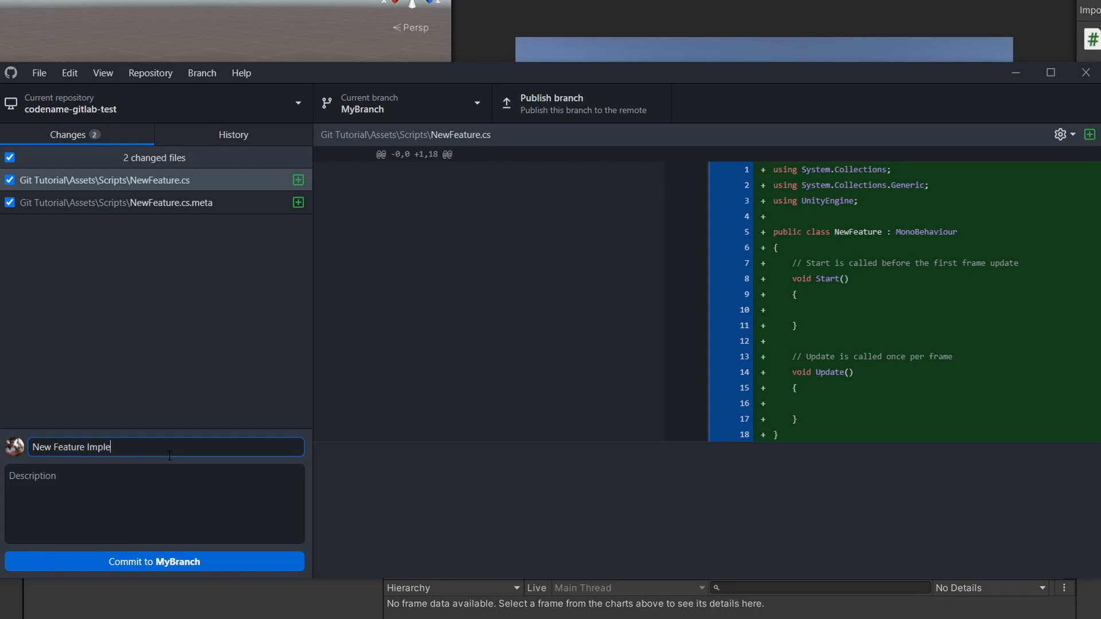
click(154, 561)
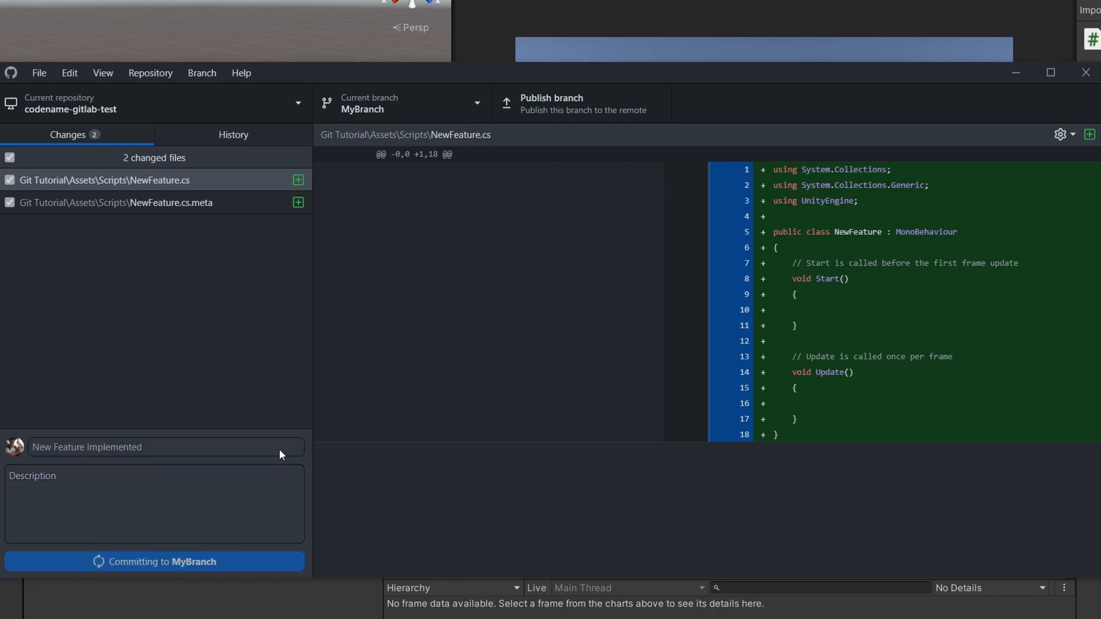
click(154, 561)
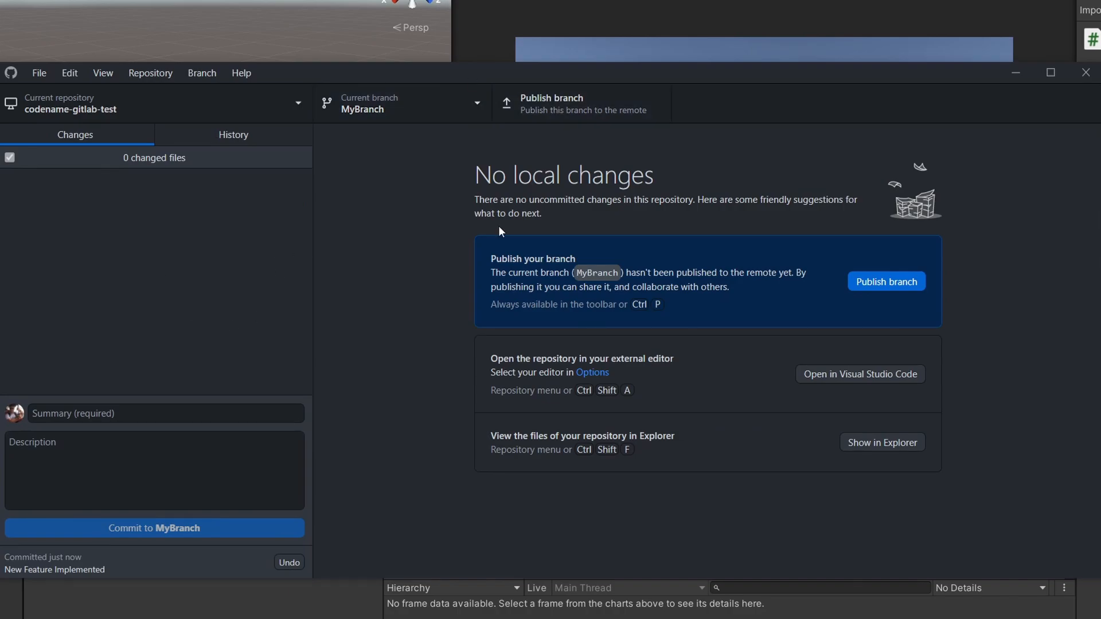
Publish MyBranch to origin and show its commit in the History list
click(886, 281)
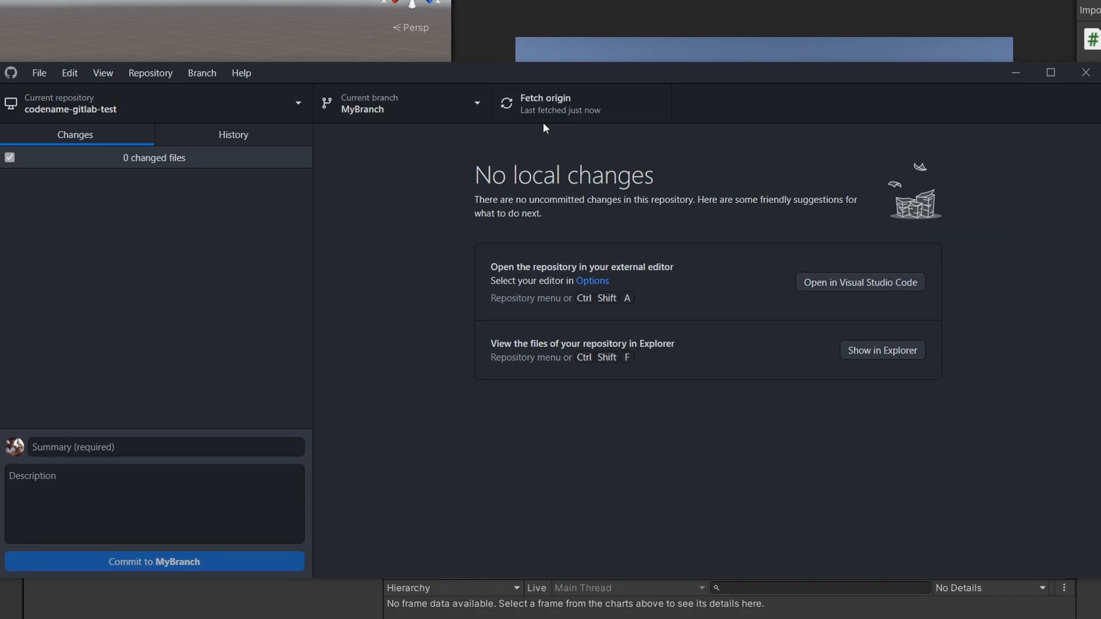
click(233, 135)
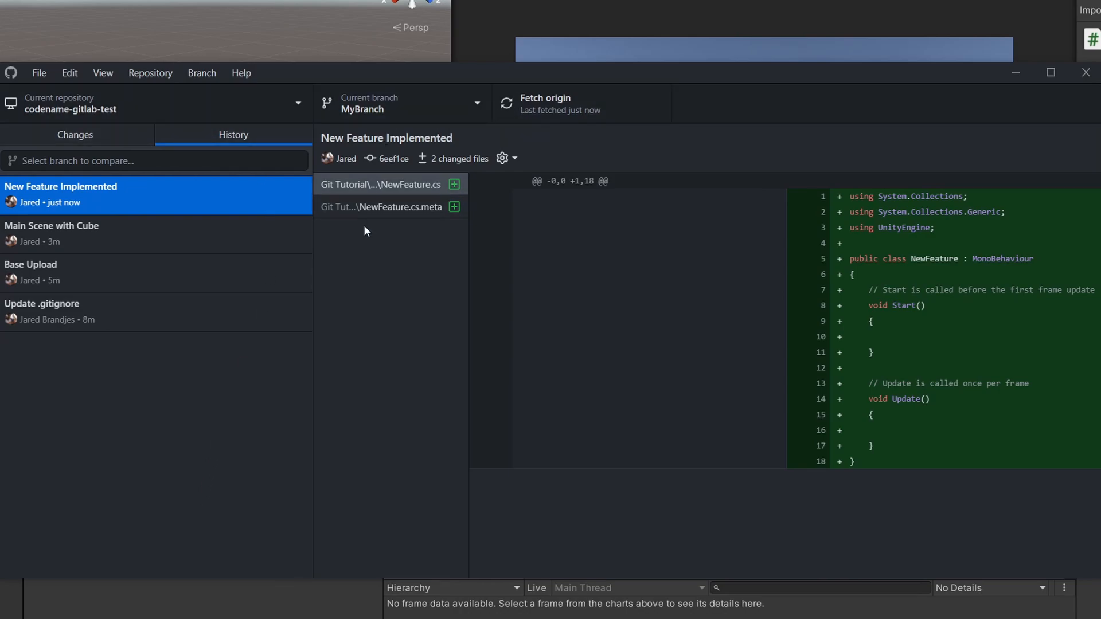
Switch to the main branch and confirm it has no local changes
click(400, 103)
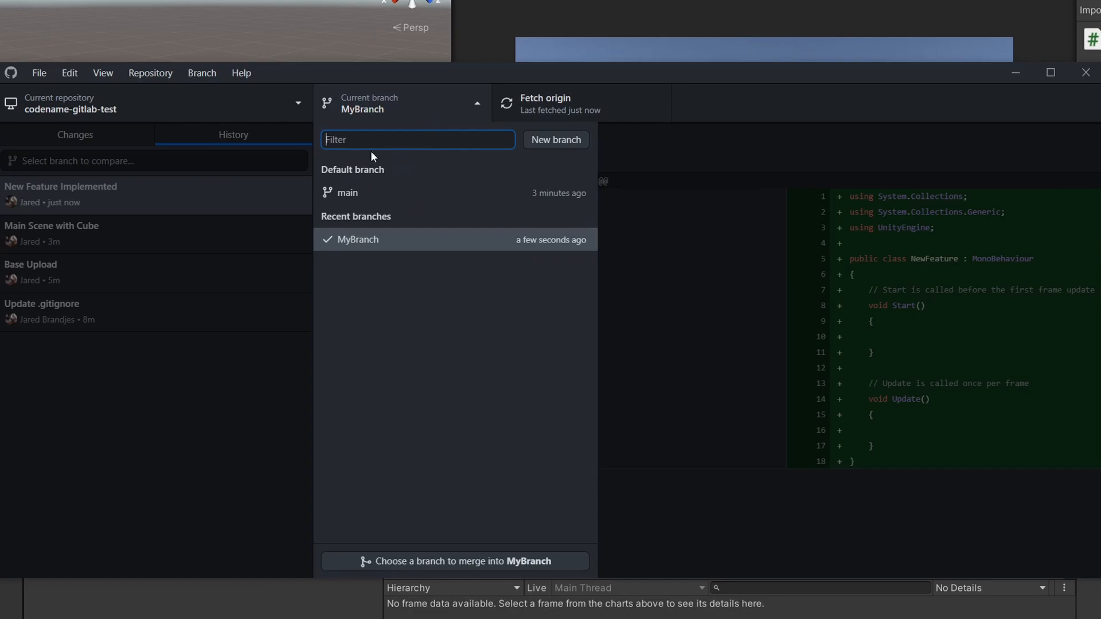
click(349, 193)
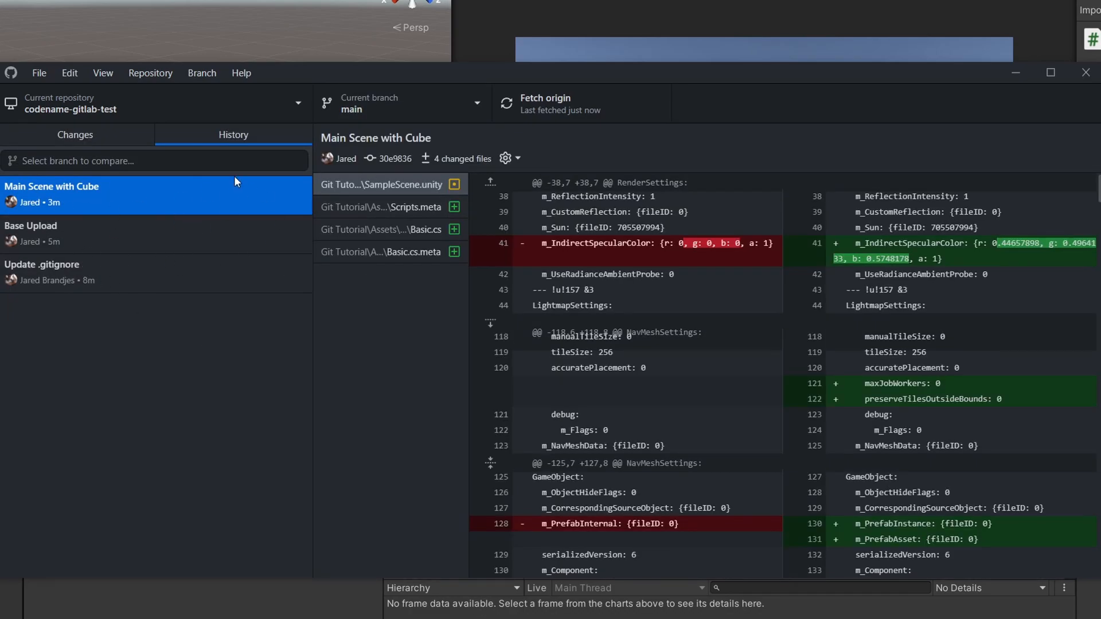
click(75, 134)
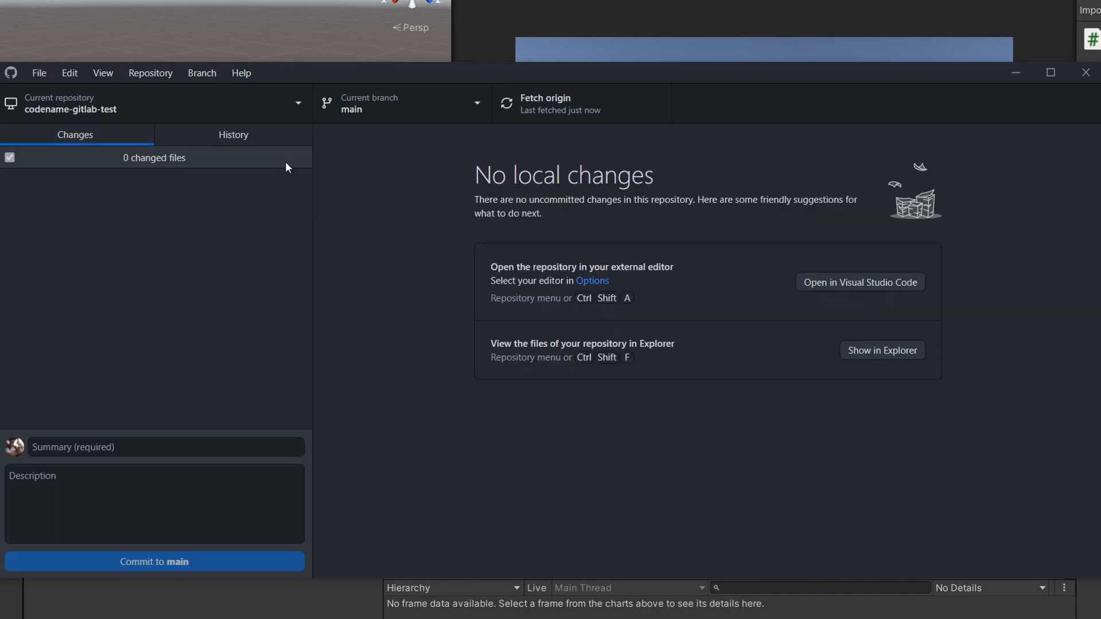
mouse_move(285, 163)
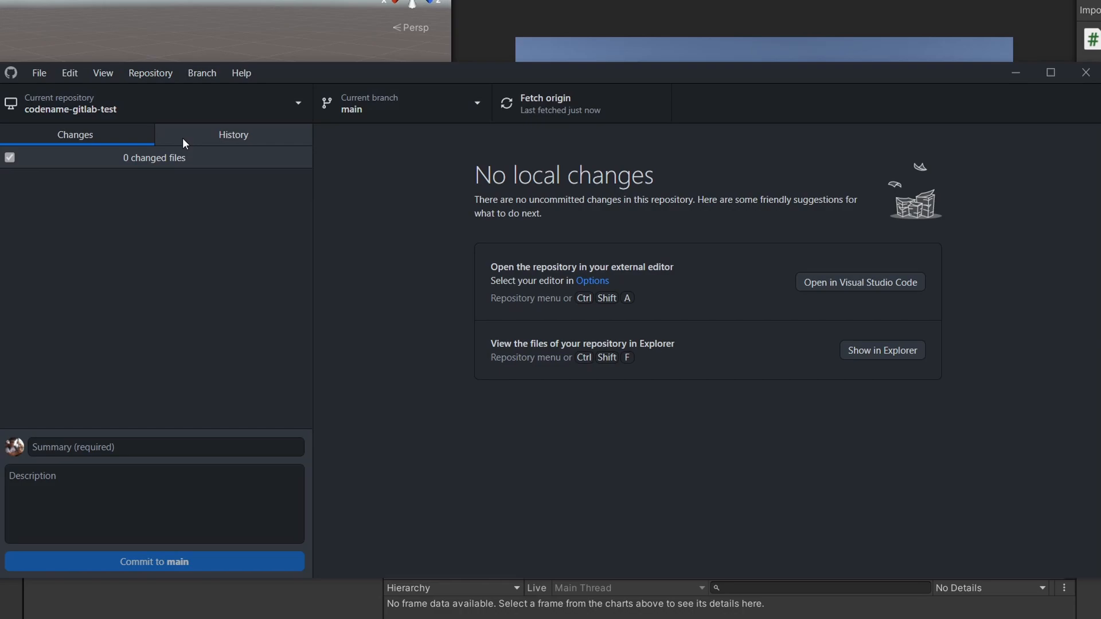
click(239, 72)
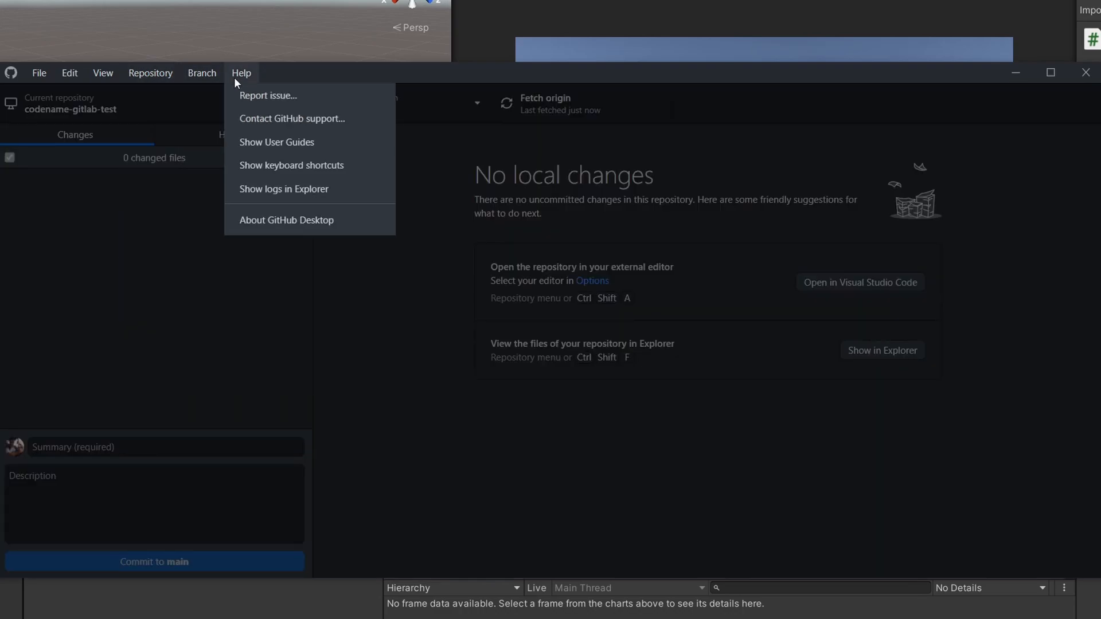
Merge MyBranch into main with a merge commit and push main to origin
click(202, 74)
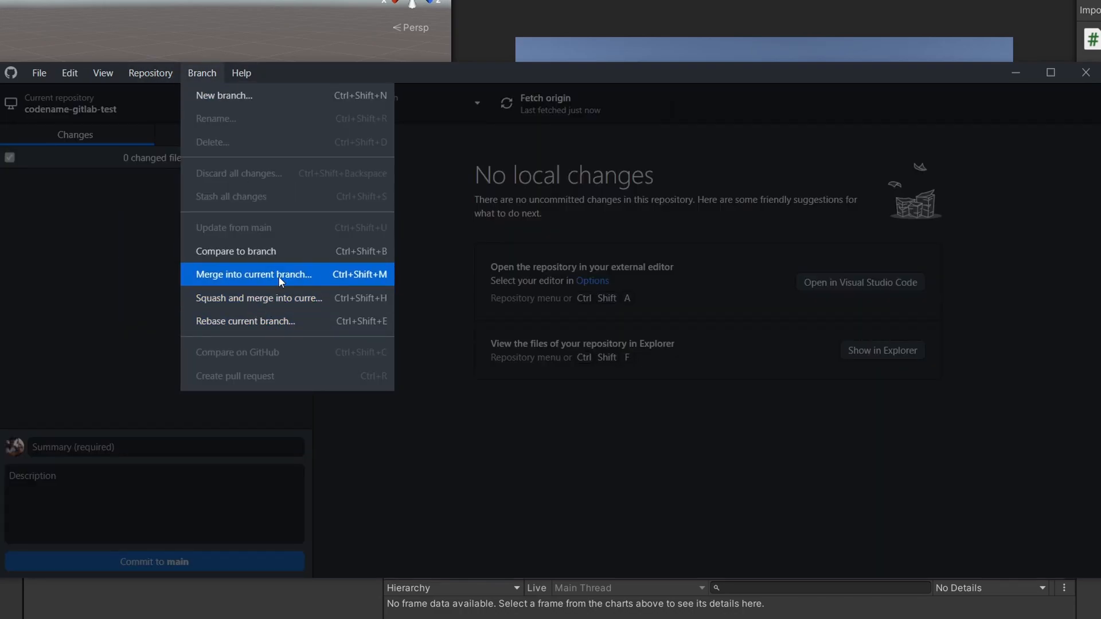
click(254, 274)
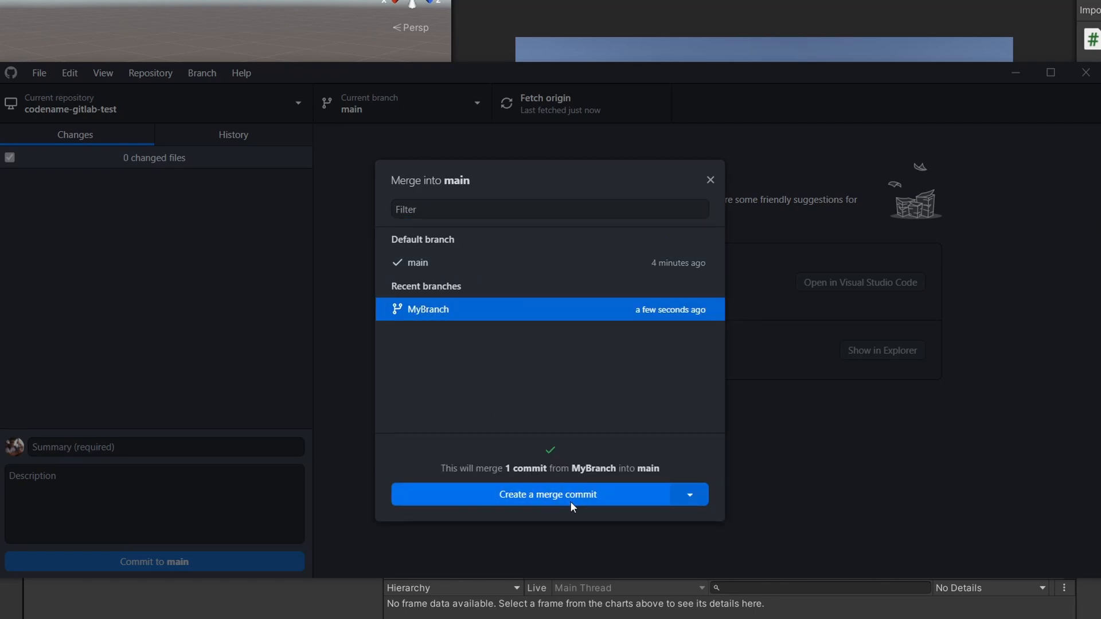
click(548, 494)
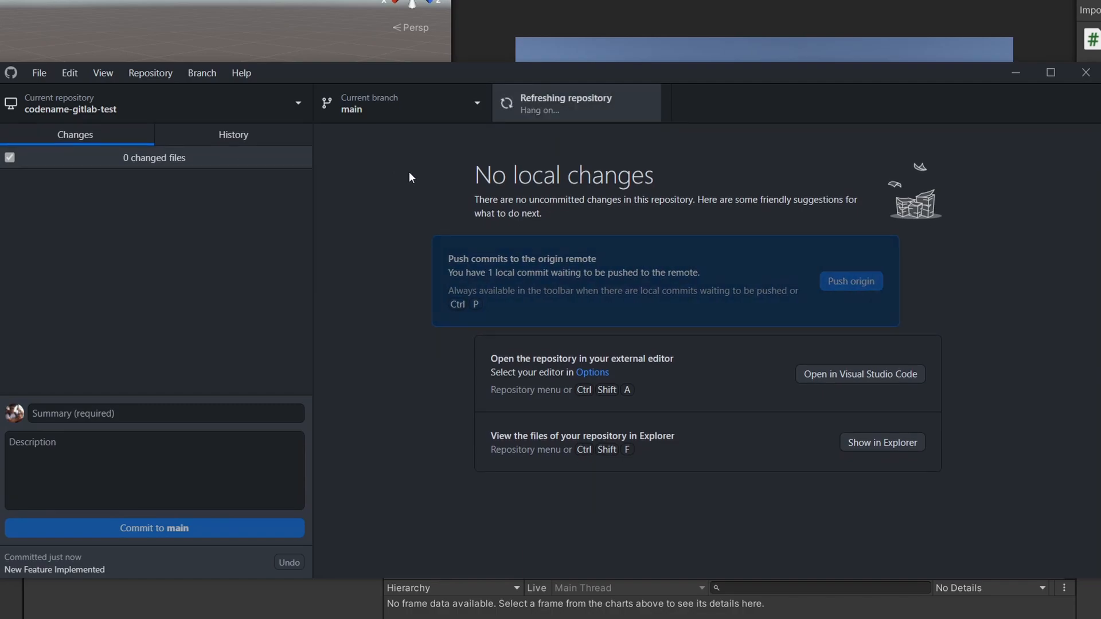
click(233, 134)
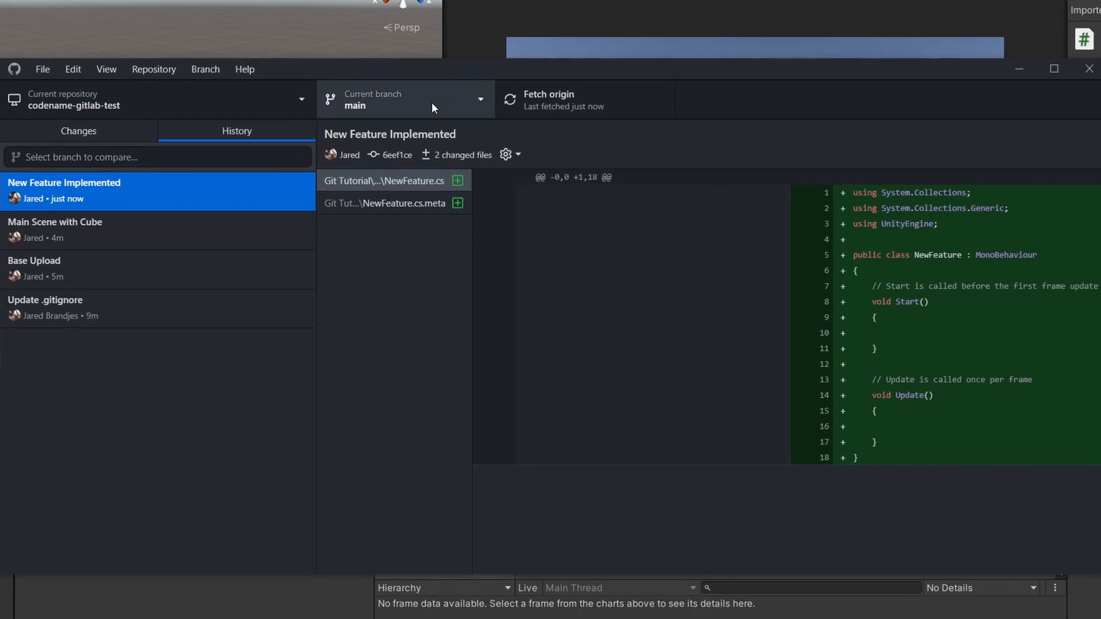
Check out MyBranch again from the Current branch list
click(404, 99)
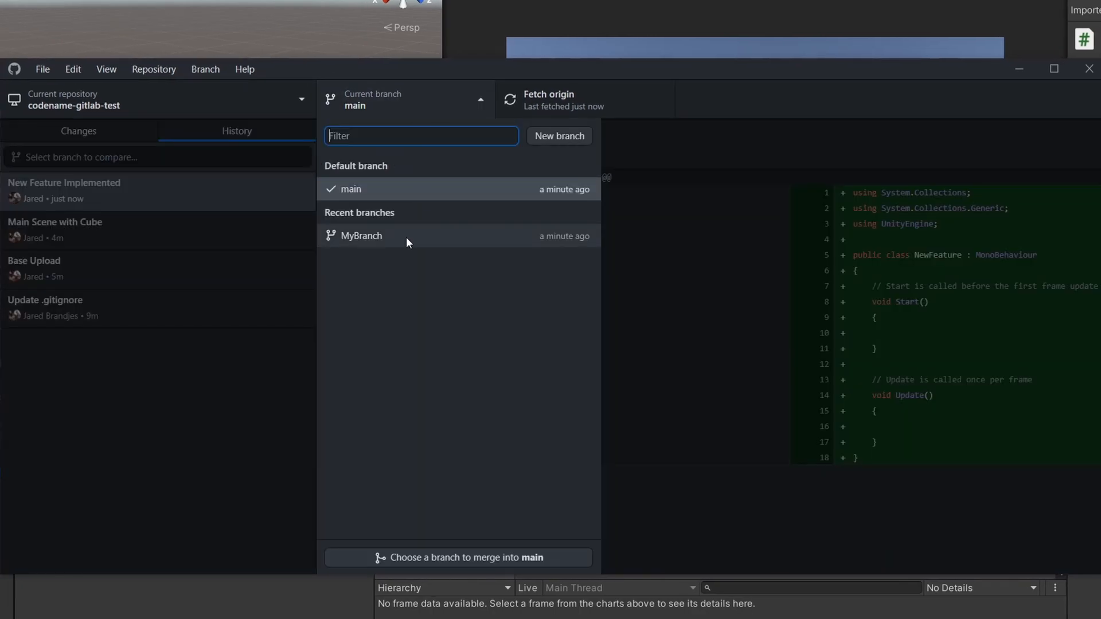
click(362, 235)
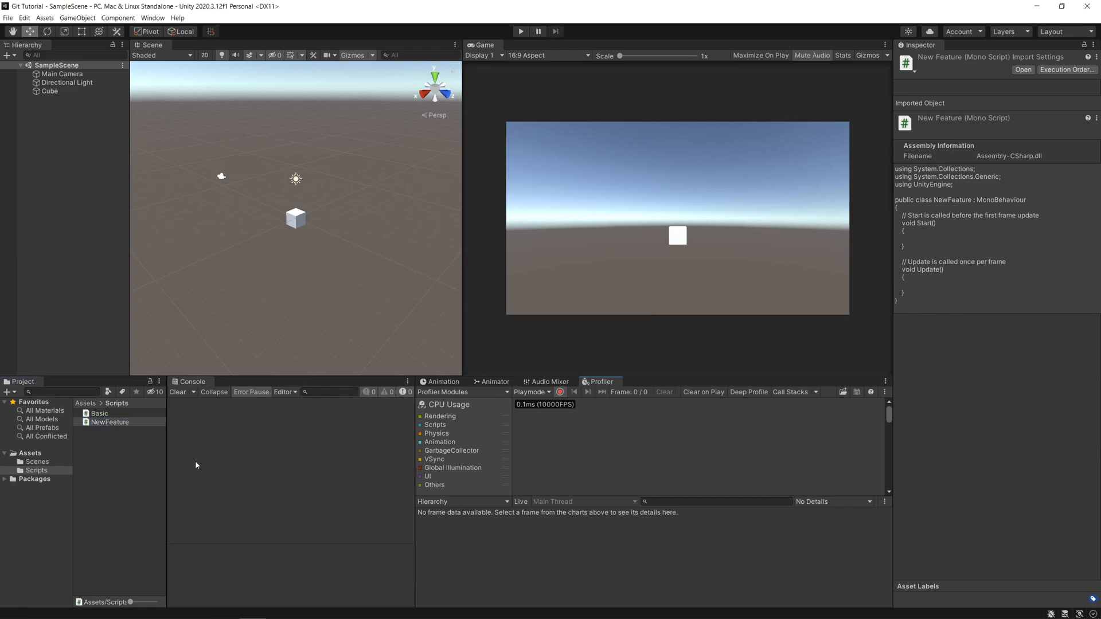
mouse_move(524, 456)
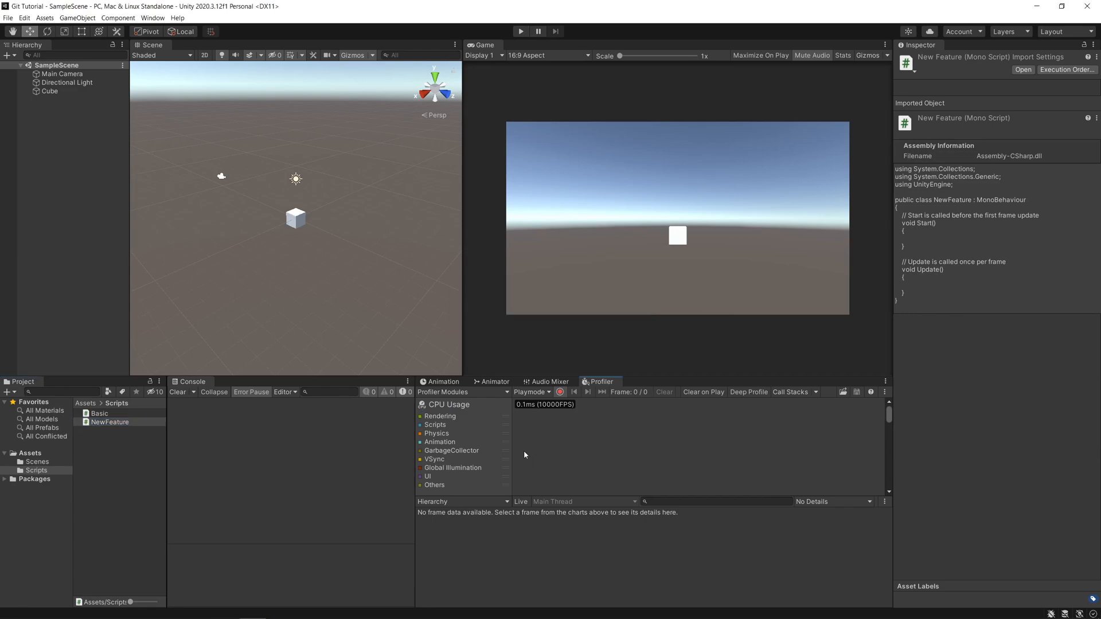
mouse_move(513, 448)
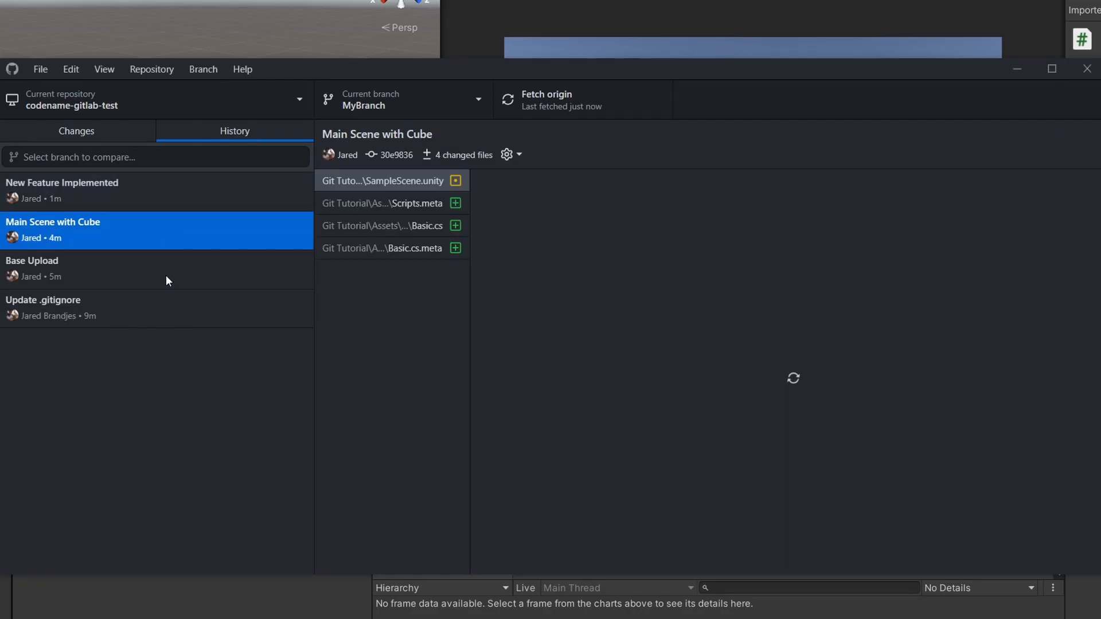
click(76, 131)
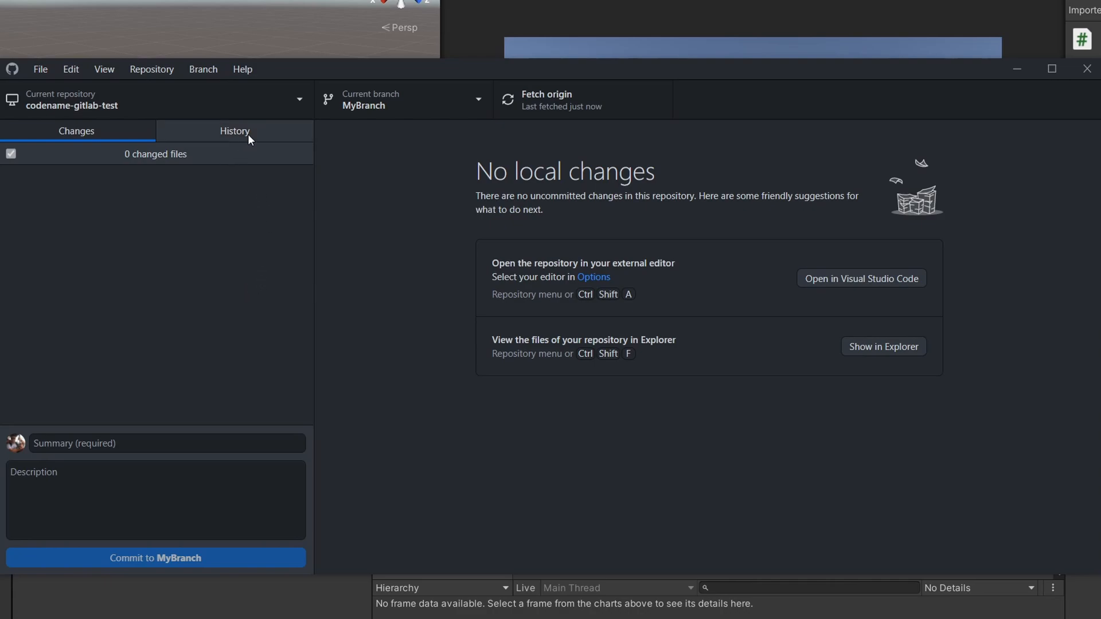
mouse_move(414, 109)
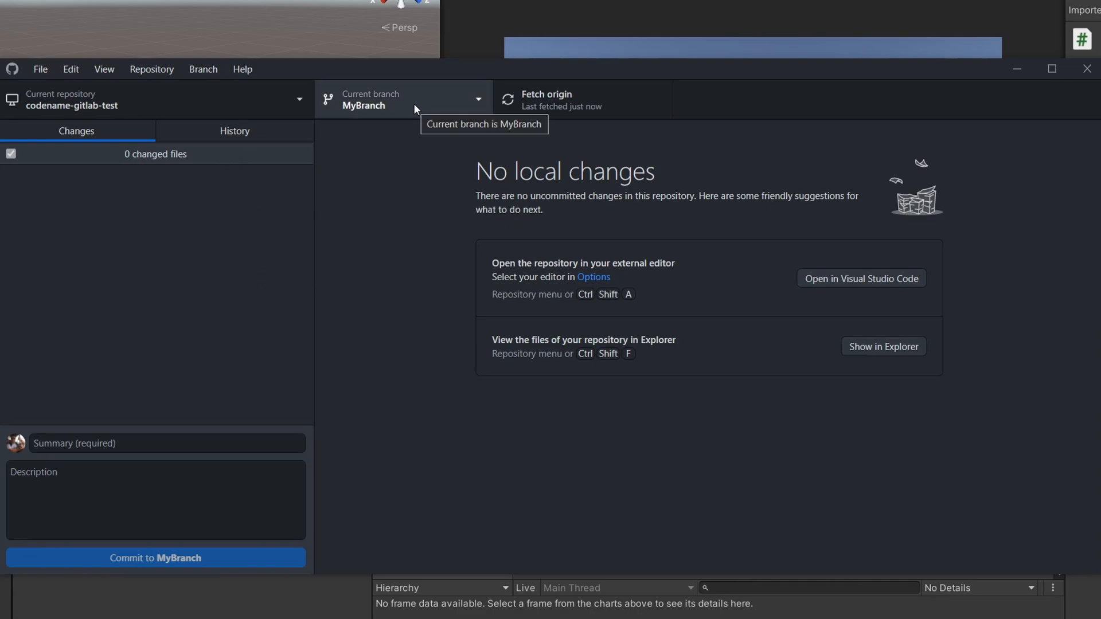
mouse_move(241, 151)
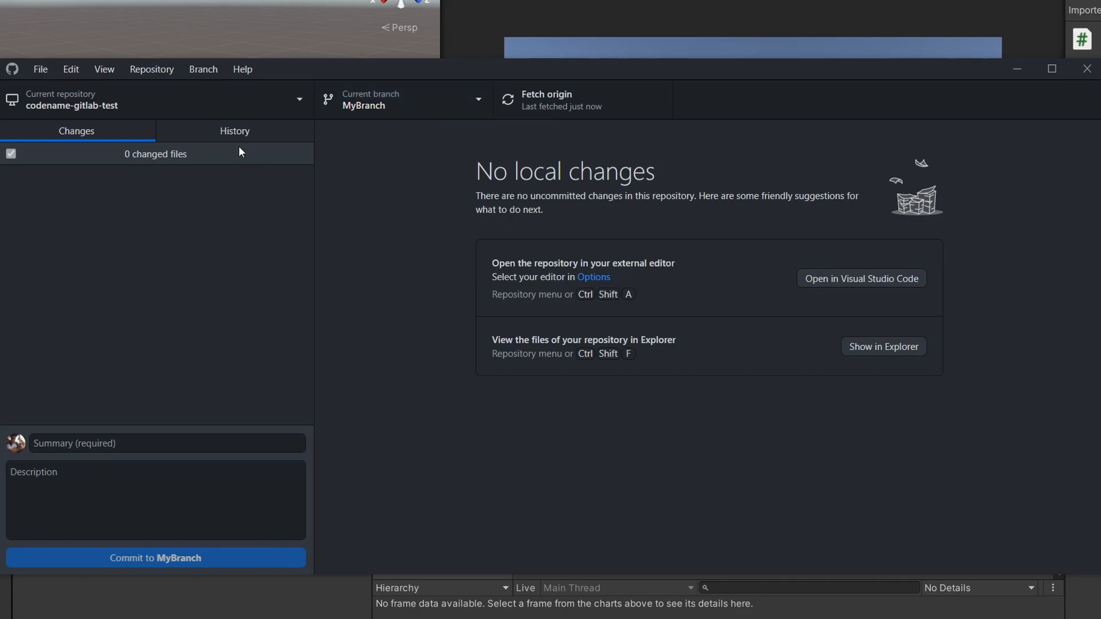
click(234, 131)
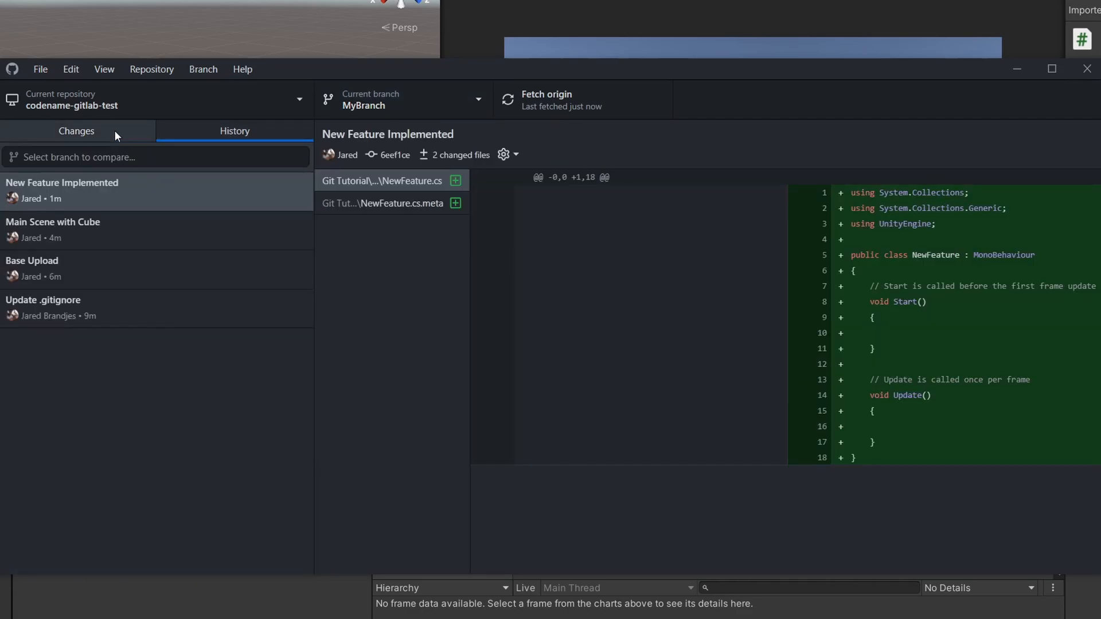
click(234, 131)
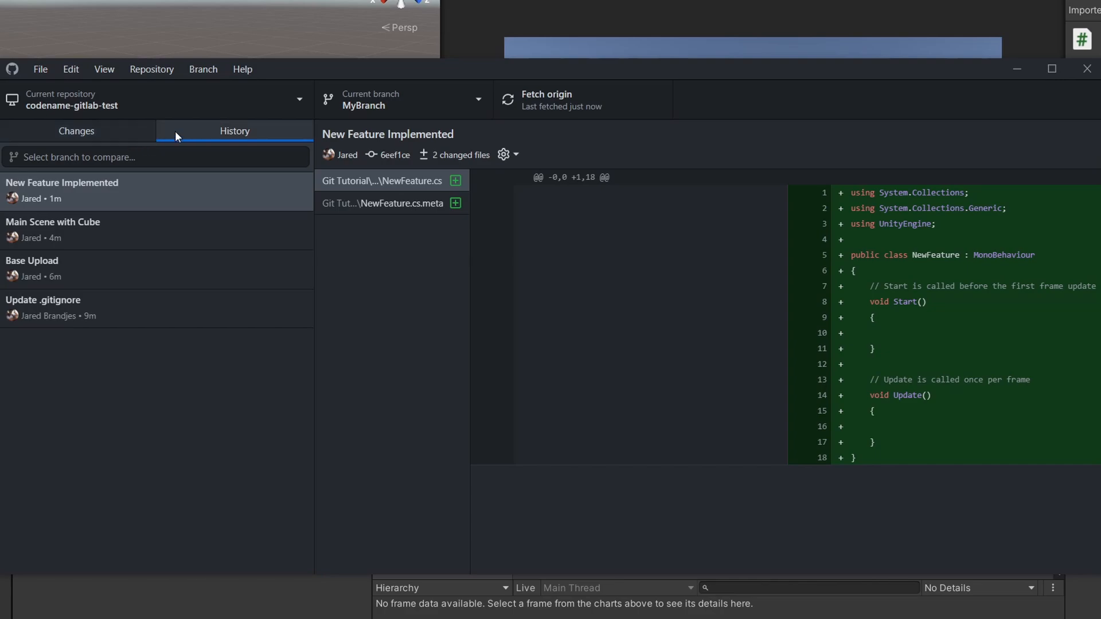
click(403, 99)
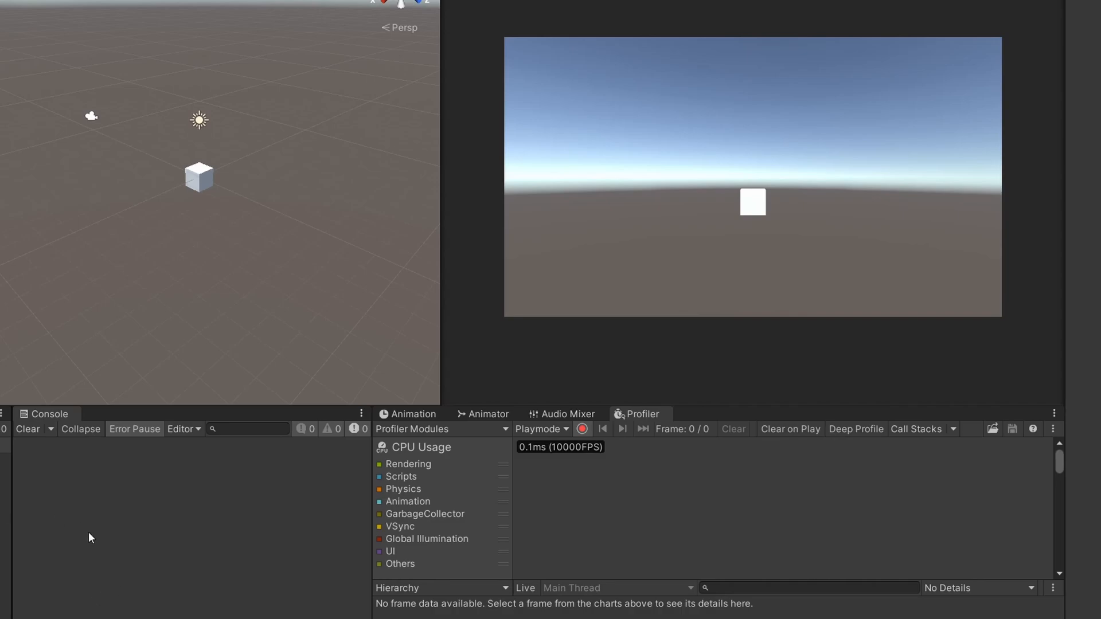
mouse_move(106, 618)
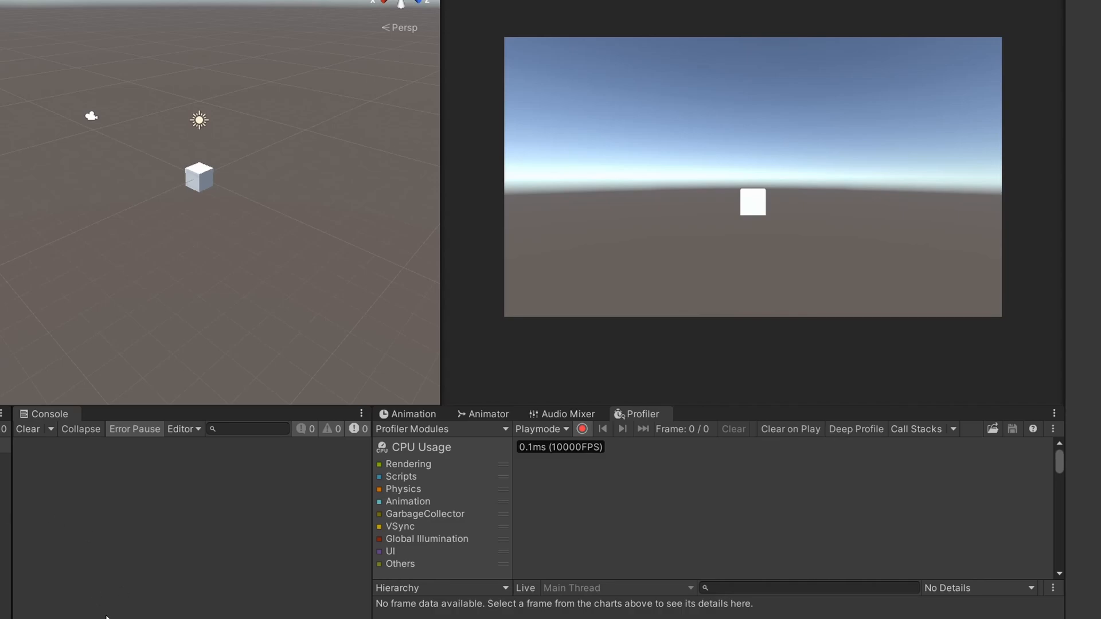
mouse_move(394, 260)
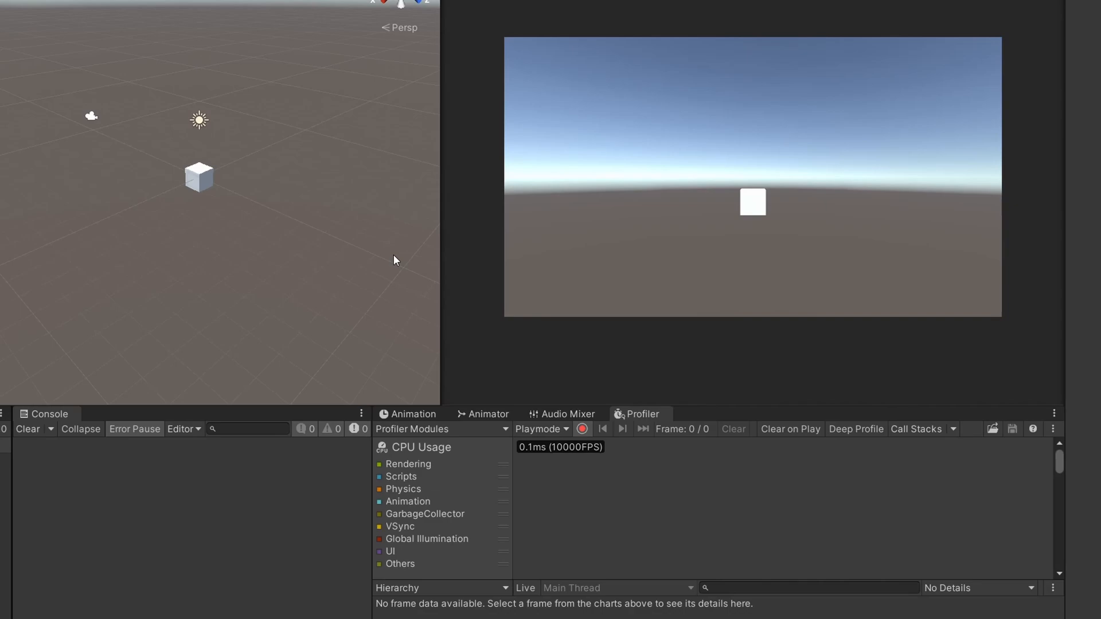
mouse_move(200, 501)
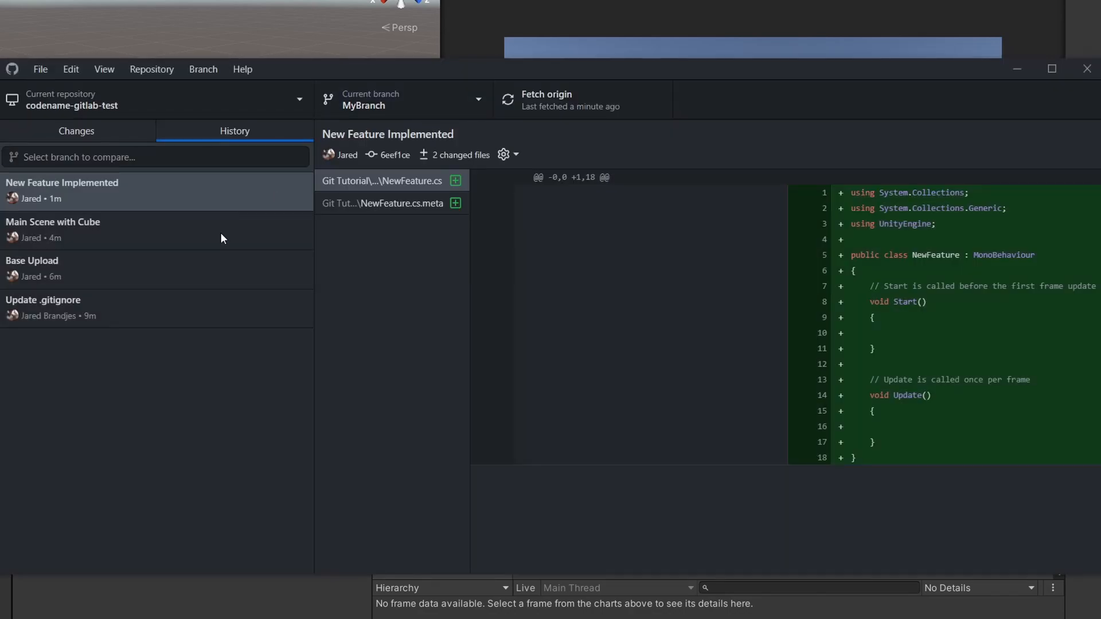
click(76, 131)
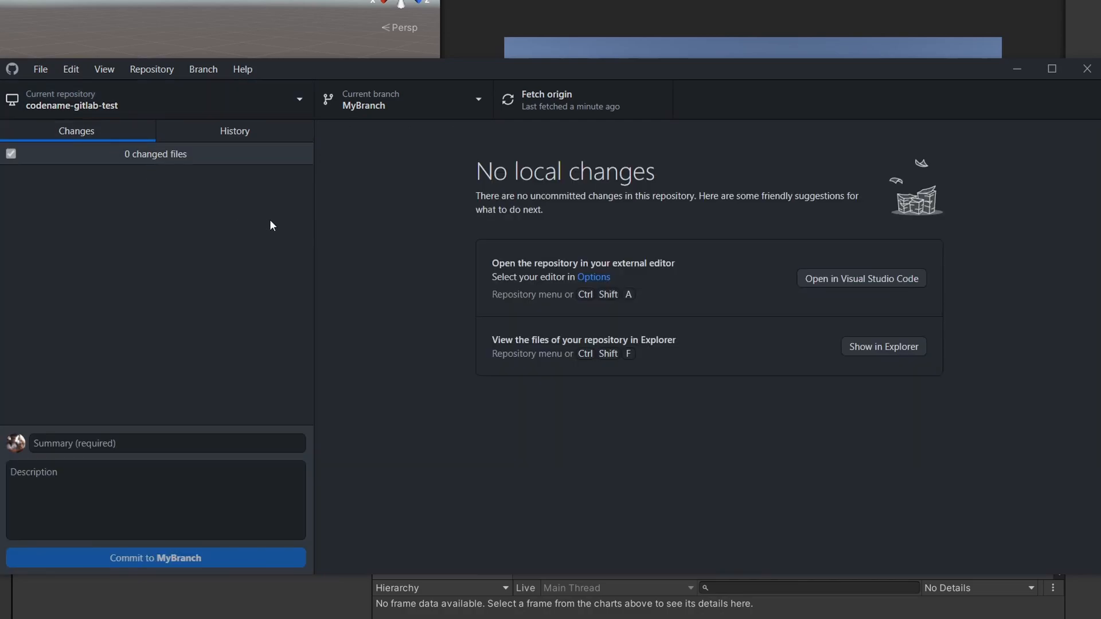
mouse_move(691, 289)
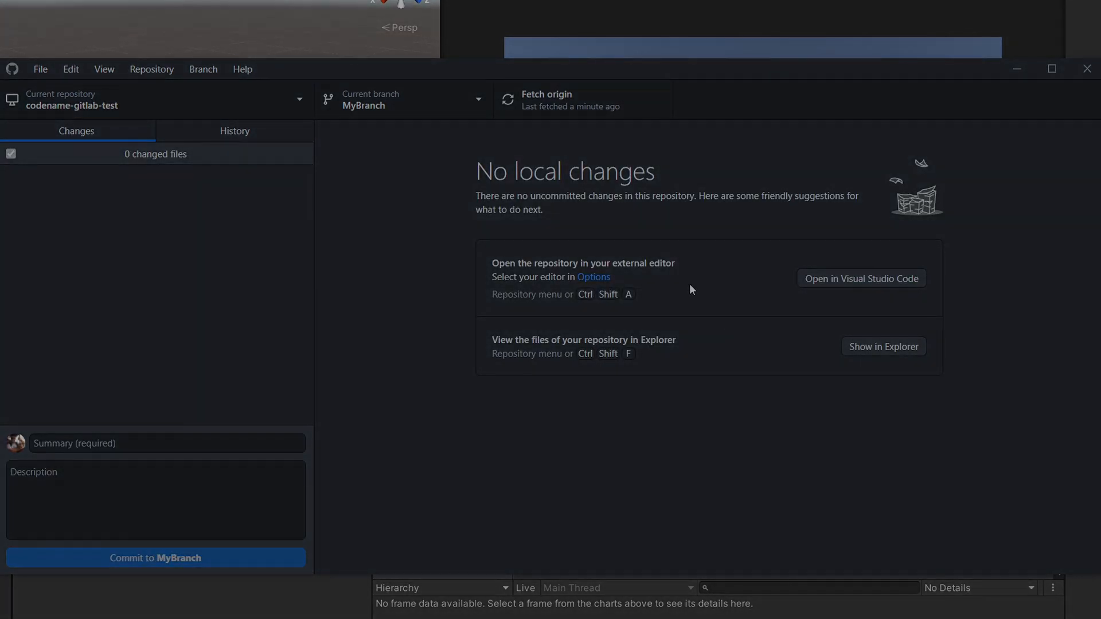